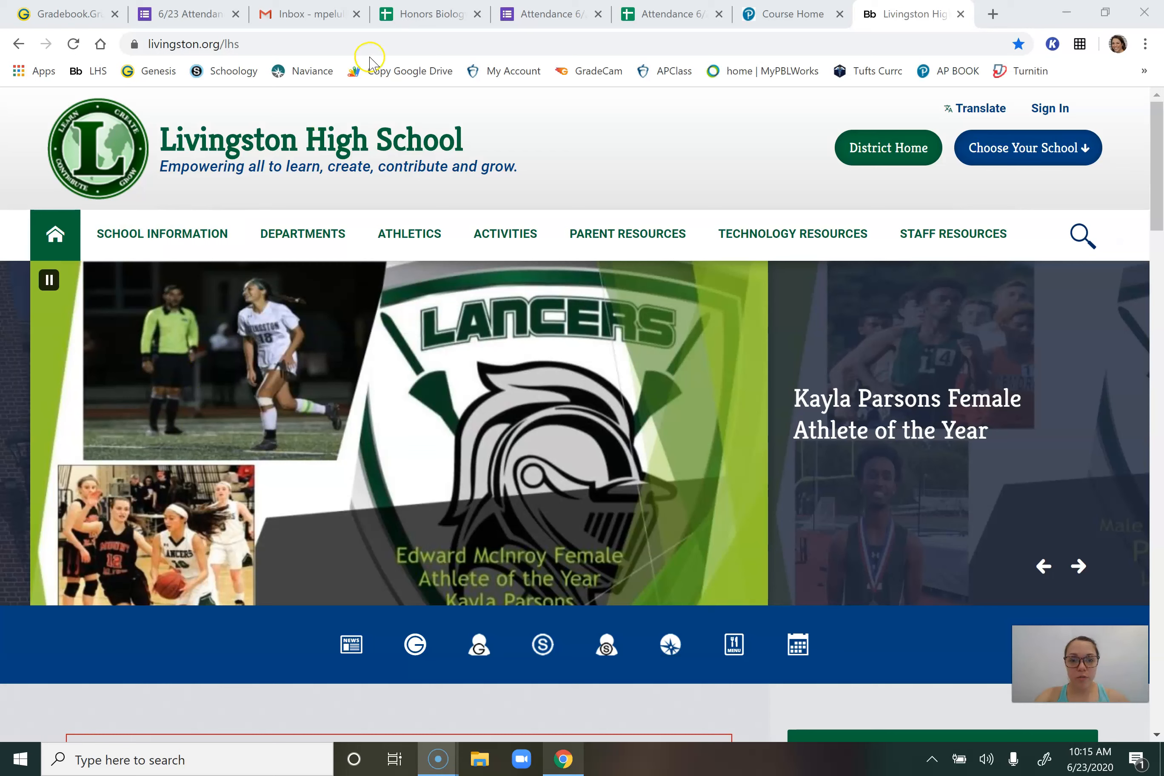
{"action": "mouse_move", "coordinate": [597, 153]}
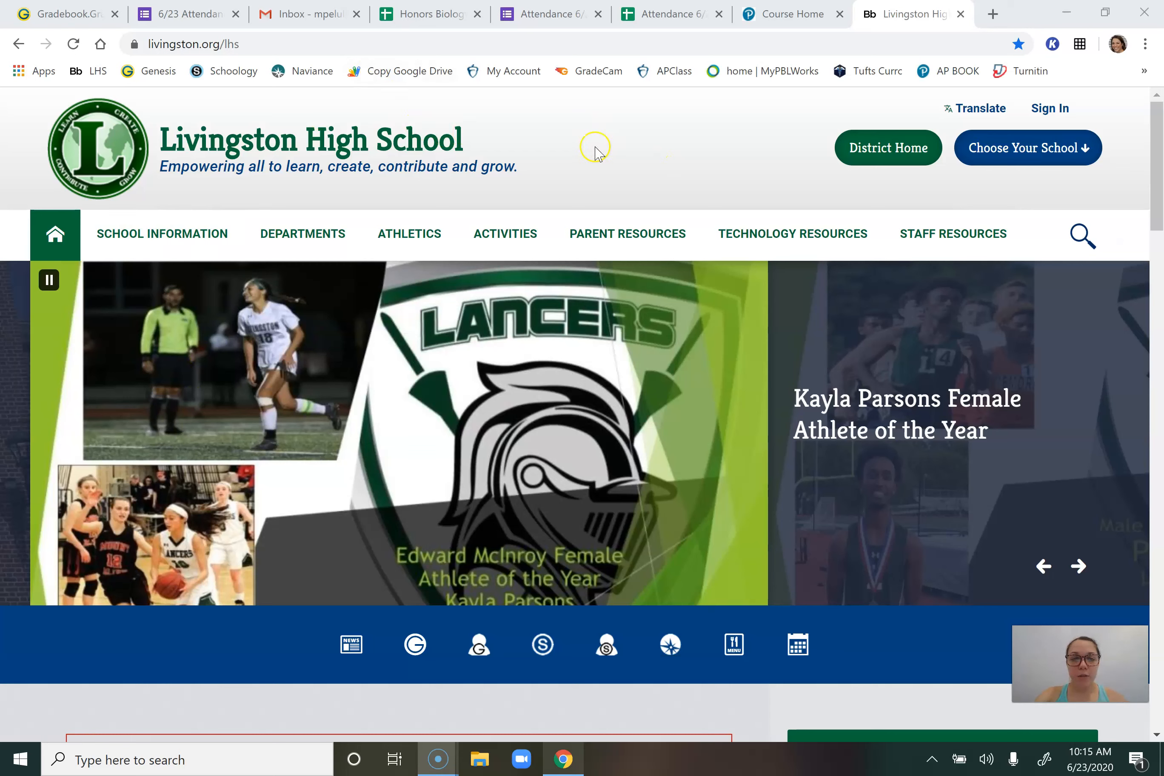
{"action": "mouse_move", "coordinate": [490, 134]}
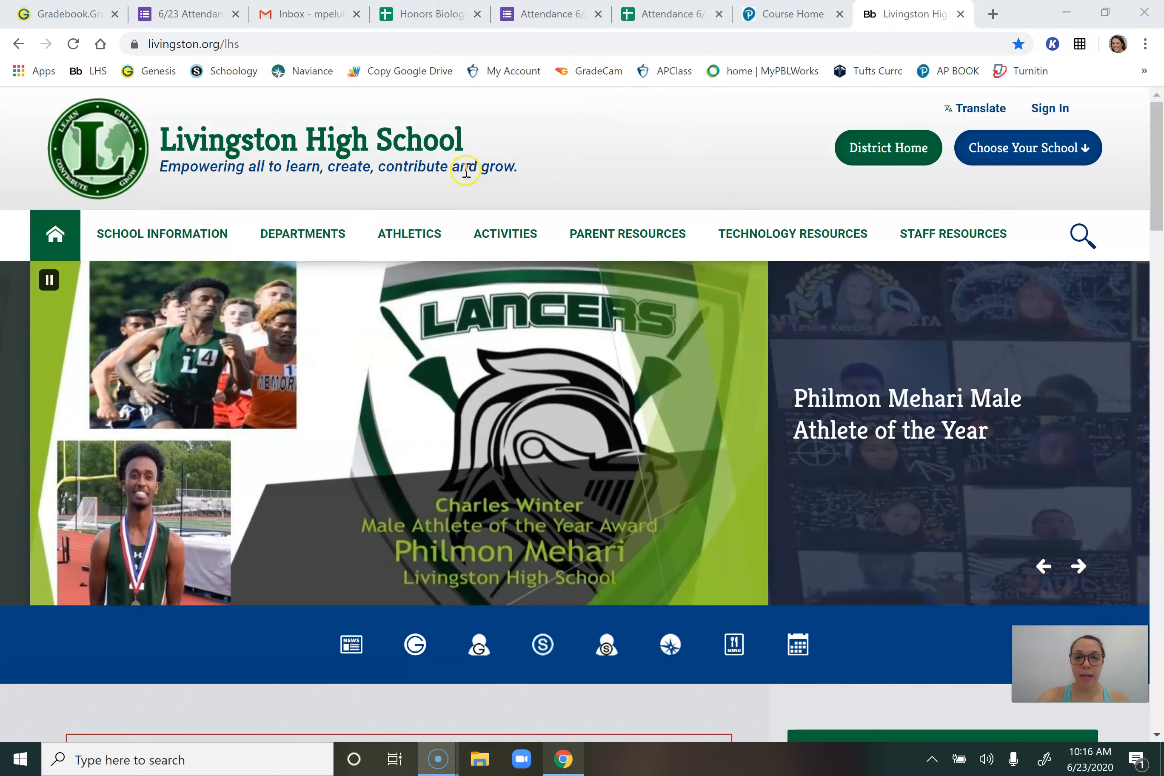
Go to the Science department page from the Departments directory
{"action": "left_click", "coordinate": [302, 233]}
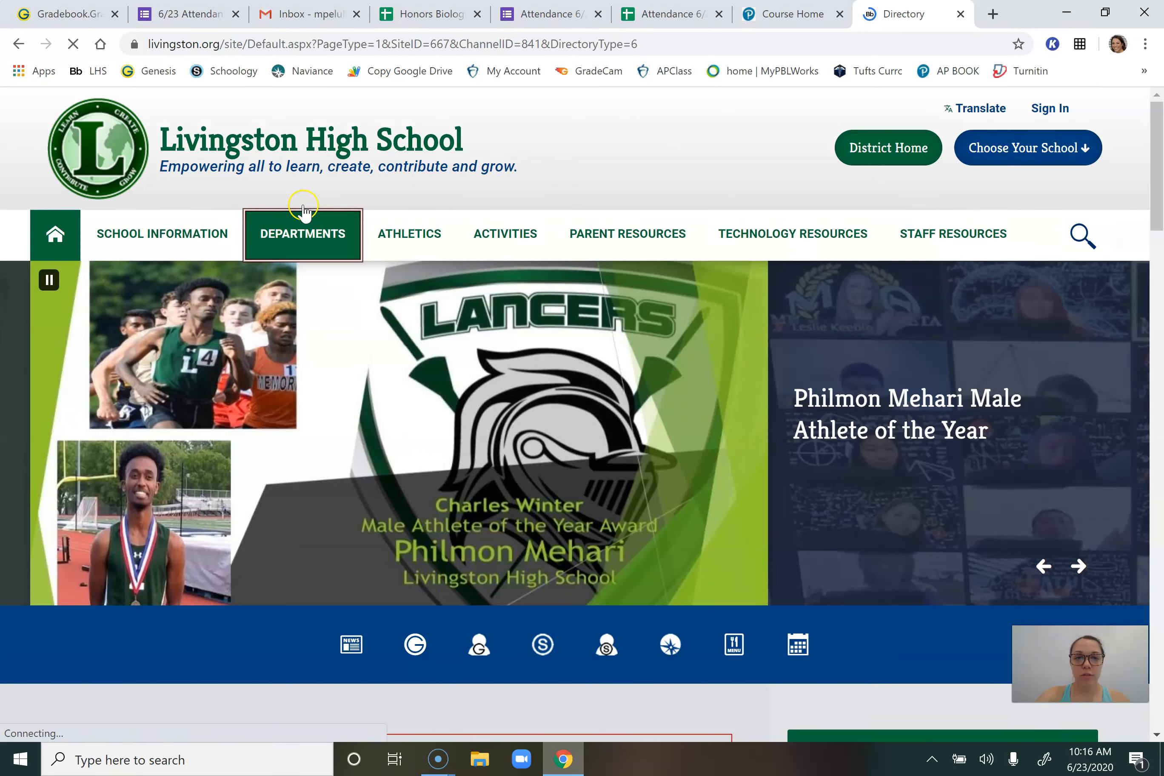
{"action": "left_click", "coordinate": [302, 234]}
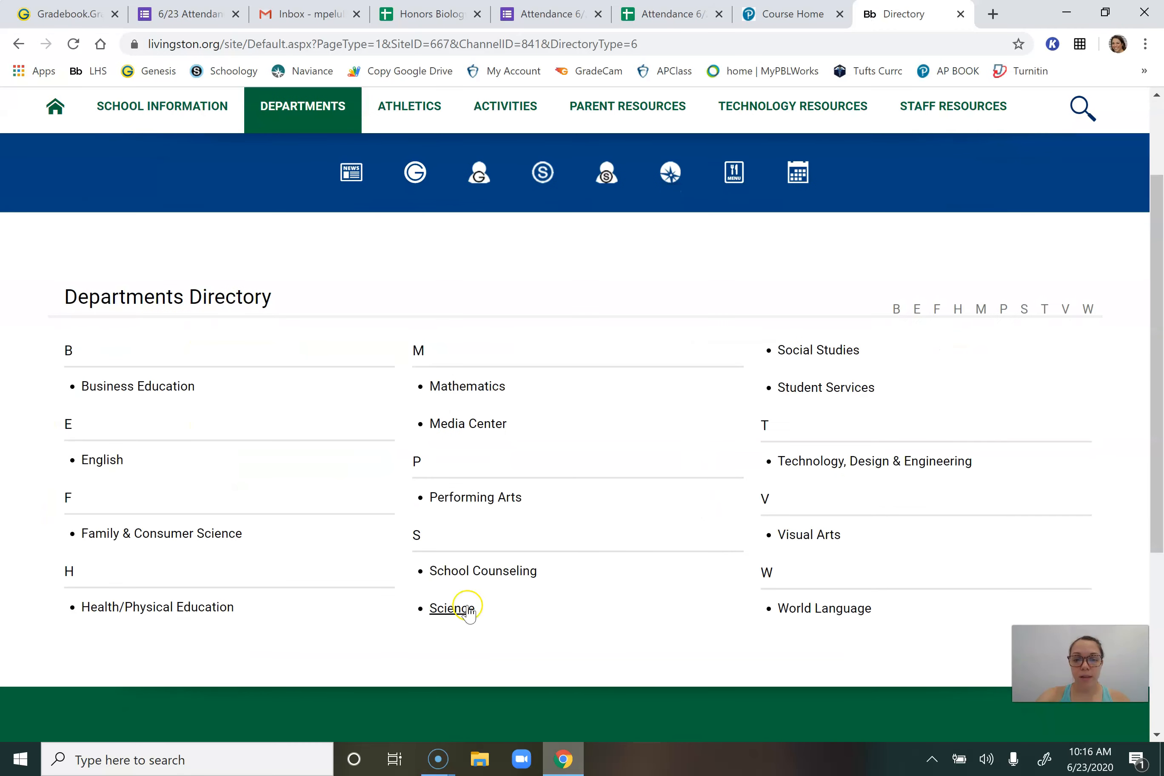
{"action": "left_click", "coordinate": [450, 608]}
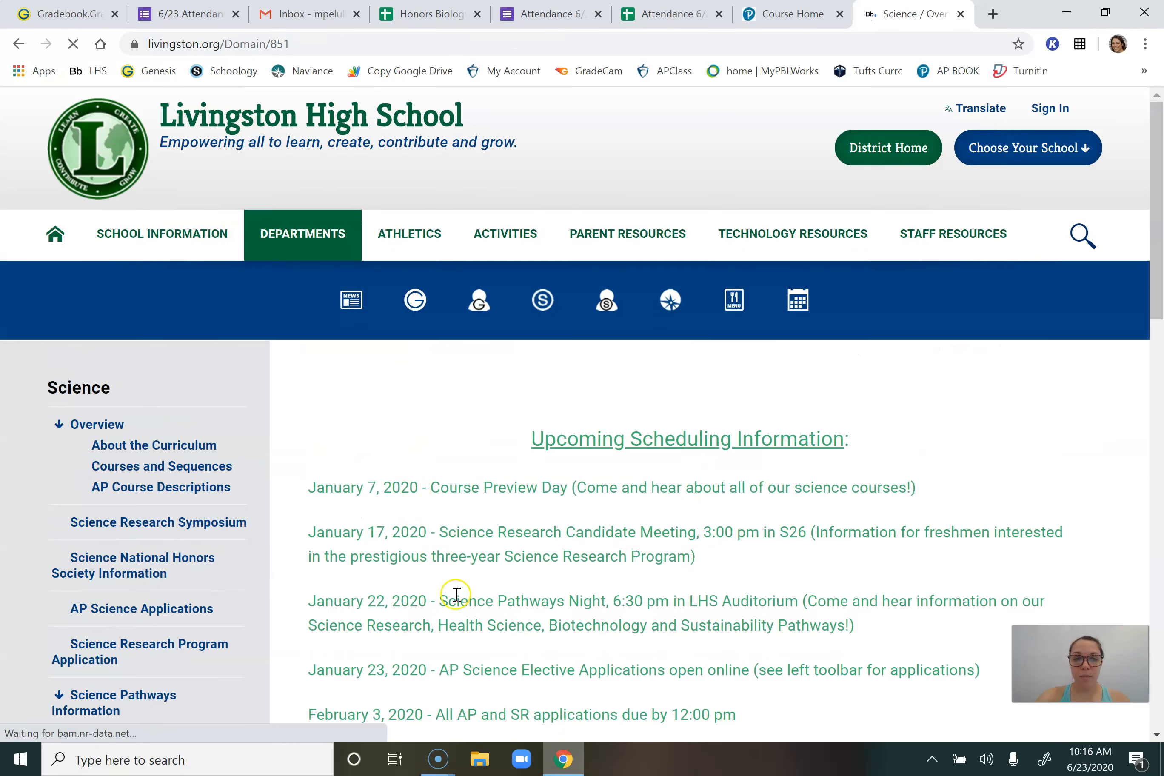
{"action": "mouse_move", "coordinate": [140, 608]}
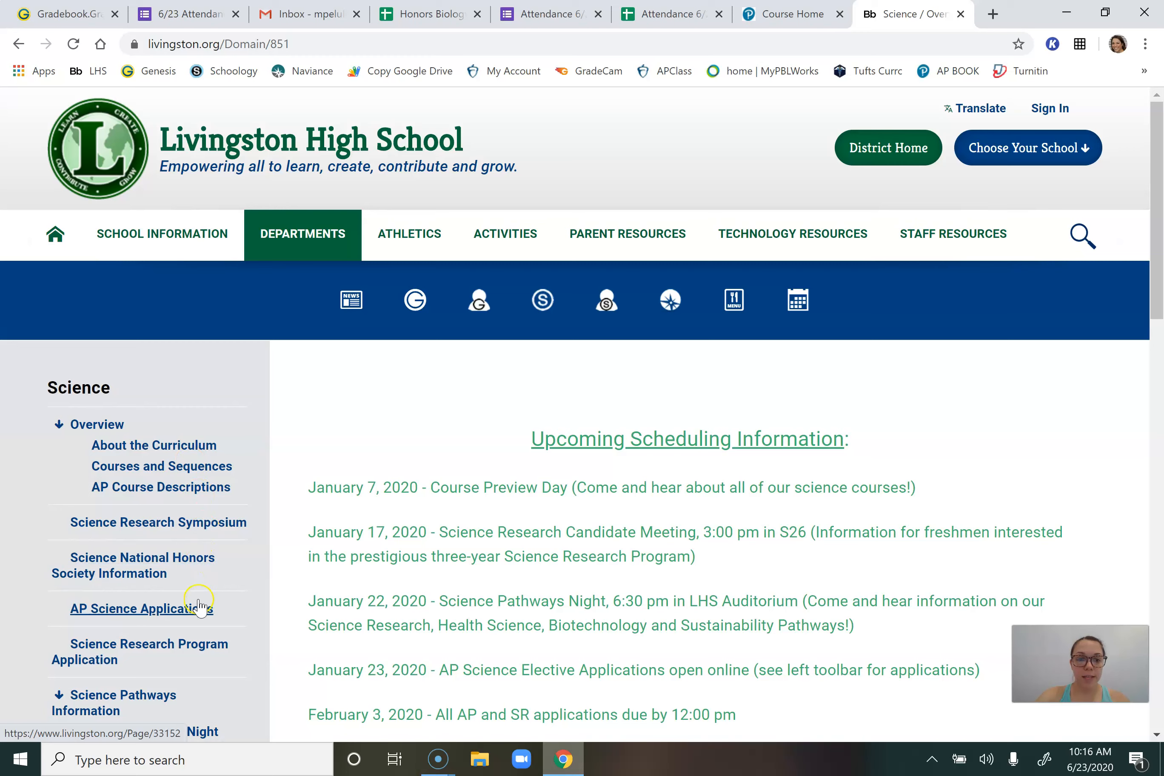
Open the Science Summer Assignments page and scroll down to the AP Biology section
{"action": "scroll", "scroll_direction": "down", "scroll_amount": 3}
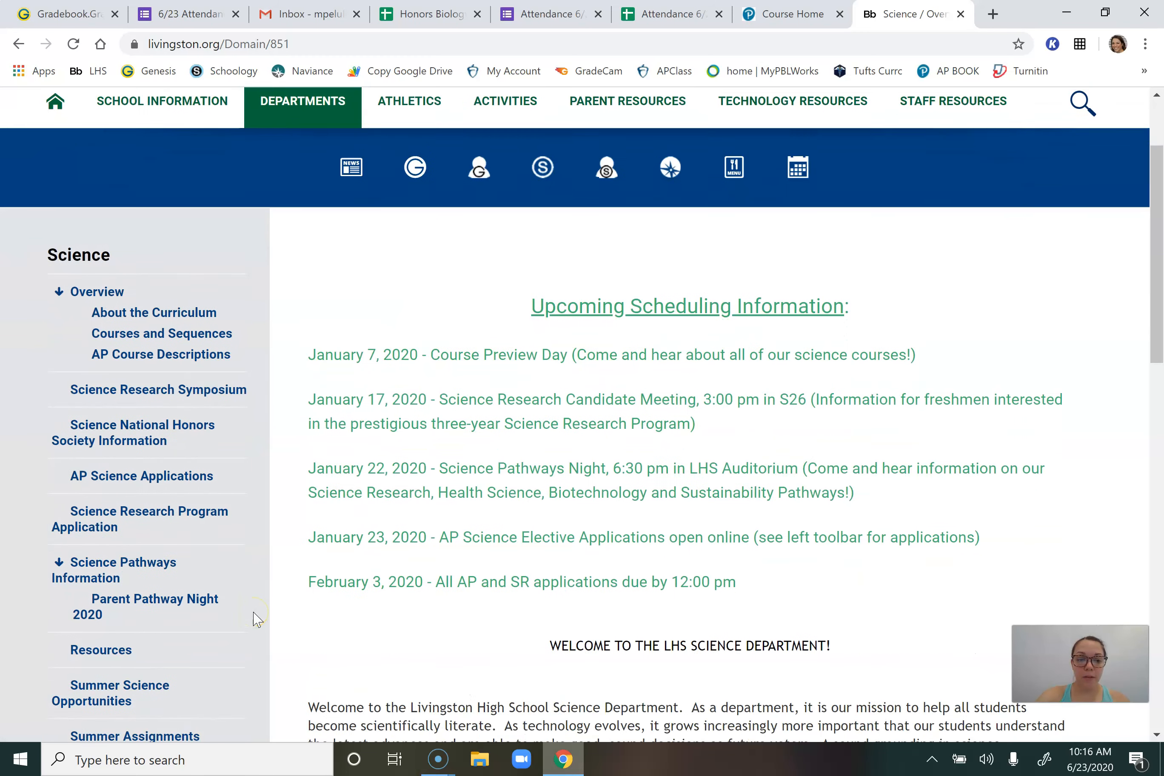
{"action": "scroll", "scroll_direction": "down", "scroll_amount": 3}
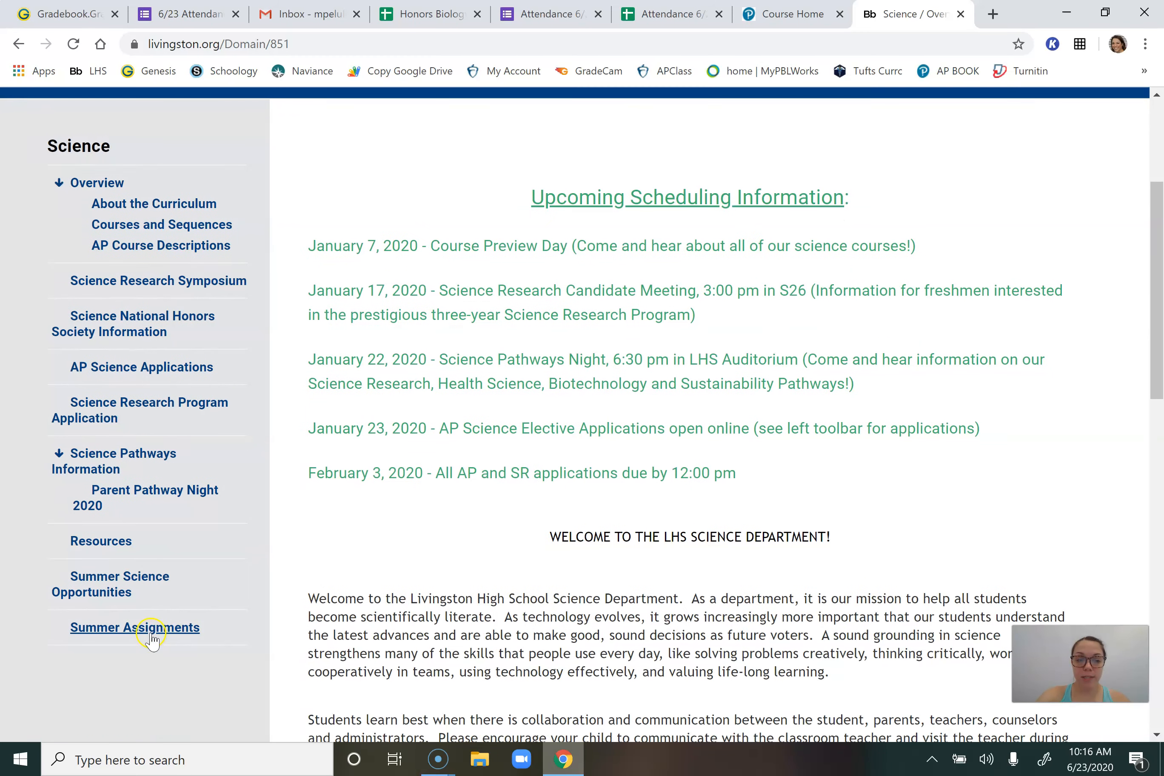
{"action": "left_click", "coordinate": [135, 627]}
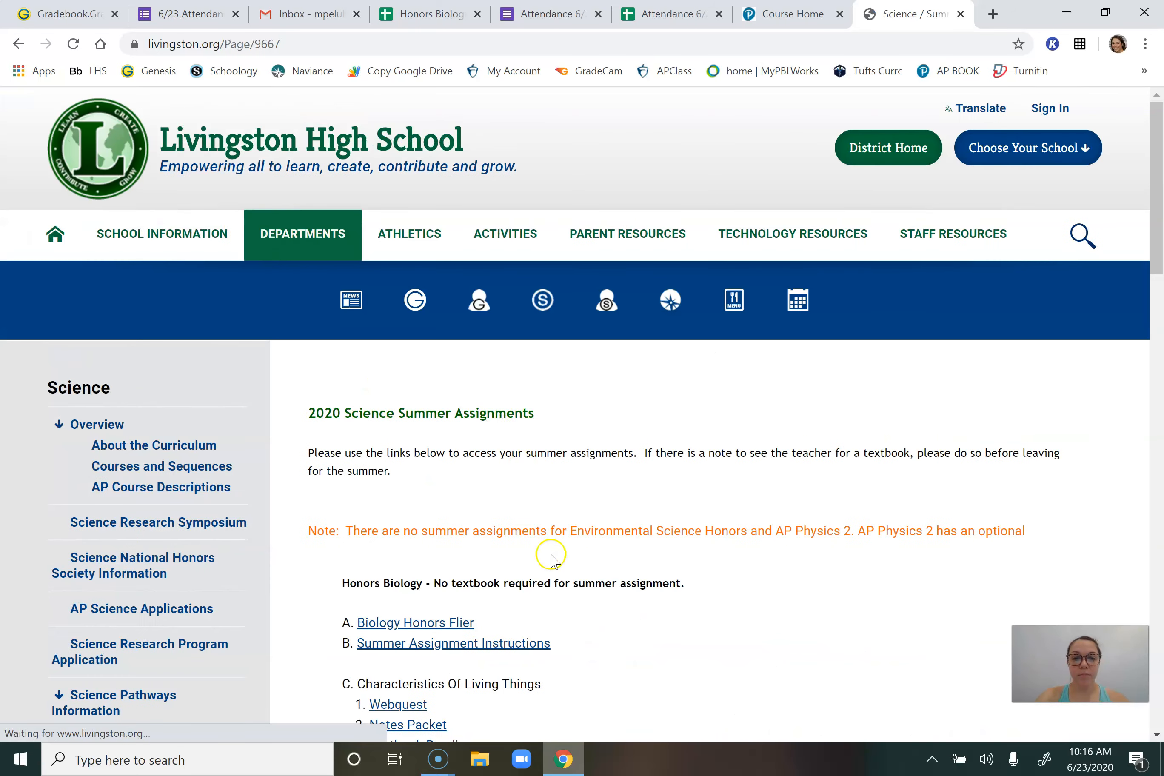
{"action": "scroll", "scroll_direction": "down", "scroll_amount": 3}
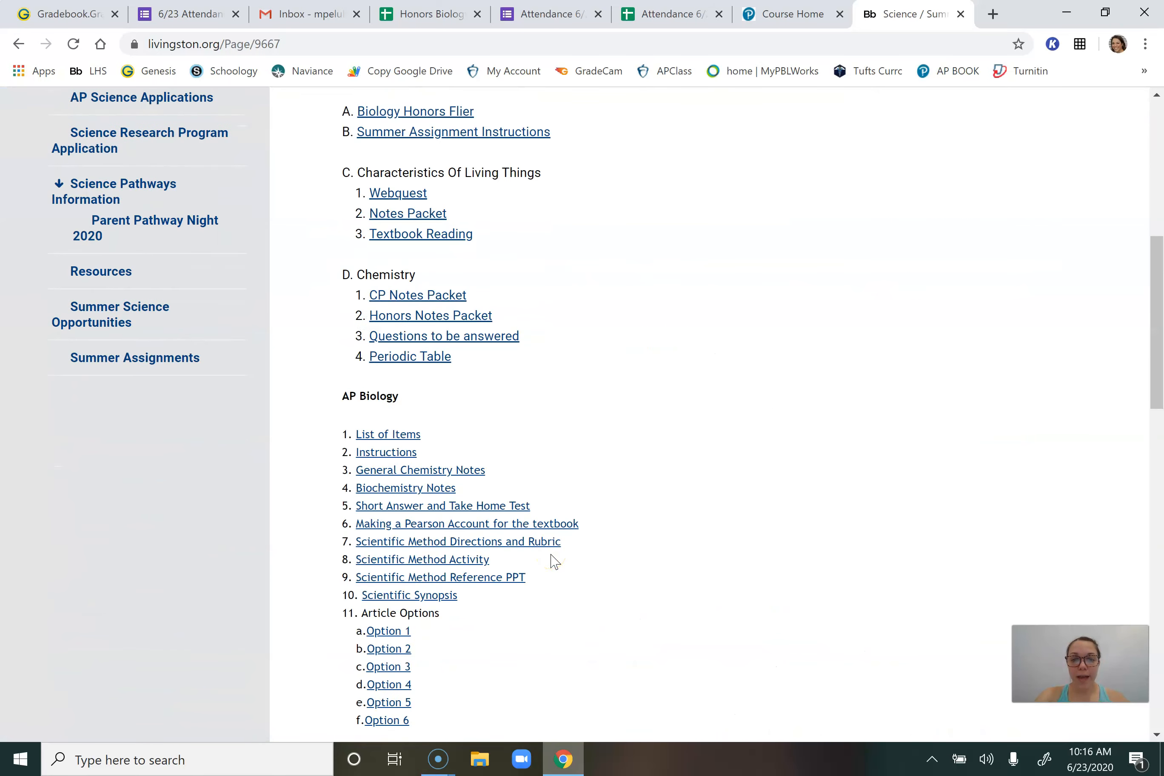
{"action": "scroll", "scroll_direction": "down", "scroll_amount": 3}
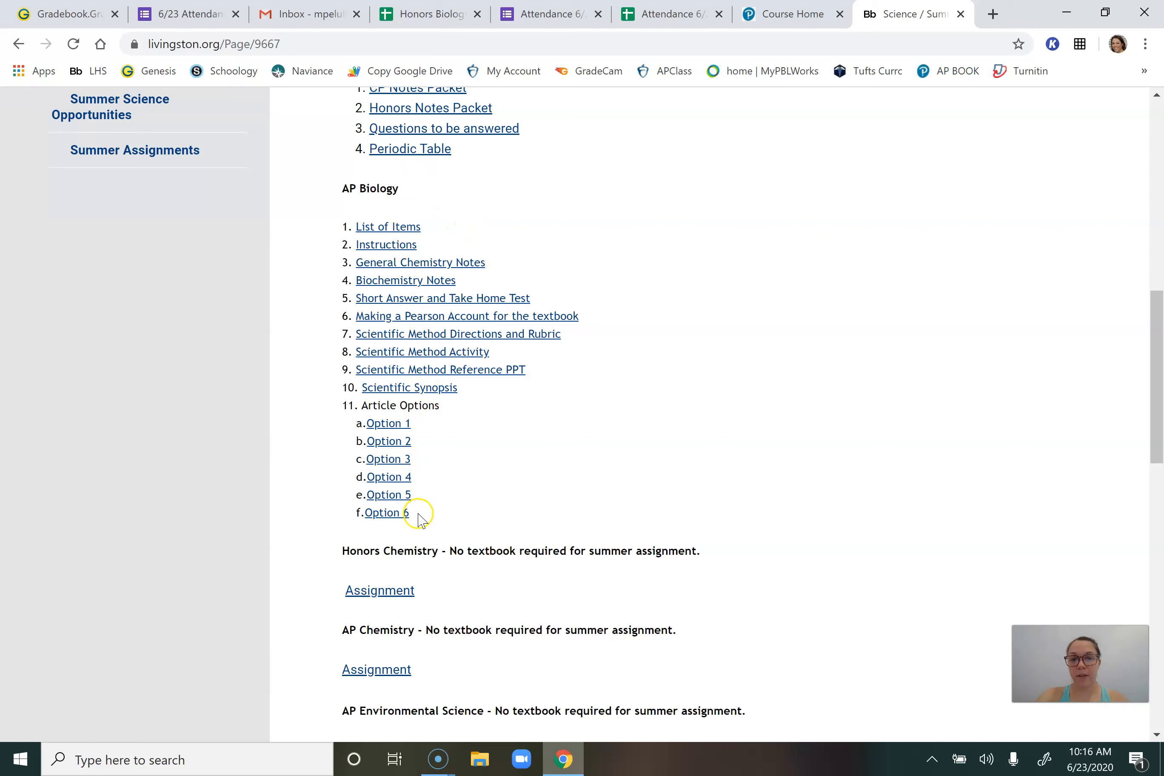
{"action": "mouse_move", "coordinate": [422, 351]}
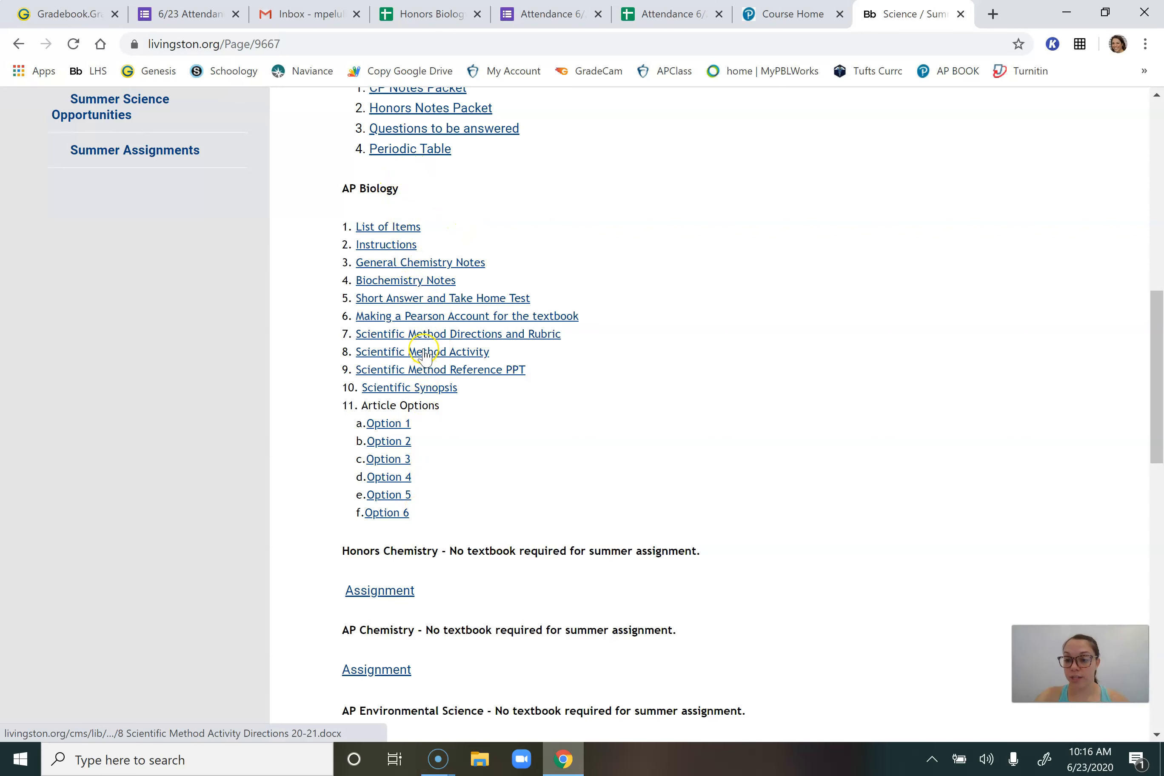
{"action": "mouse_move", "coordinate": [387, 226]}
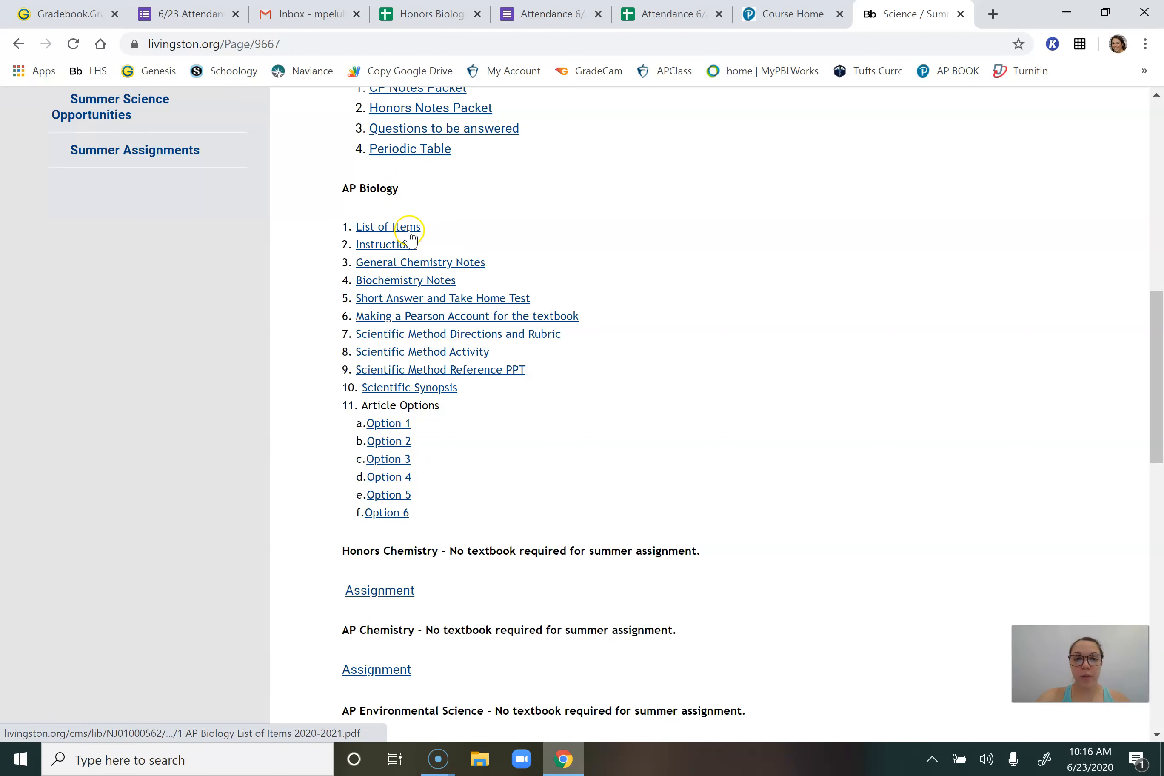
{"action": "left_click", "coordinate": [387, 226]}
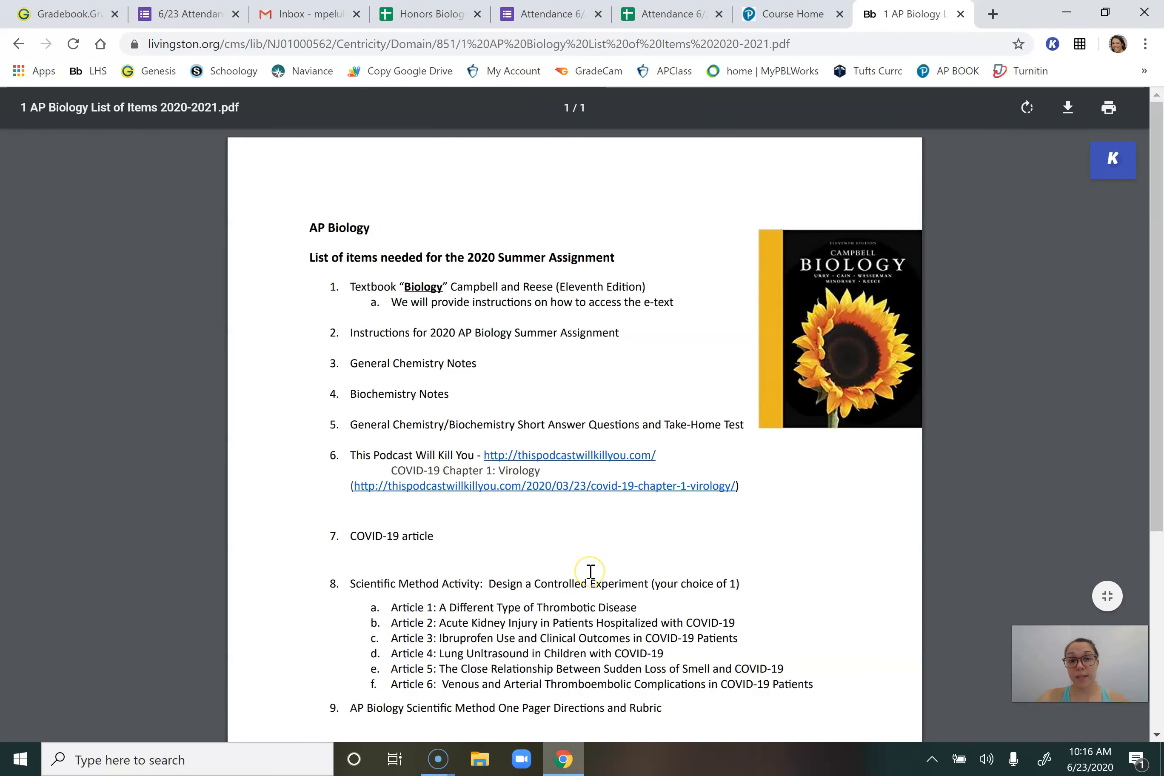
{"action": "scroll", "scroll_direction": "down", "scroll_amount": 3}
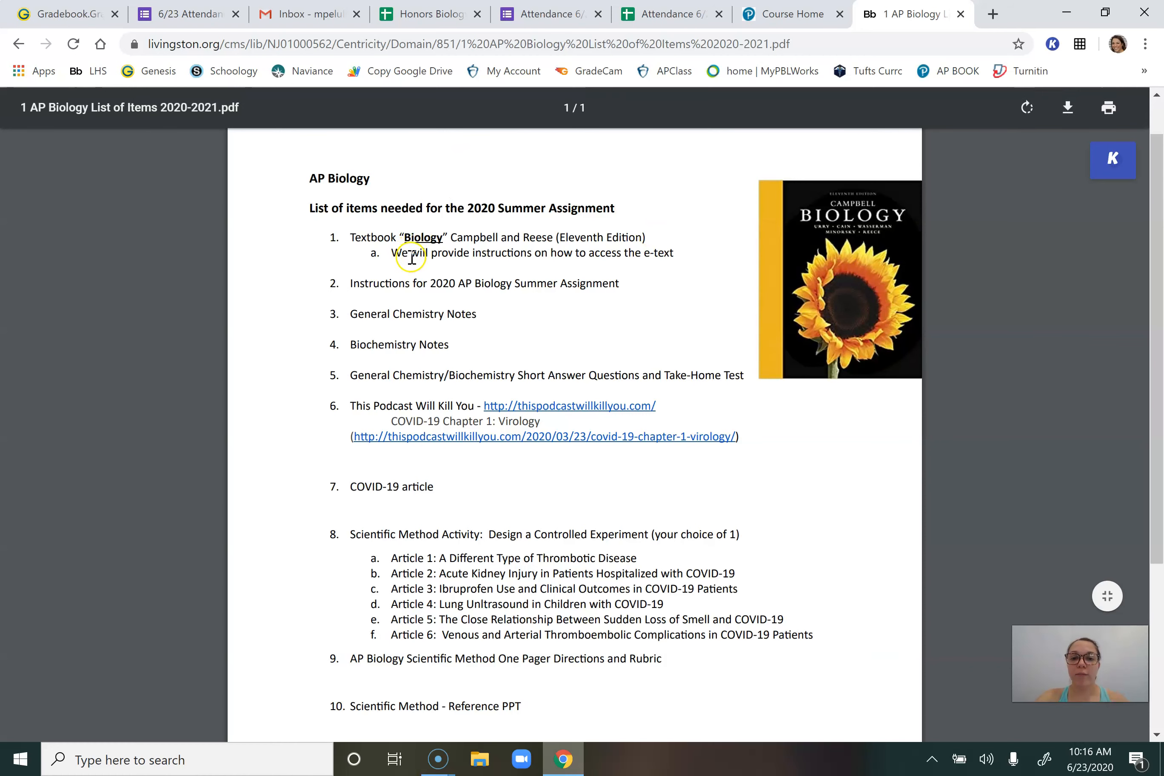
{"action": "mouse_move", "coordinate": [698, 269]}
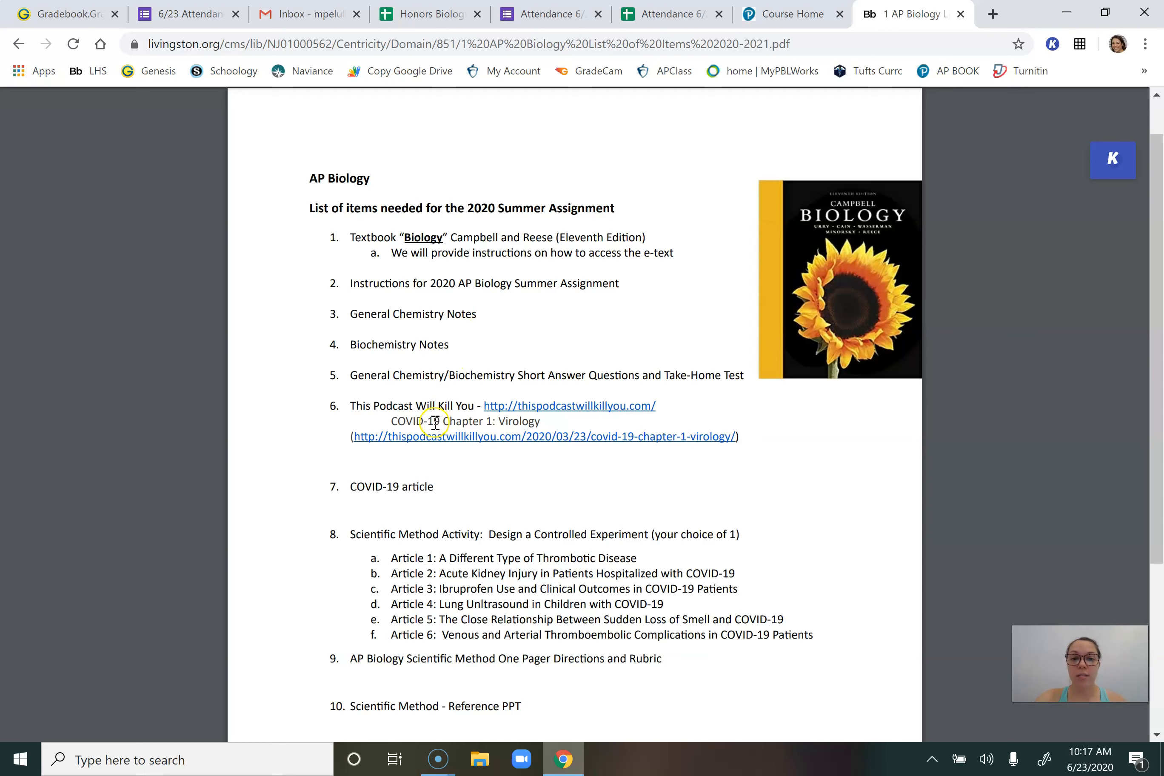
{"action": "mouse_move", "coordinate": [602, 473]}
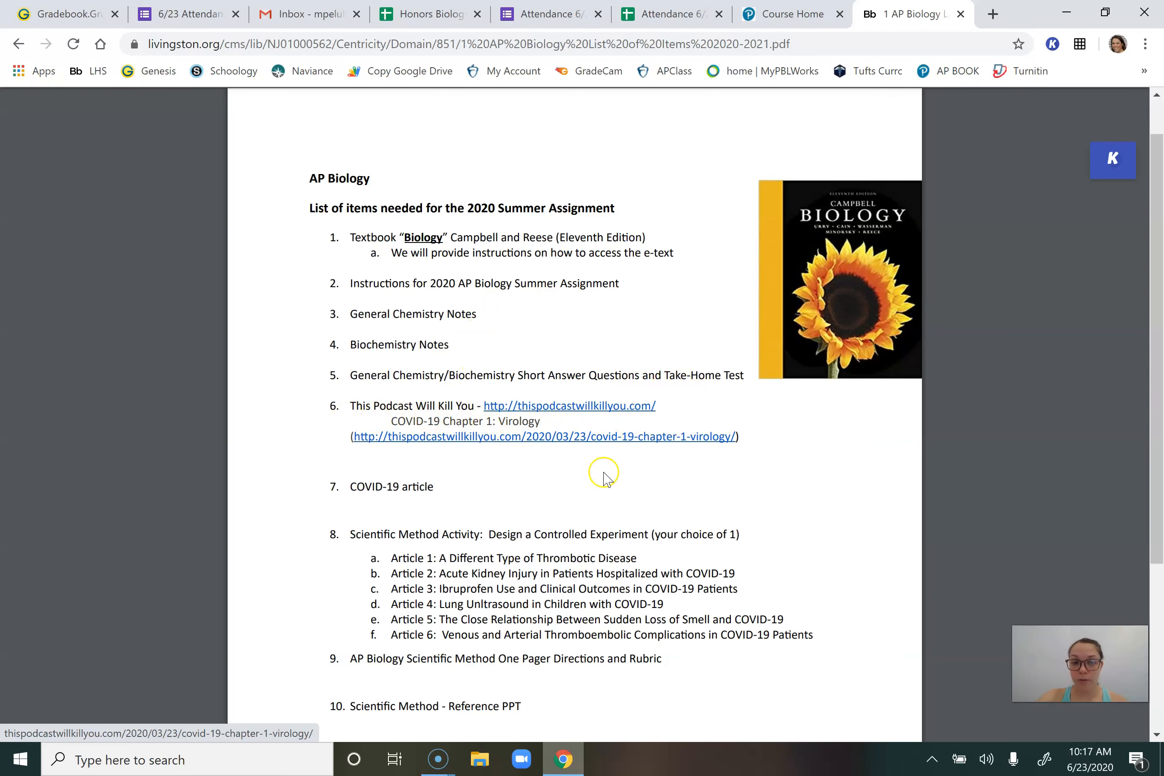
{"action": "mouse_move", "coordinate": [713, 466]}
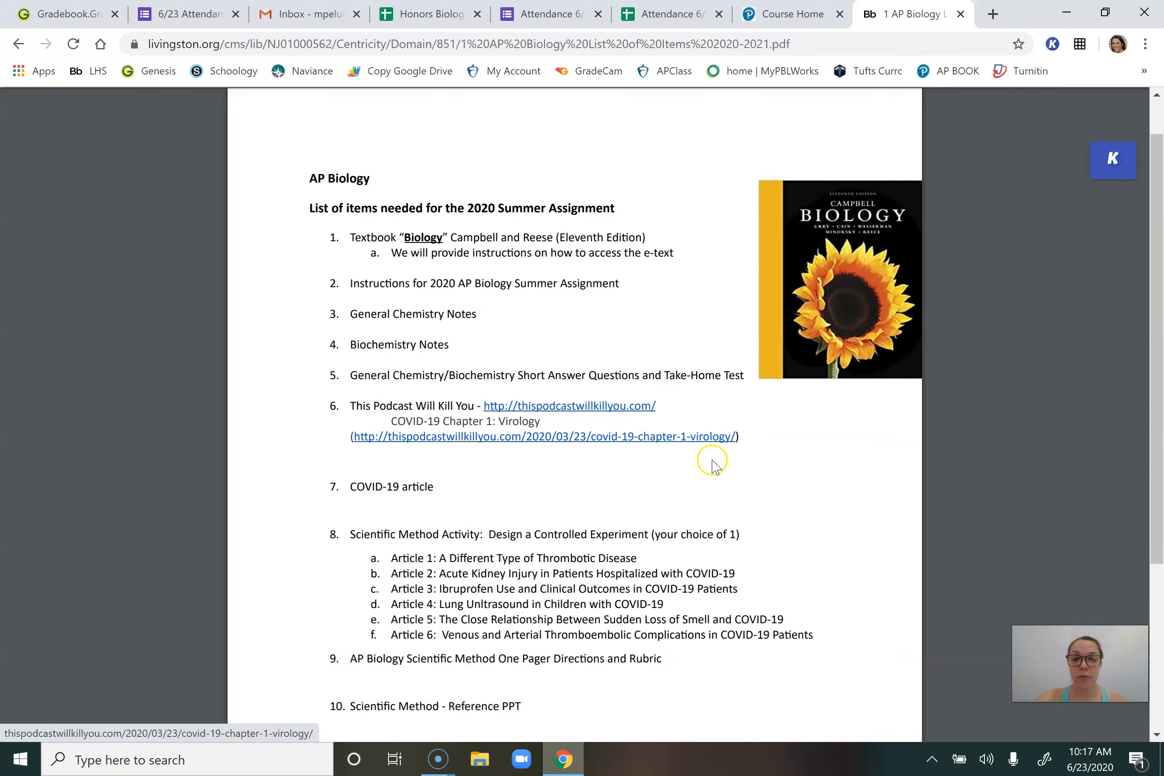
{"action": "scroll", "scroll_direction": "down", "scroll_amount": 3}
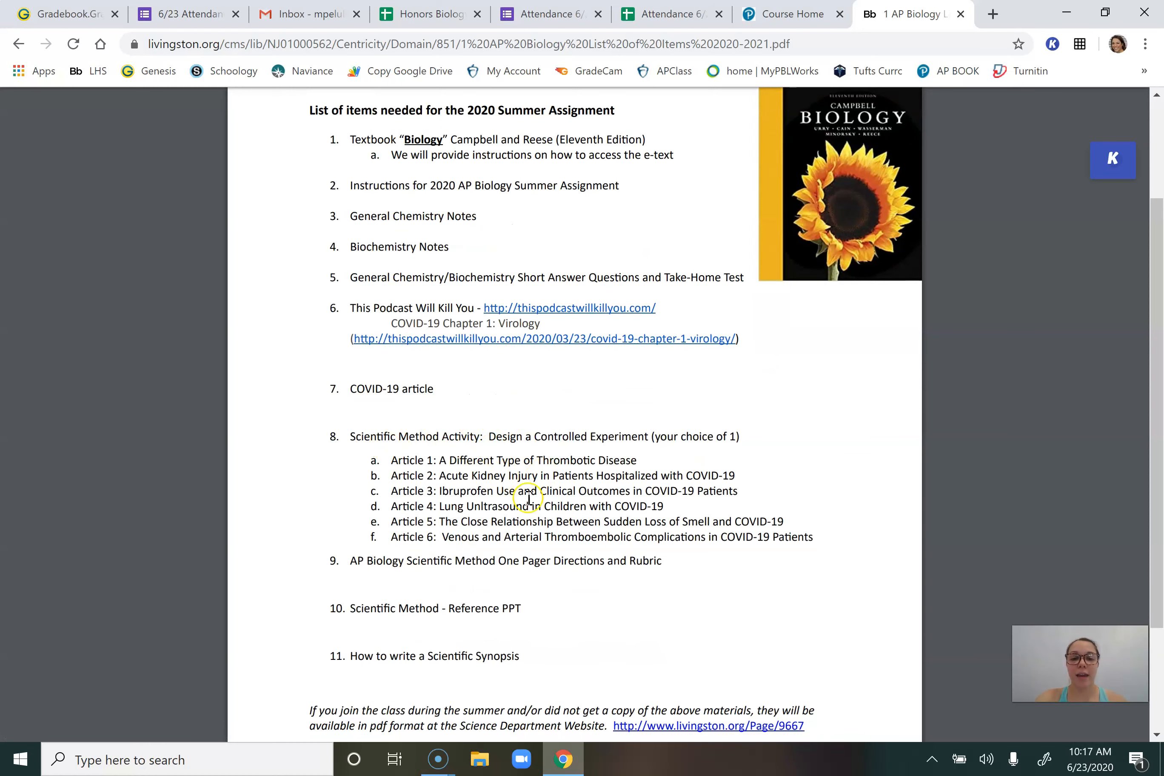
{"action": "mouse_move", "coordinate": [514, 702]}
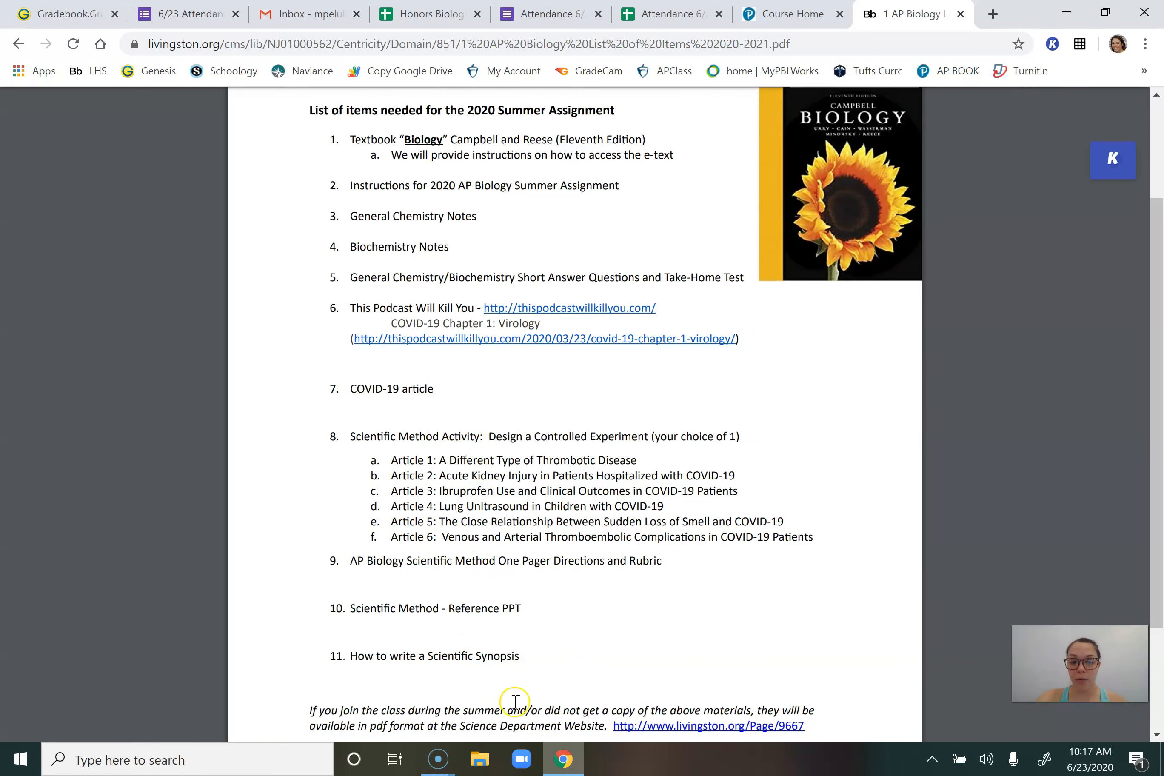
{"action": "scroll", "scroll_direction": "down", "scroll_amount": 3}
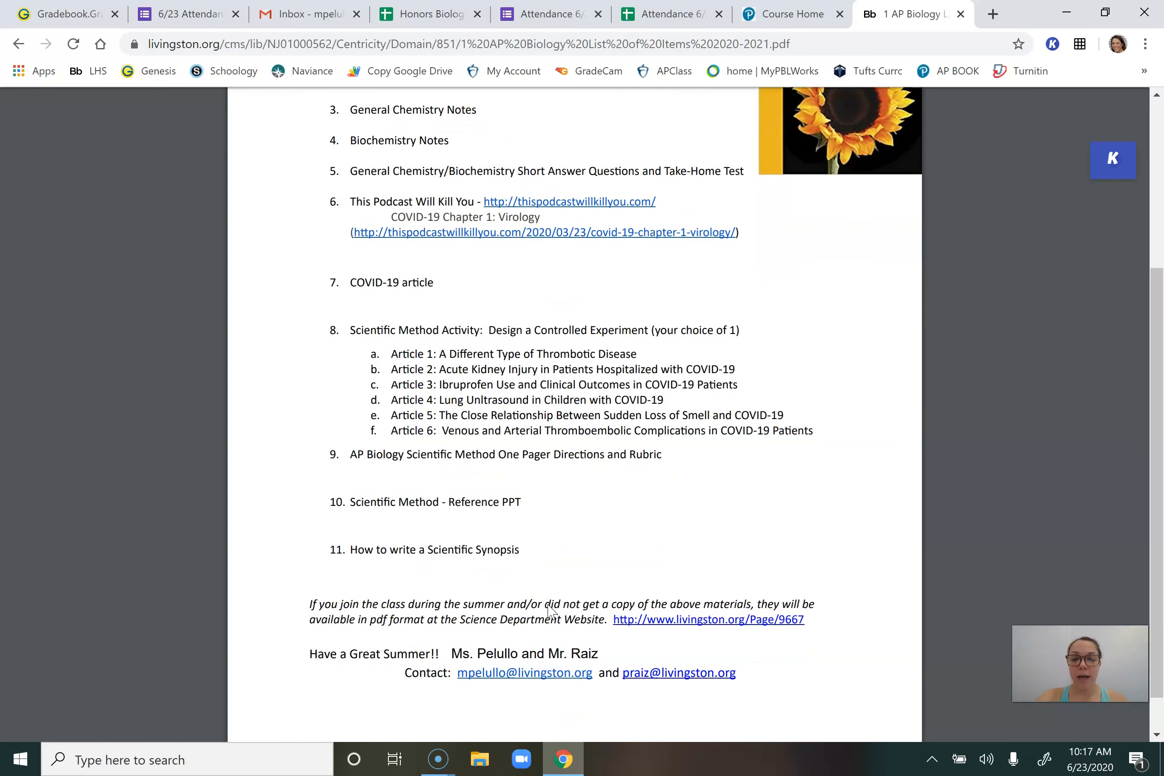
{"action": "scroll", "scroll_direction": "down", "scroll_amount": 3}
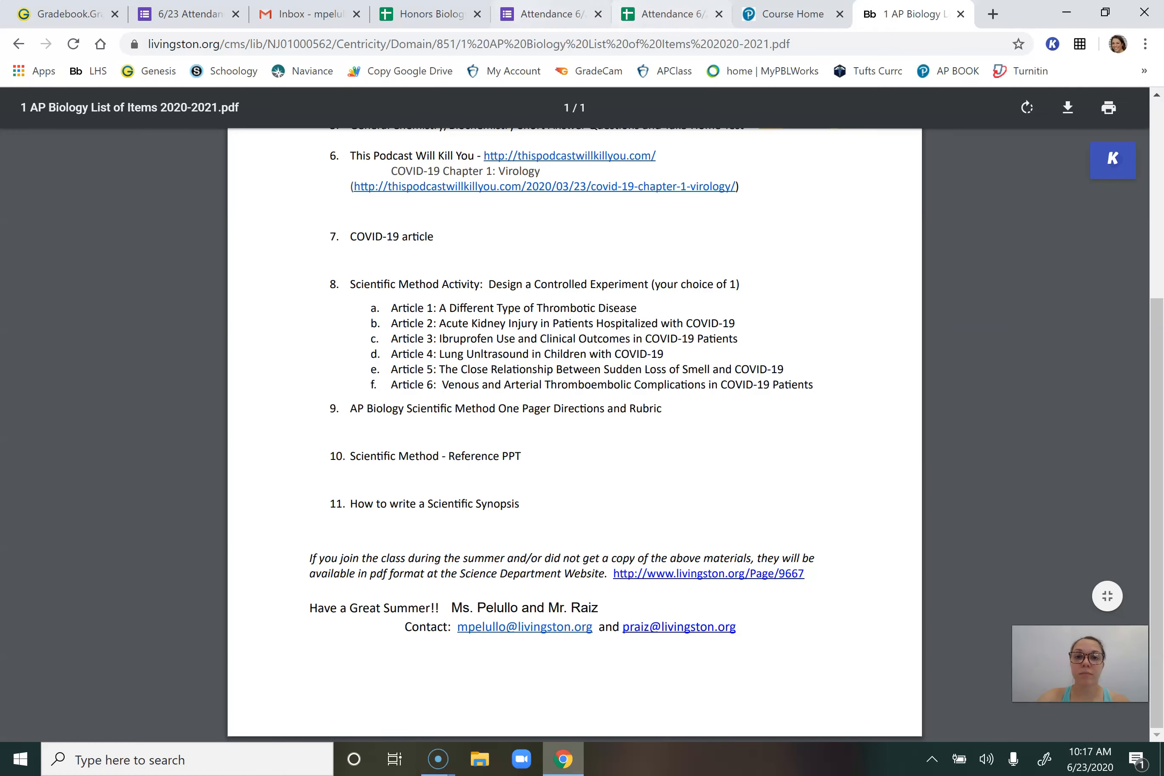
{"action": "left_click", "coordinate": [707, 572]}
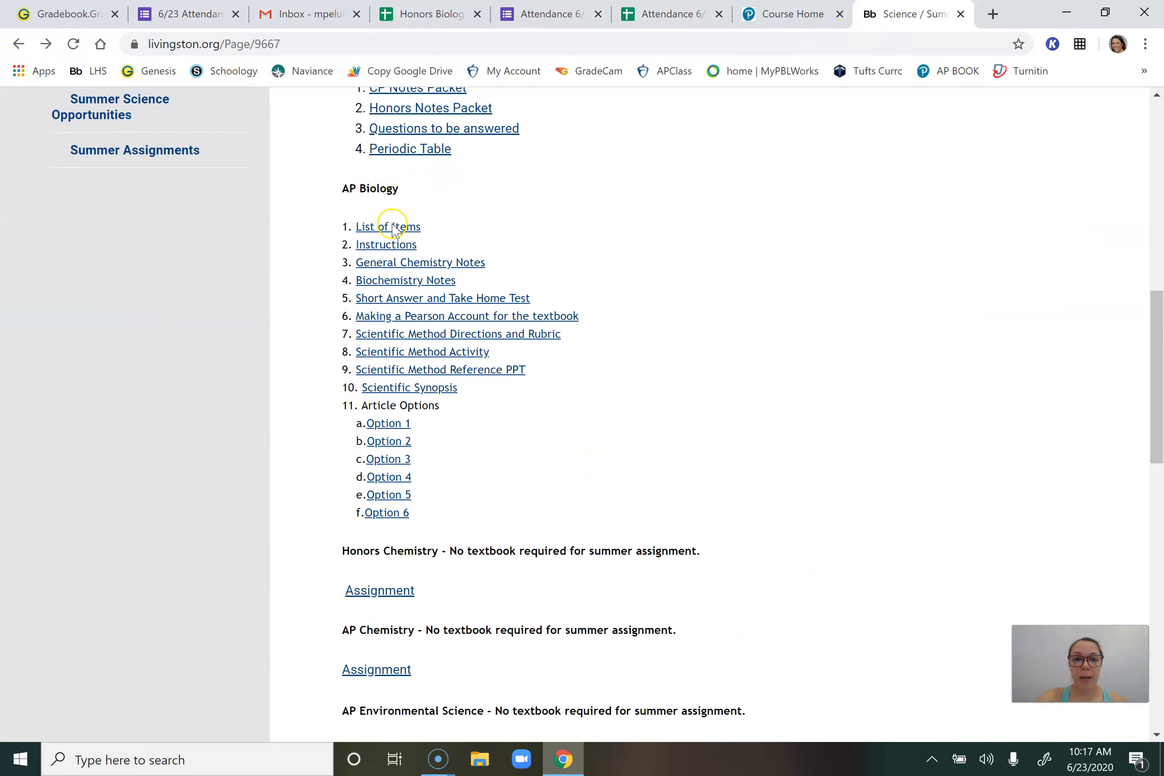
Open the AP Biology Instructions PDF and read down to the first-day checklist
{"action": "left_click", "coordinate": [386, 245]}
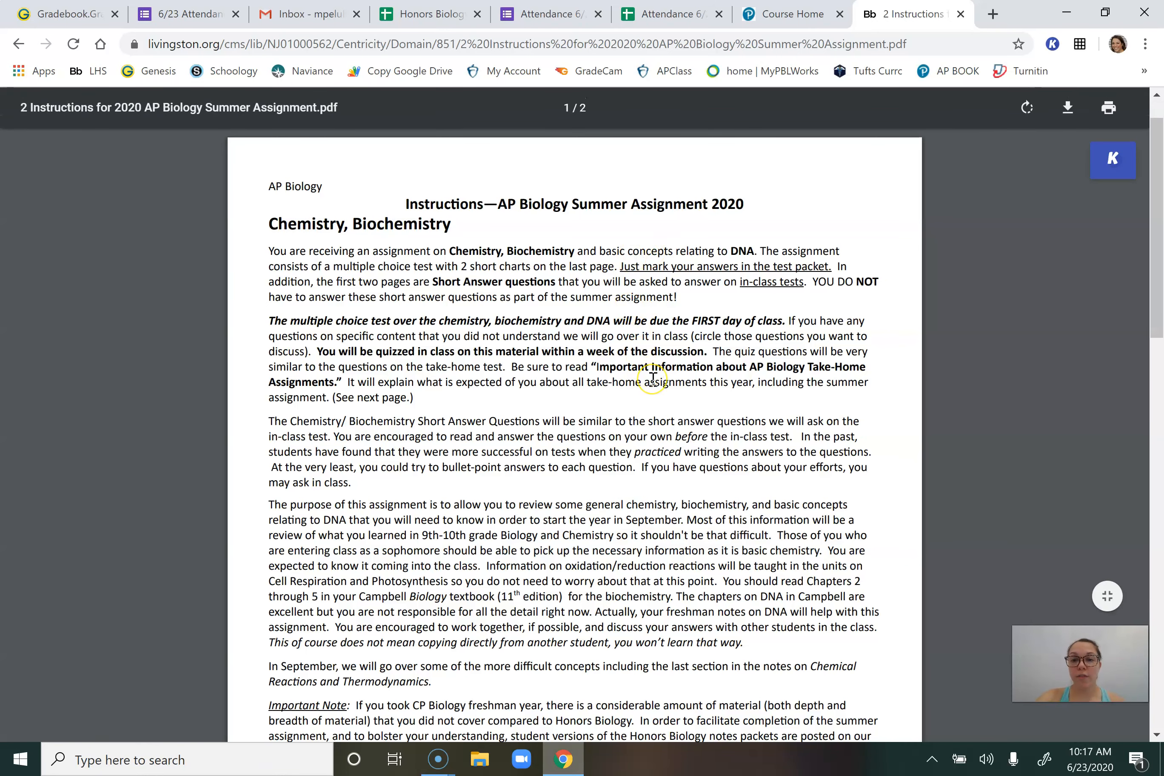
{"action": "scroll", "scroll_direction": "down", "scroll_amount": 3}
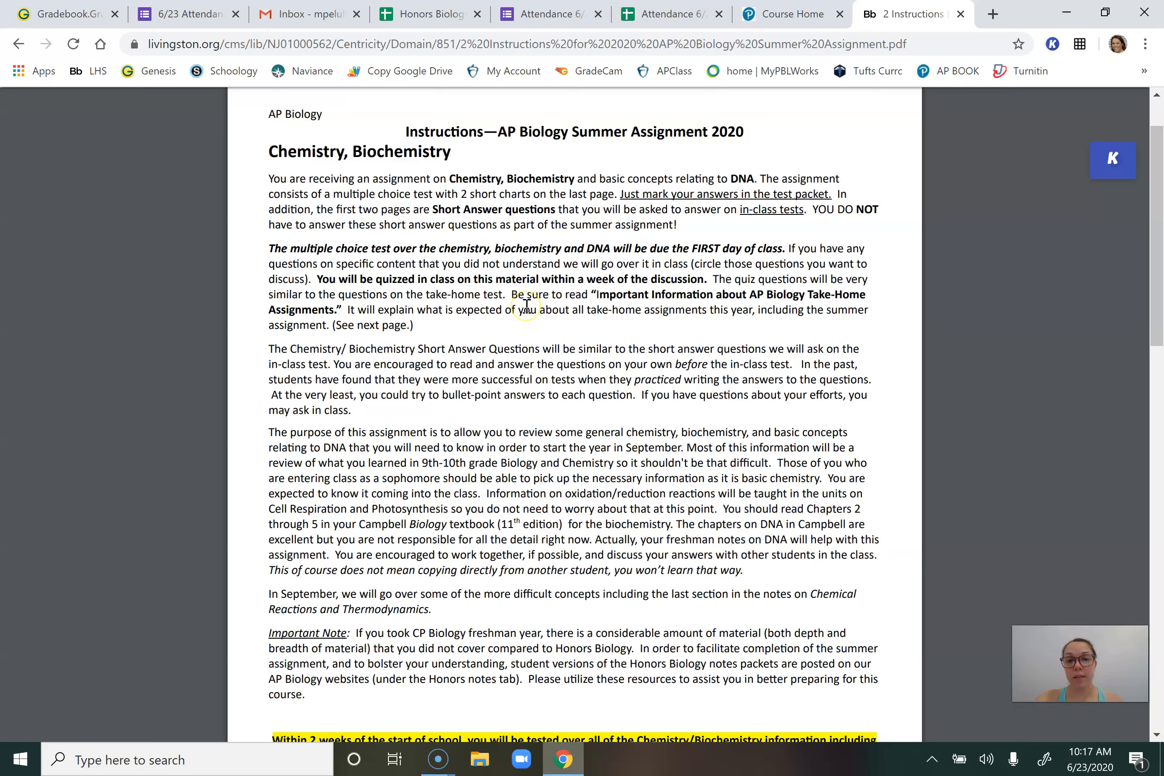
{"action": "mouse_move", "coordinate": [626, 396]}
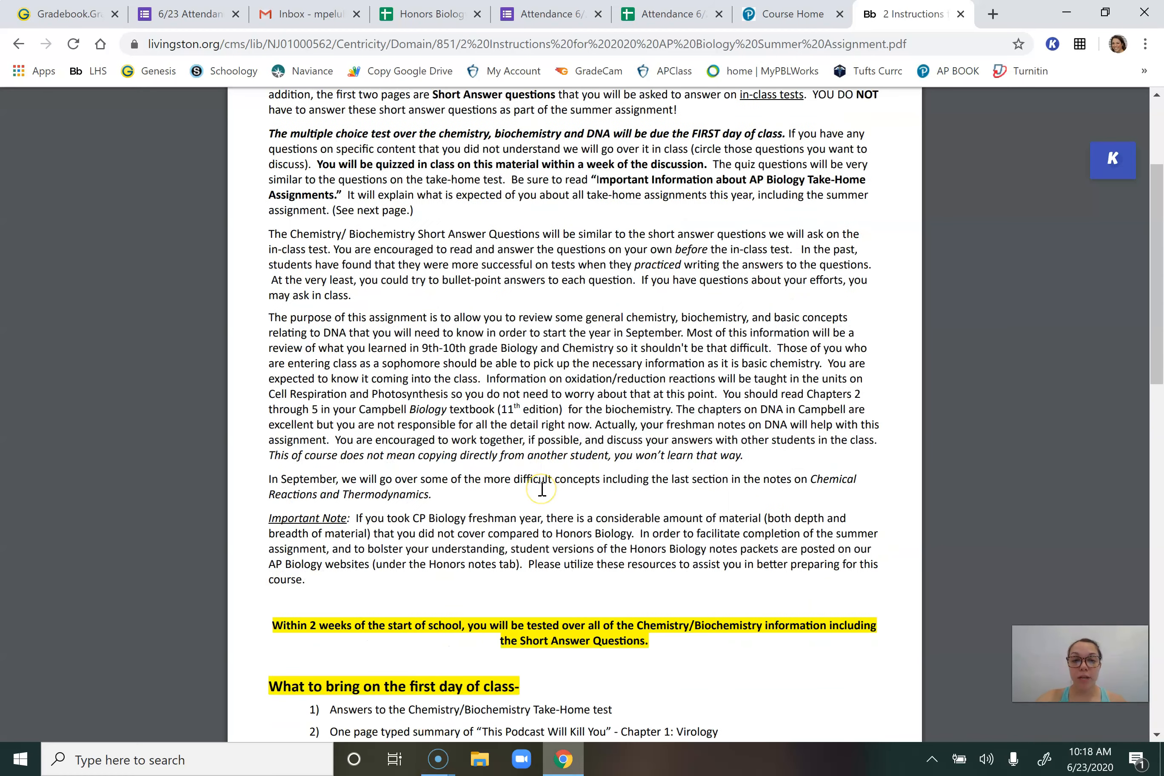
{"action": "scroll", "scroll_direction": "down", "scroll_amount": 3}
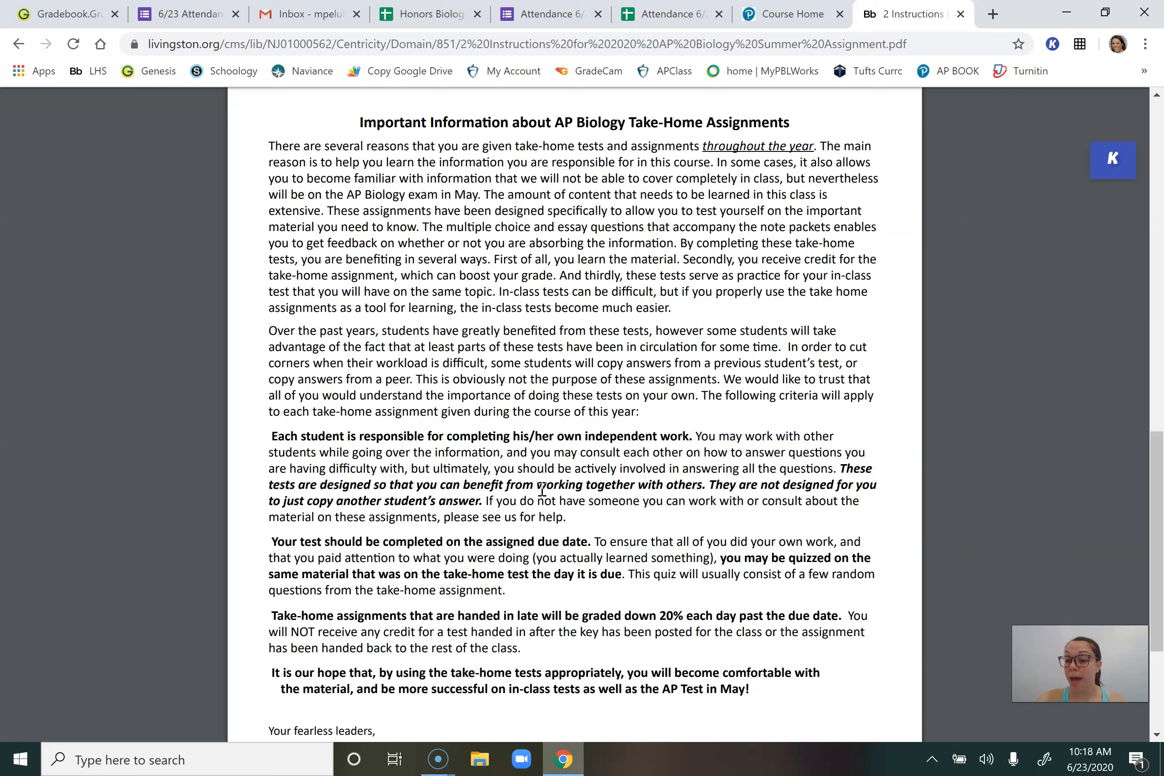
{"action": "mouse_move", "coordinate": [547, 366]}
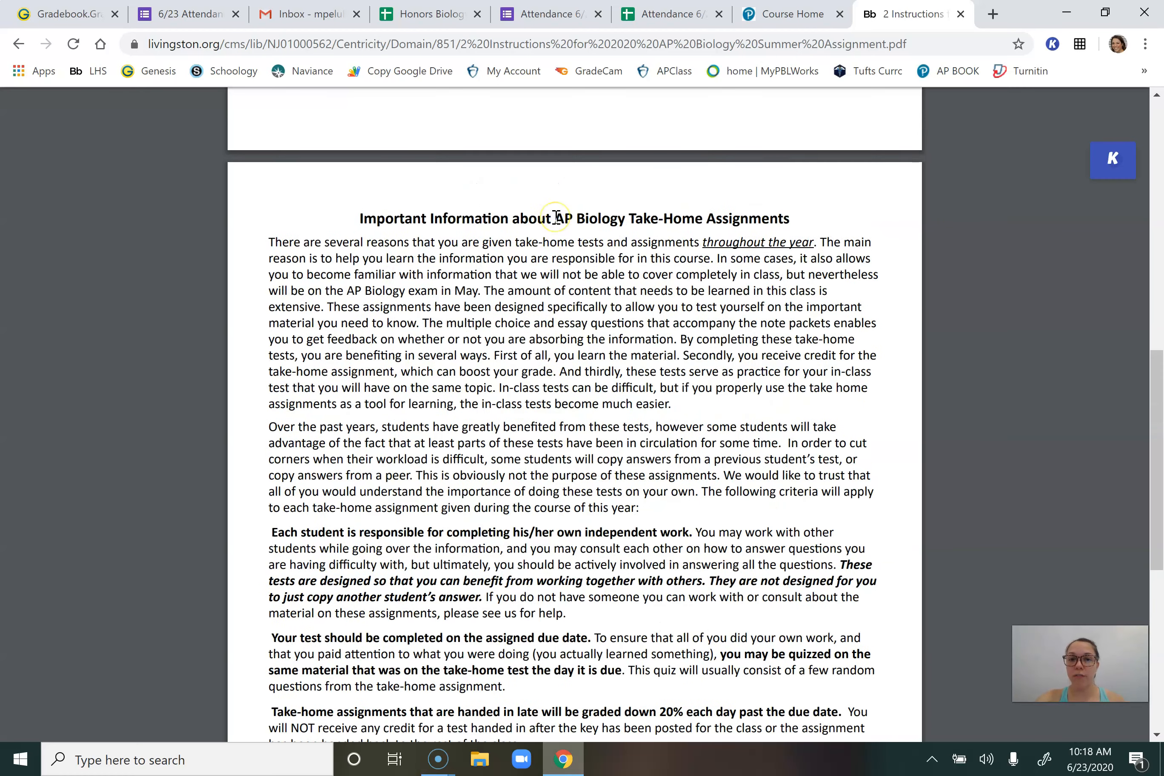
{"action": "scroll", "scroll_direction": "down", "scroll_amount": 3}
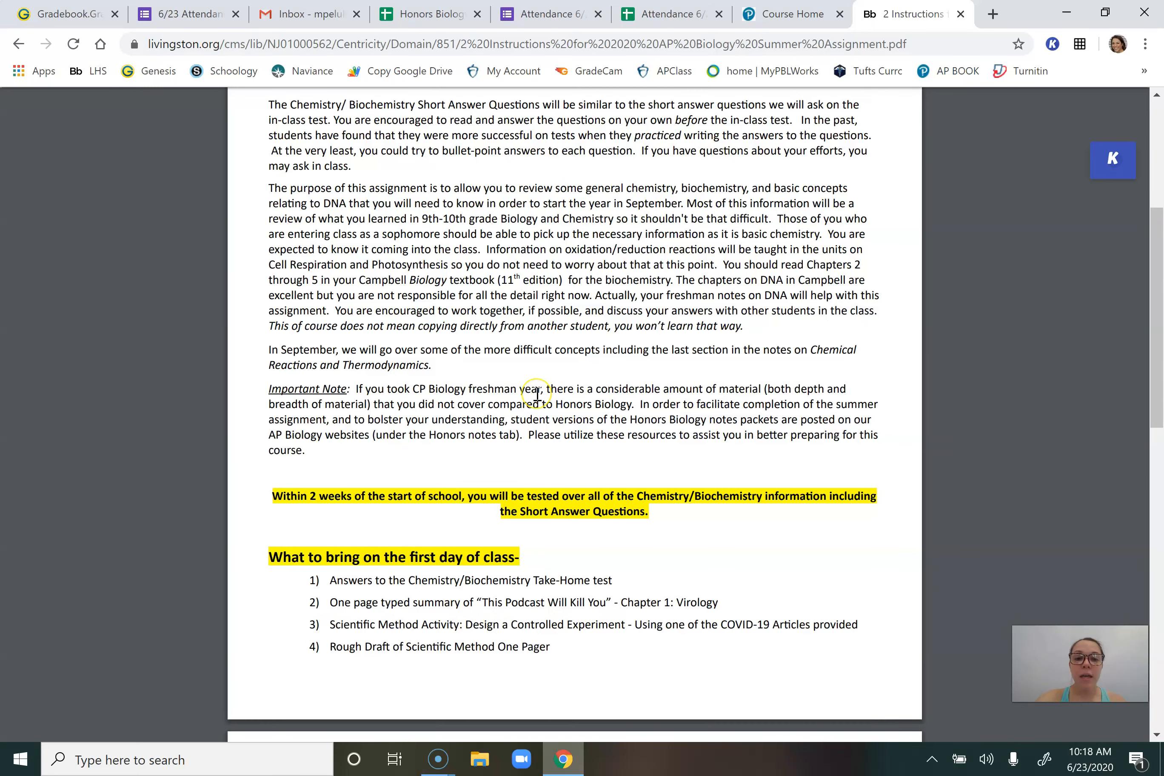
{"action": "scroll", "scroll_direction": "down", "scroll_amount": 3}
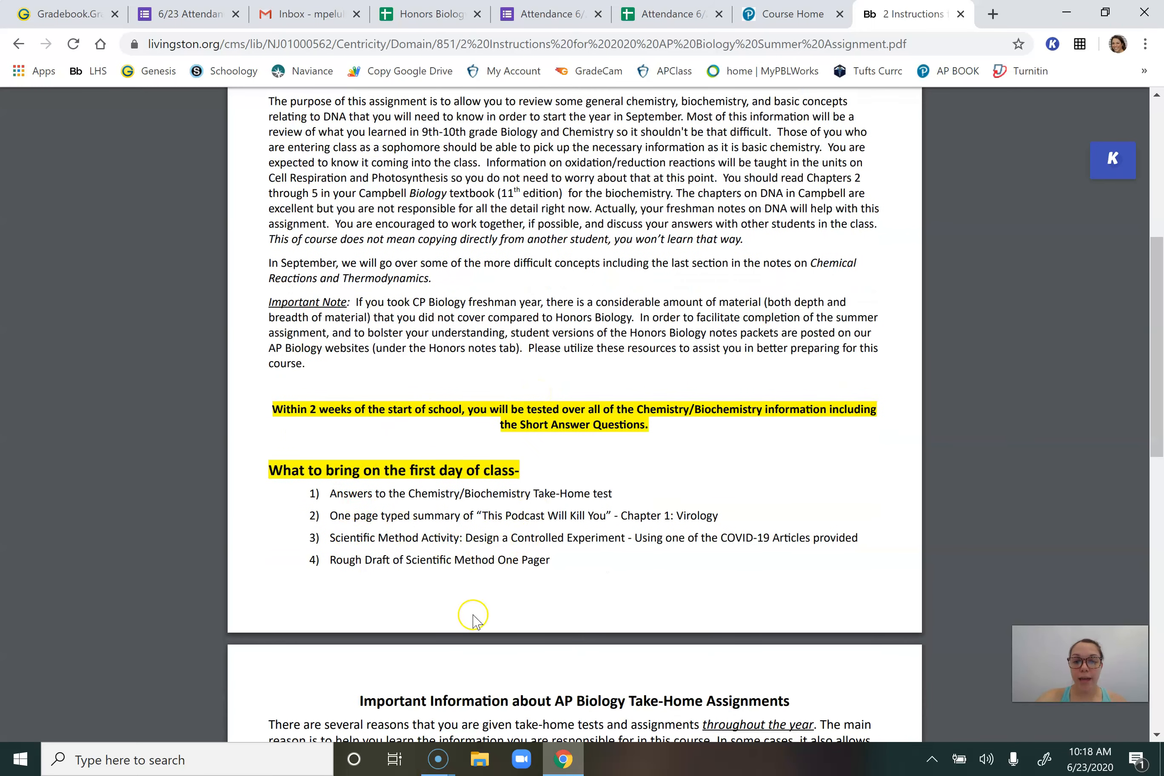
{"action": "mouse_move", "coordinate": [432, 629]}
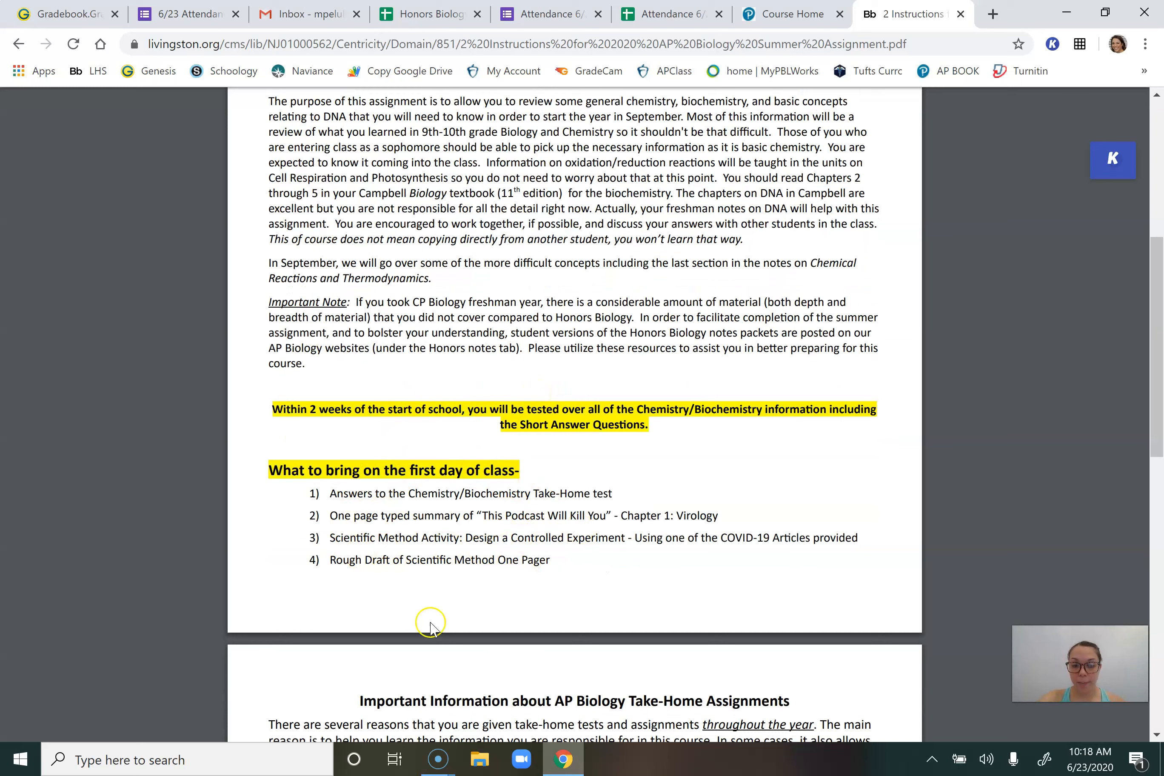
{"action": "mouse_move", "coordinate": [508, 657]}
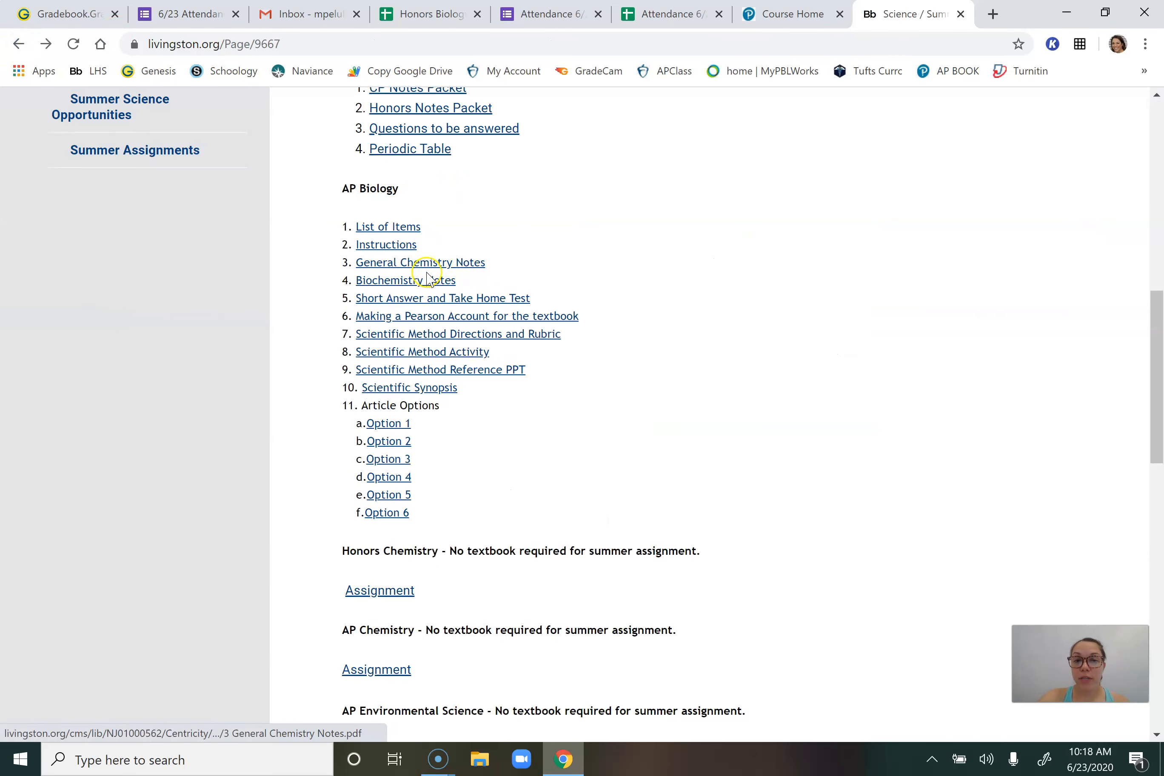
{"action": "mouse_move", "coordinate": [422, 282]}
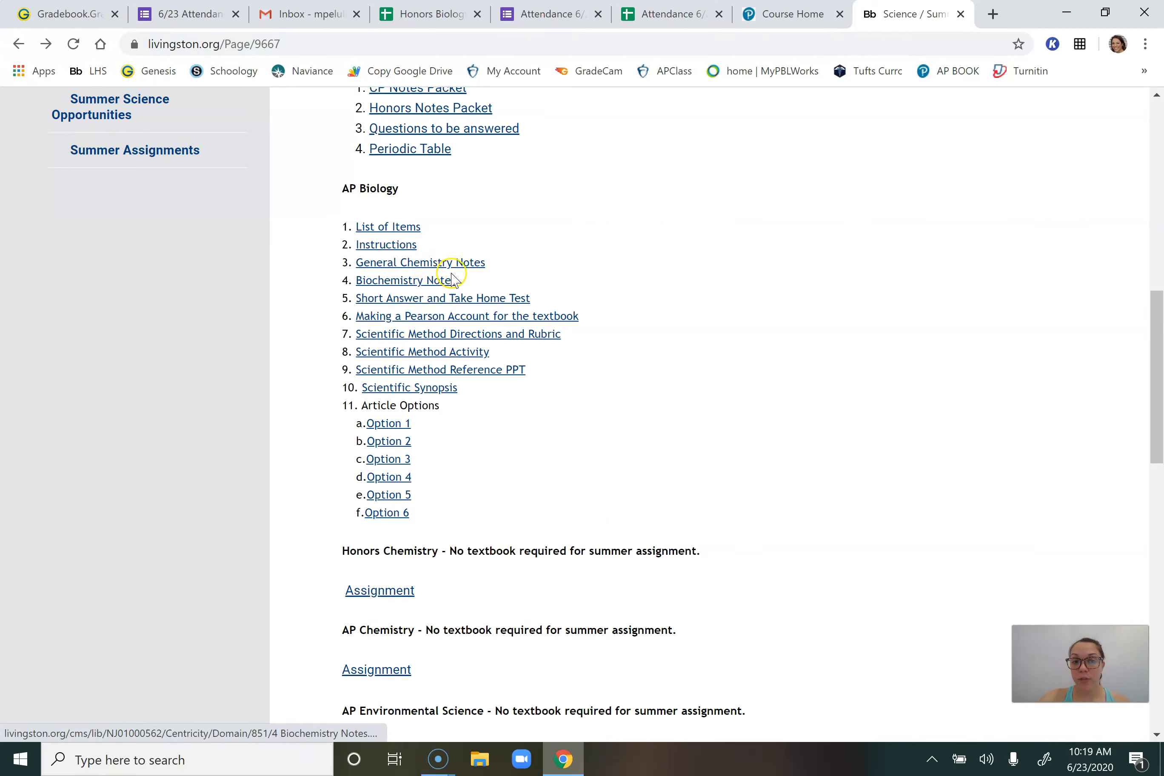
{"action": "mouse_move", "coordinate": [419, 262]}
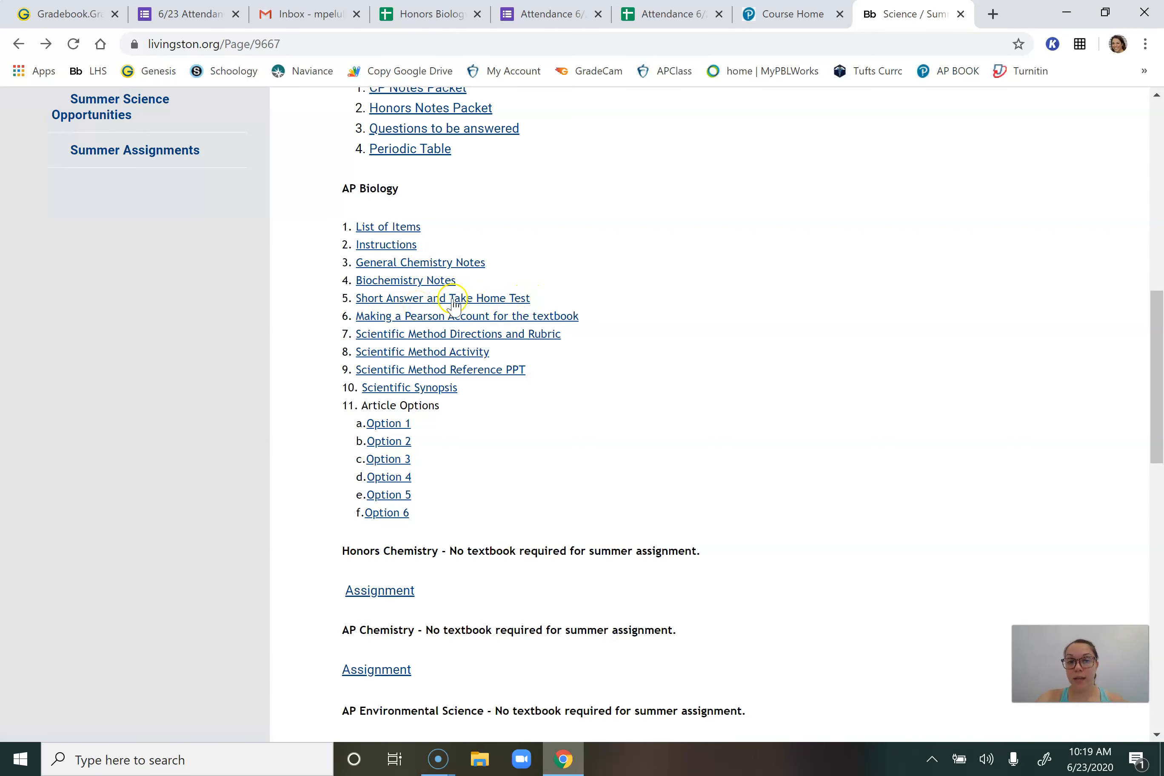
{"action": "mouse_move", "coordinate": [437, 308]}
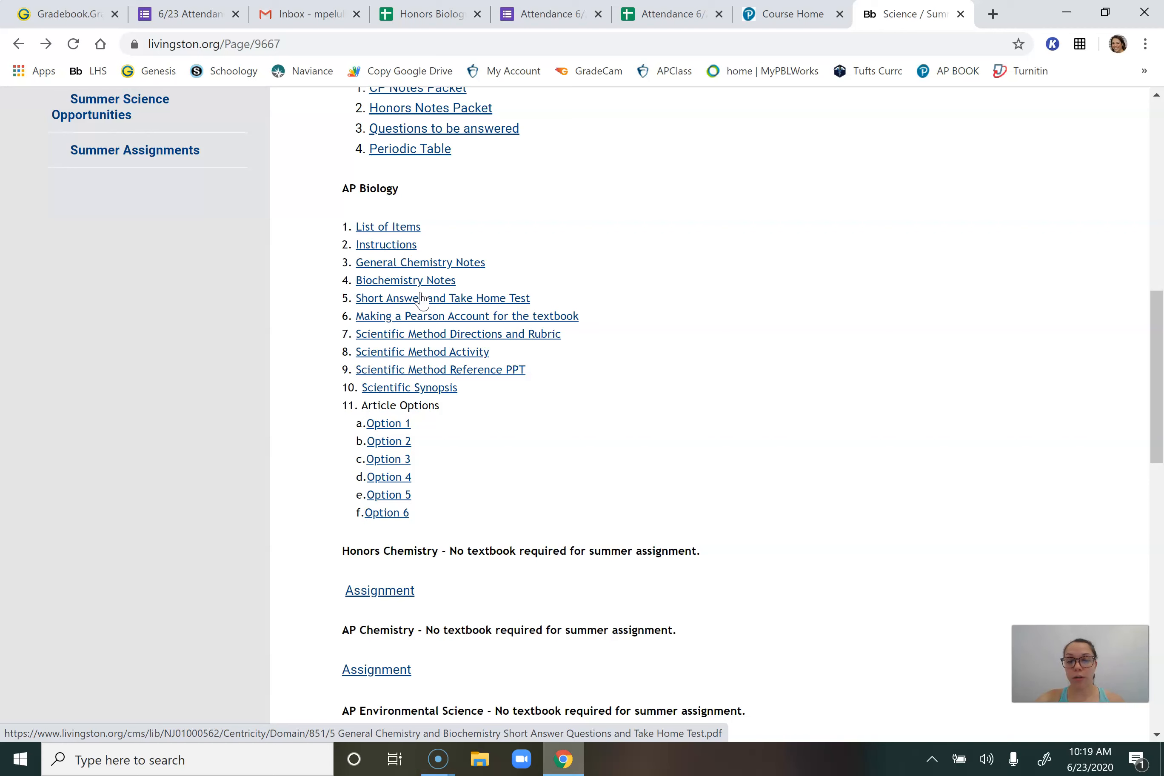
{"action": "mouse_move", "coordinate": [510, 280]}
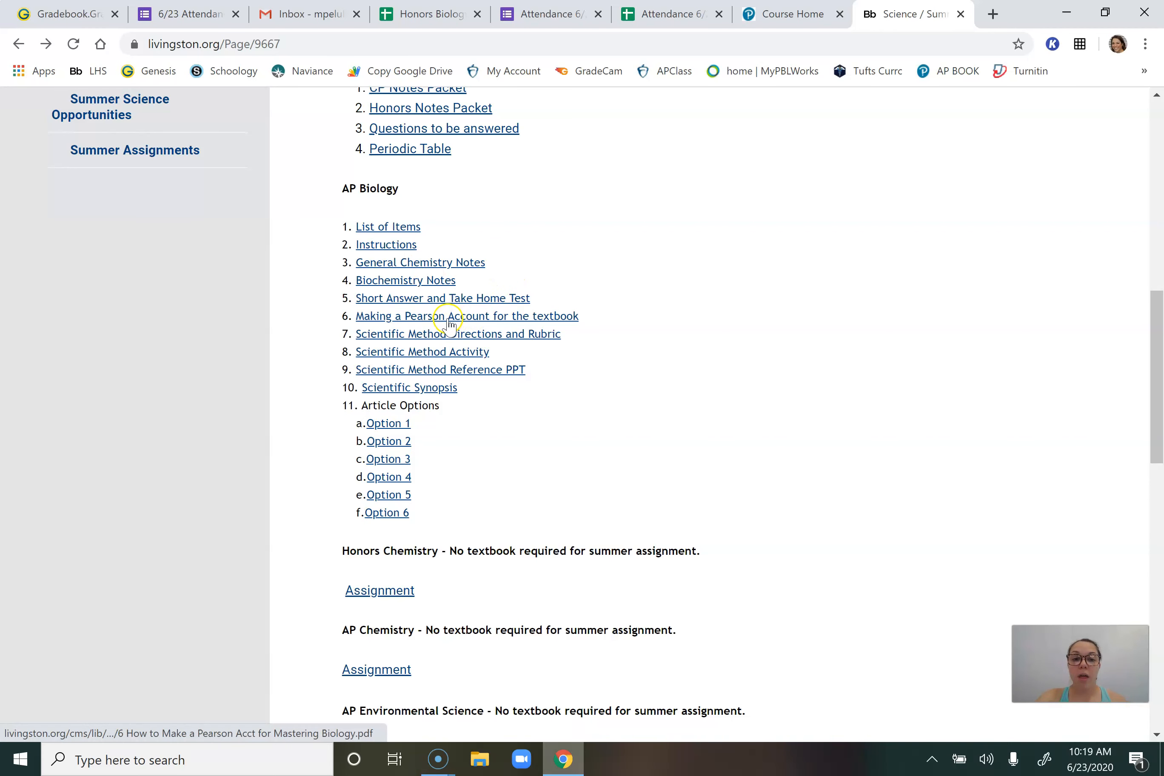
{"action": "left_click", "coordinate": [466, 315]}
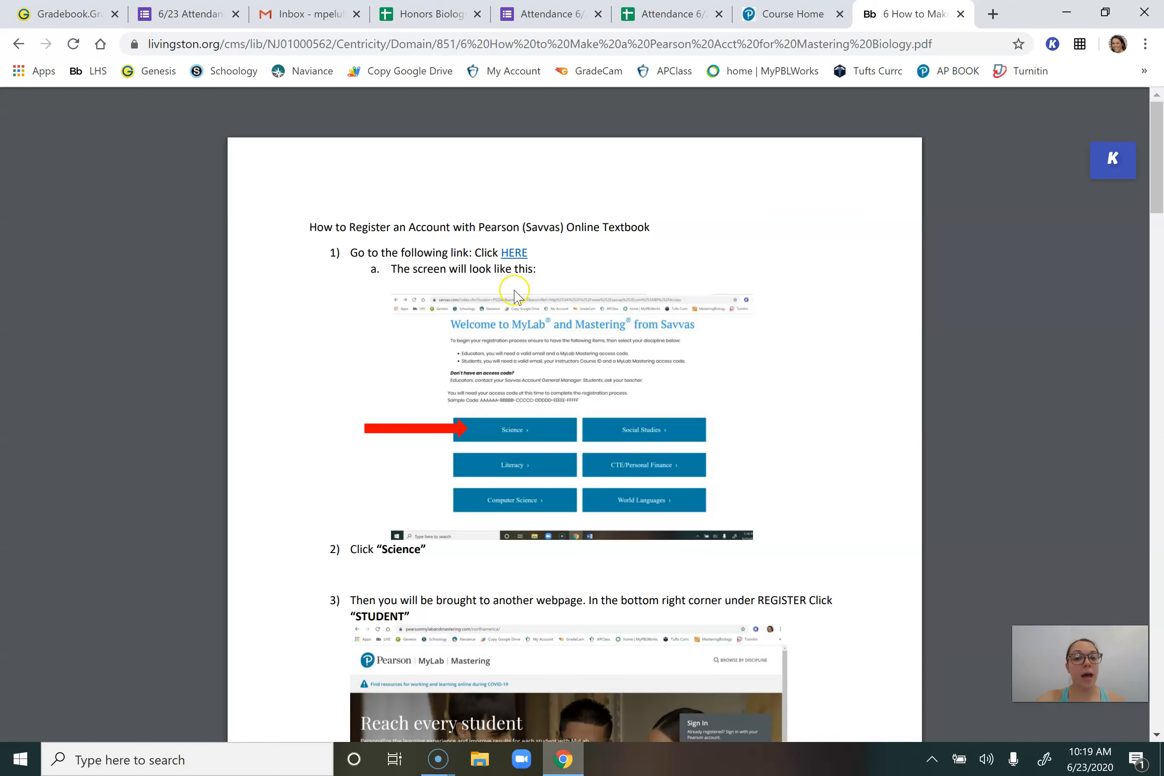
{"action": "scroll", "scroll_direction": "down", "scroll_amount": 3}
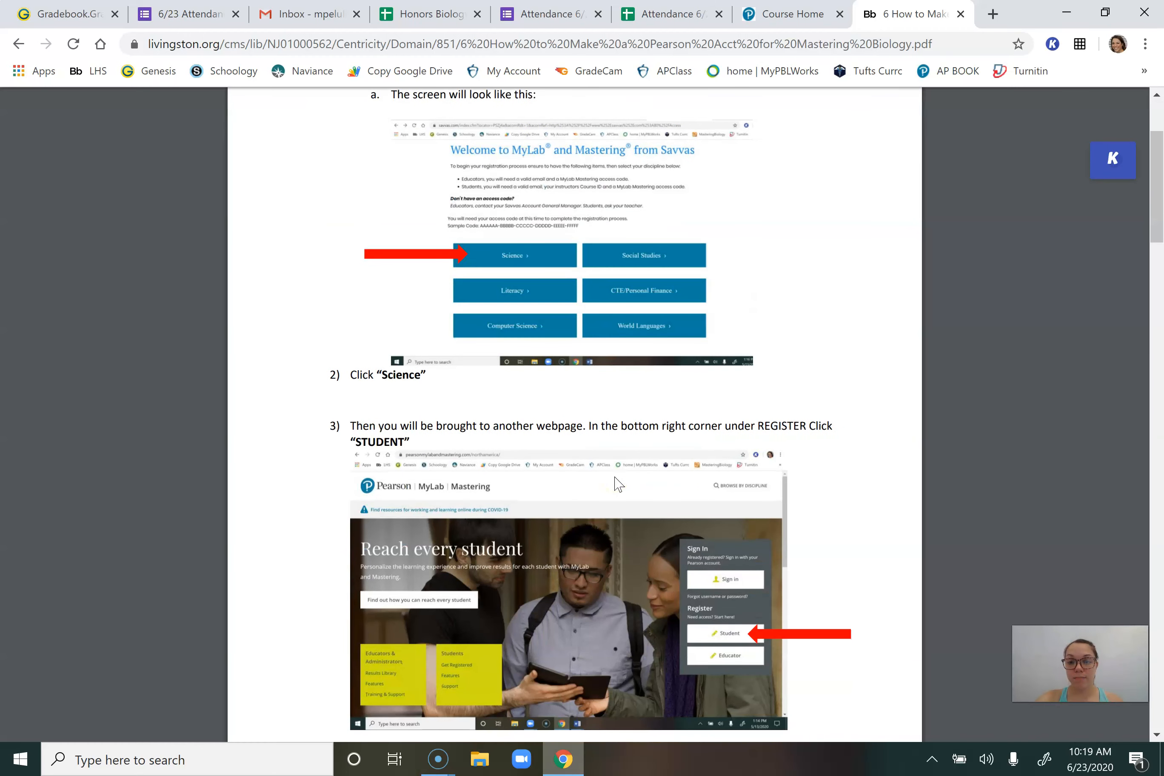
{"action": "scroll", "scroll_direction": "down", "scroll_amount": 3}
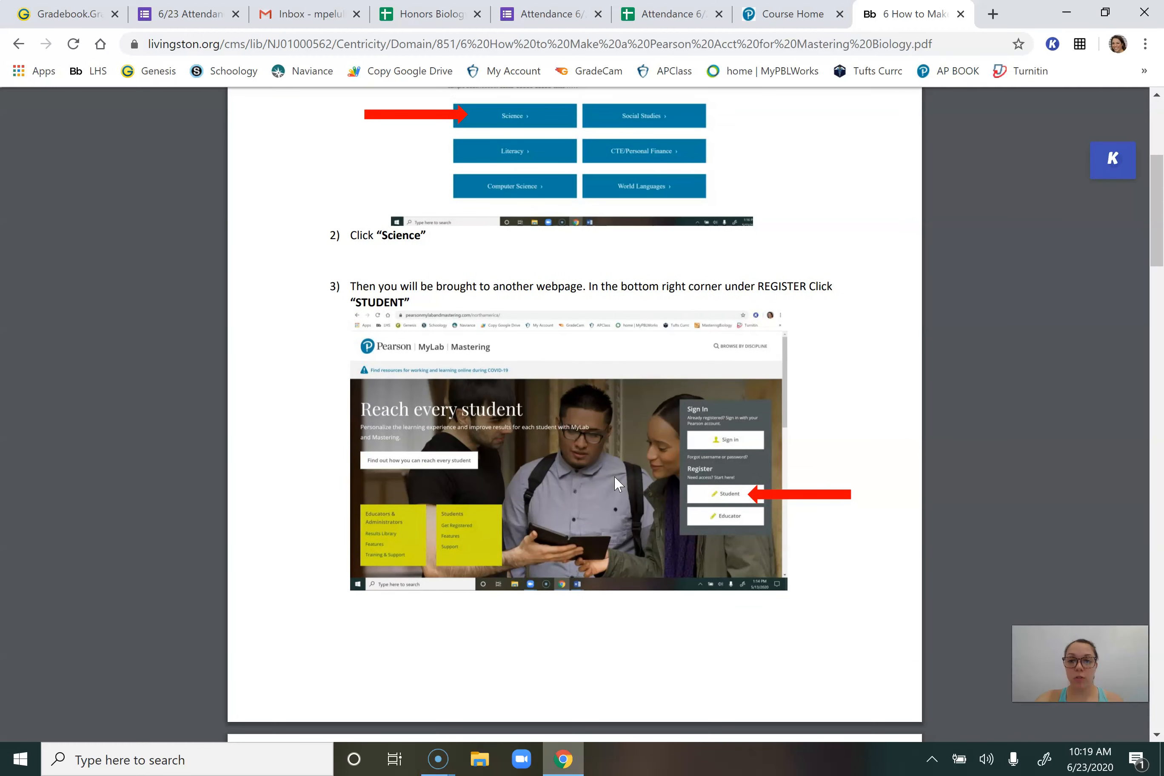
{"action": "scroll", "scroll_direction": "down", "scroll_amount": 3}
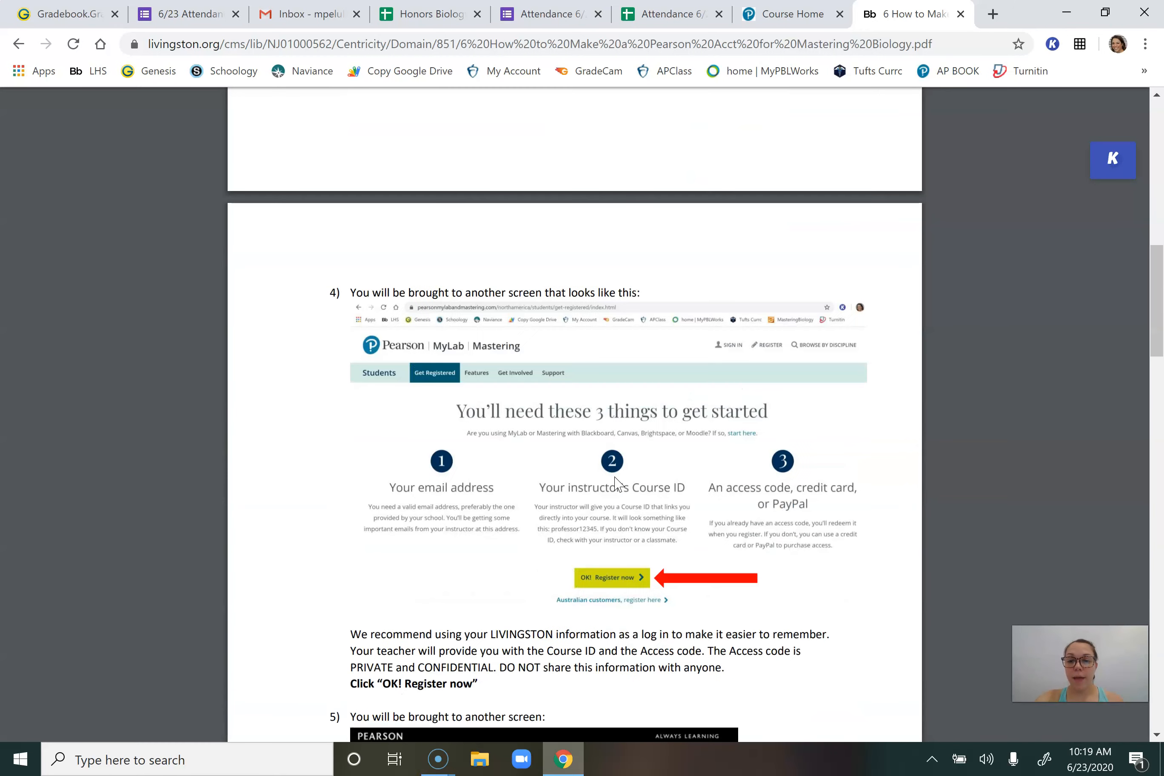
{"action": "scroll", "scroll_direction": "down", "scroll_amount": 3}
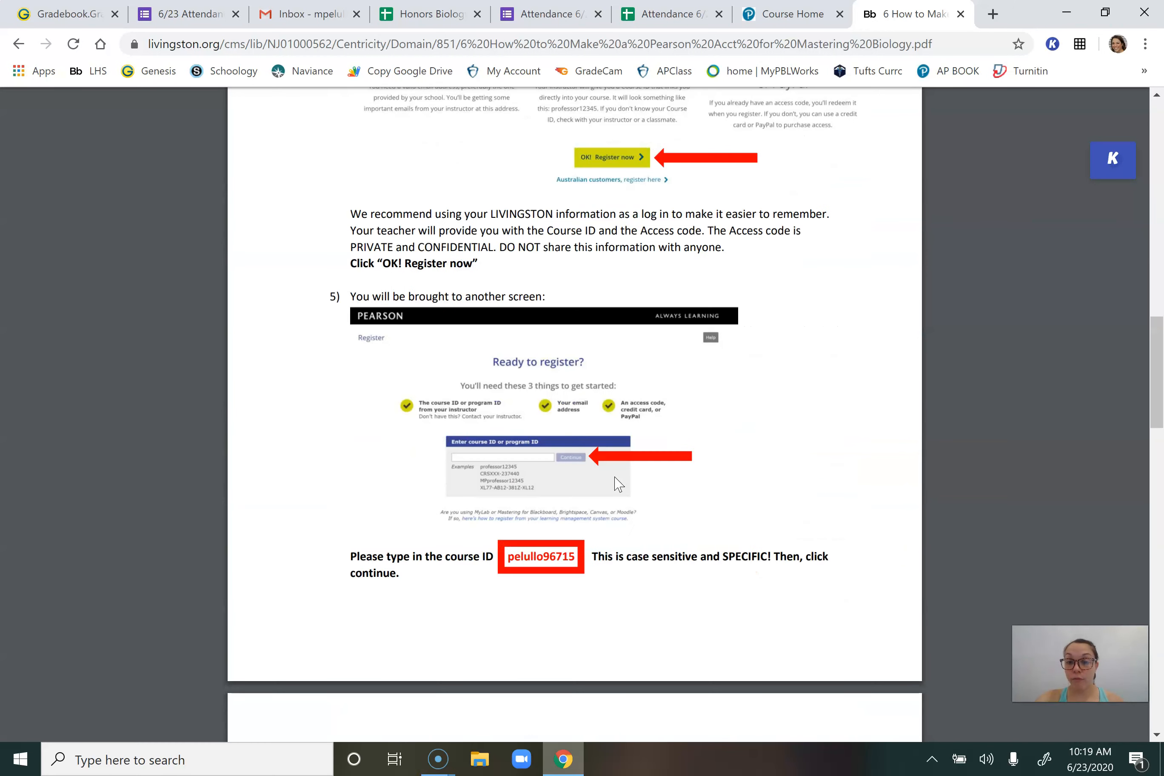
{"action": "mouse_move", "coordinate": [597, 539]}
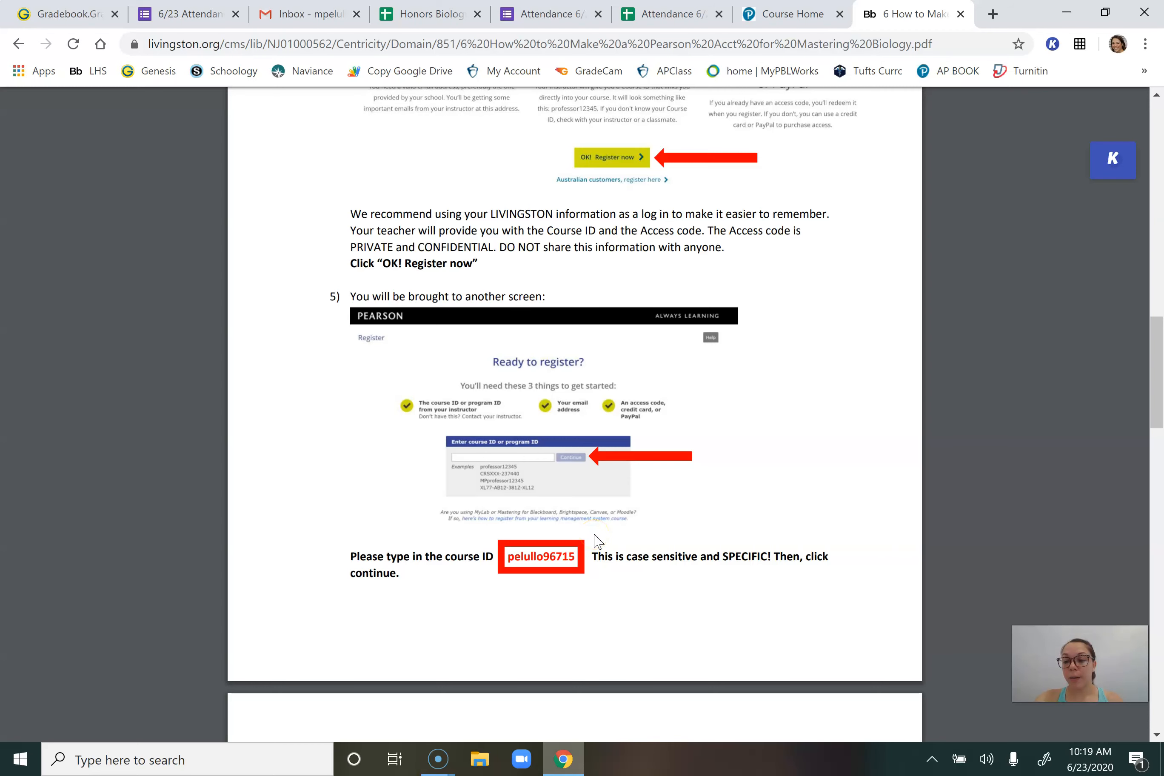
{"action": "scroll", "scroll_direction": "down", "scroll_amount": 3}
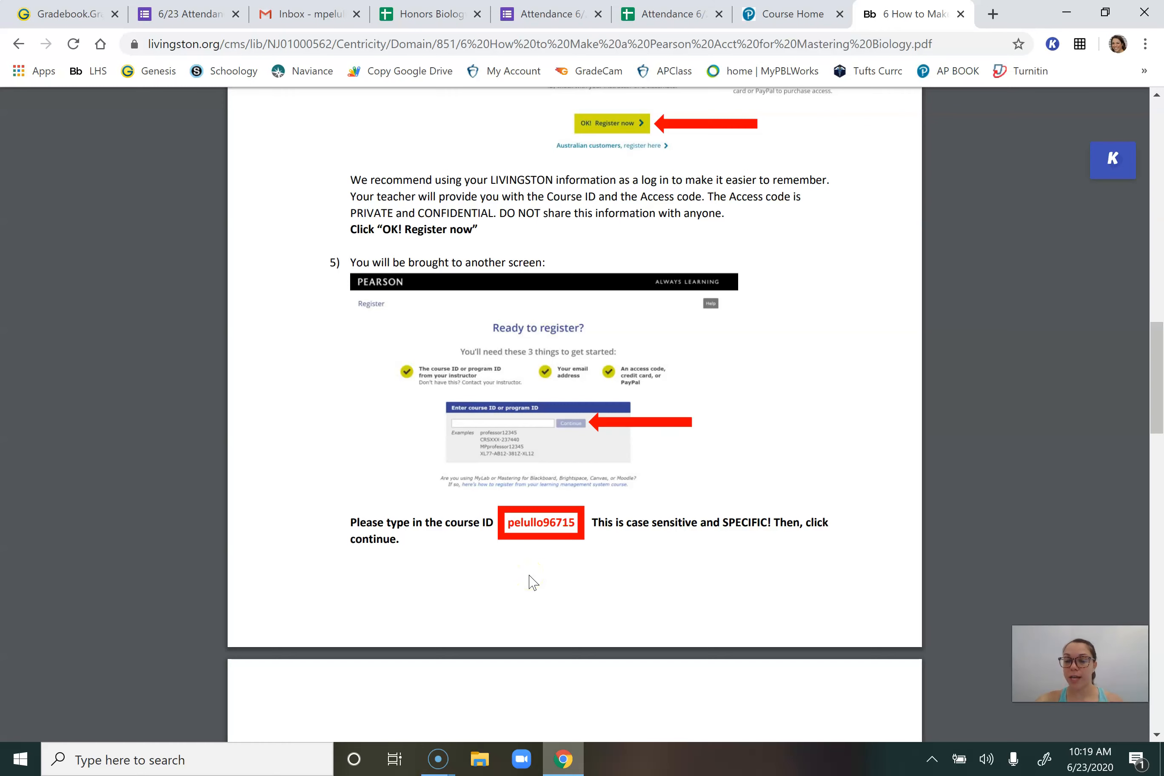
{"action": "scroll", "scroll_direction": "down", "scroll_amount": 3}
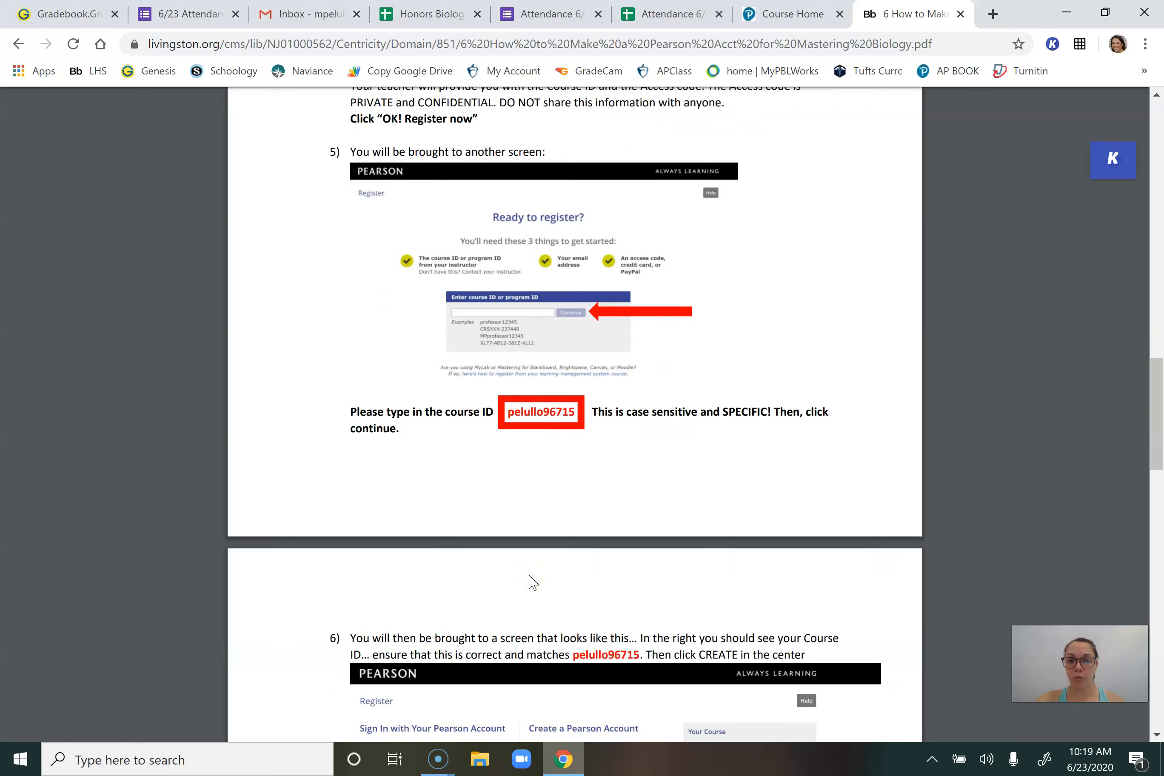
{"action": "scroll", "scroll_direction": "down", "scroll_amount": 3}
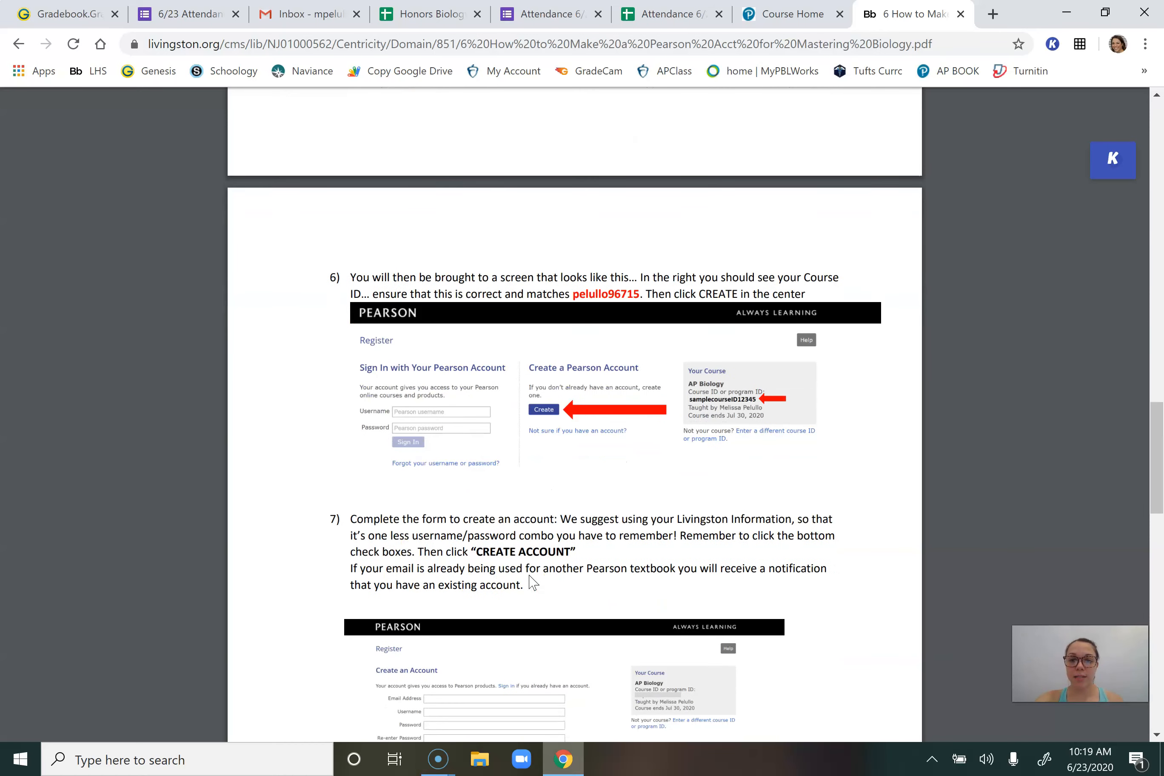
{"action": "scroll", "scroll_direction": "down", "scroll_amount": 3}
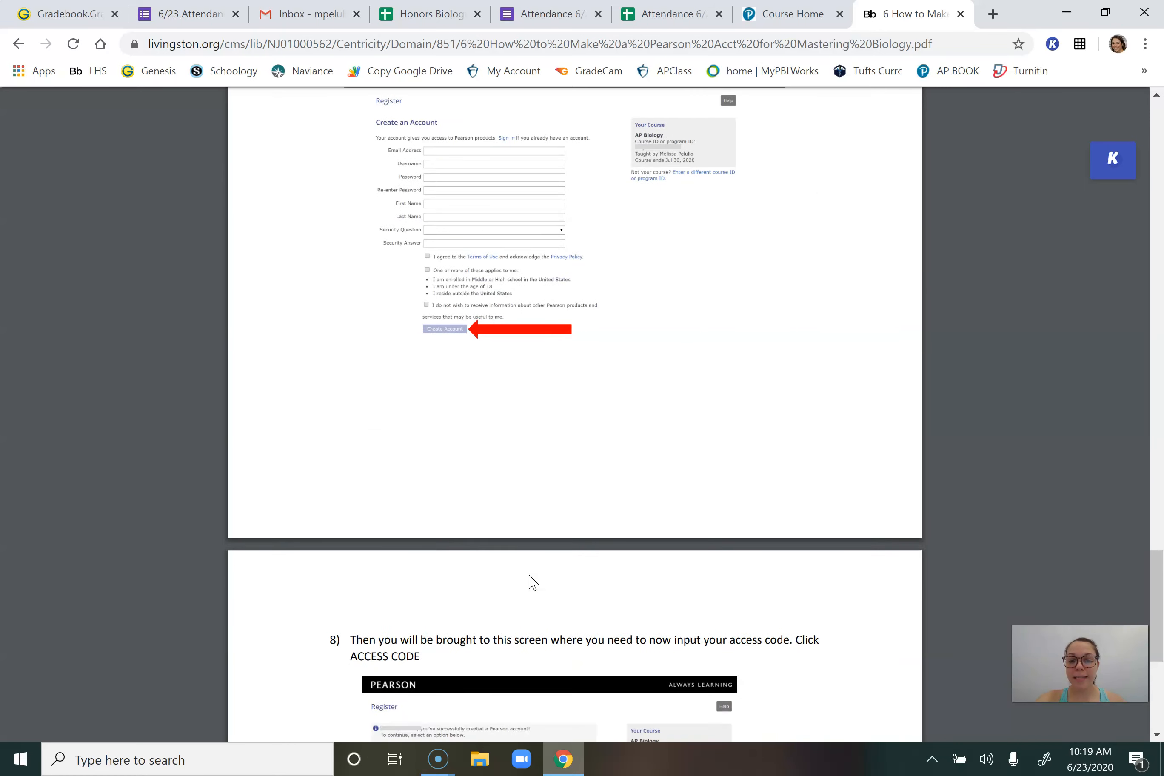
{"action": "scroll", "scroll_direction": "down", "scroll_amount": 3}
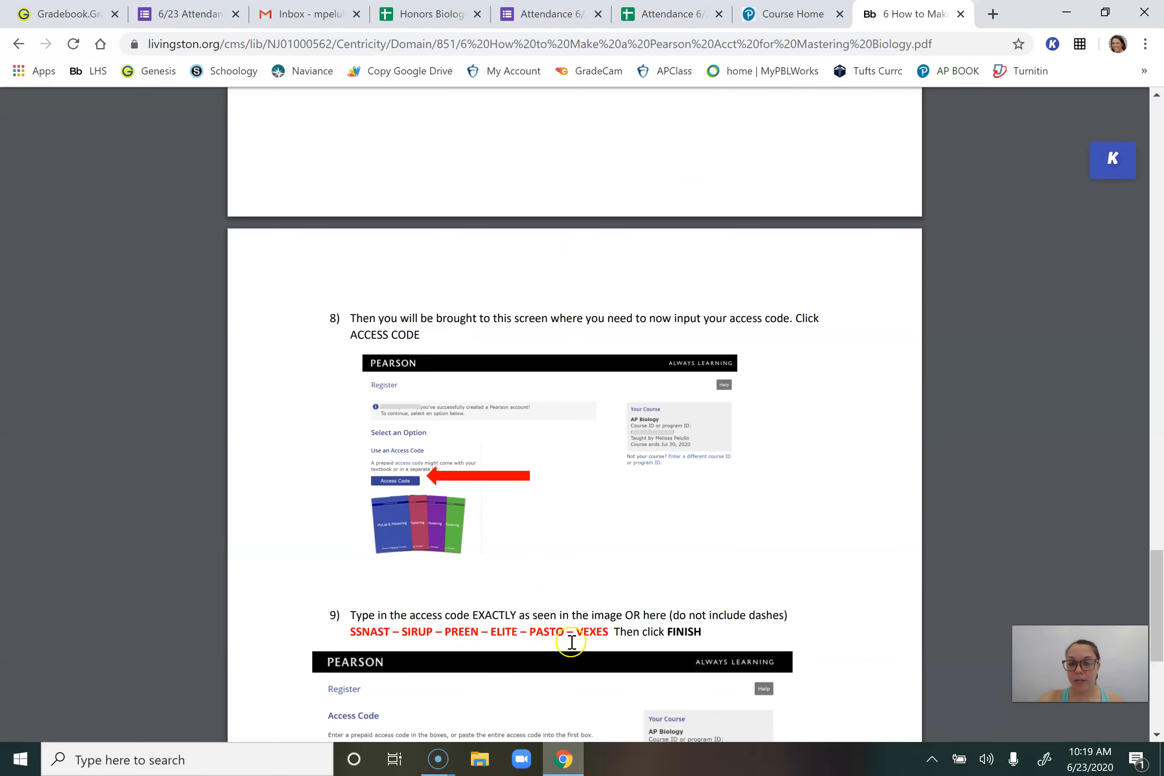
{"action": "scroll", "scroll_direction": "down", "scroll_amount": 3}
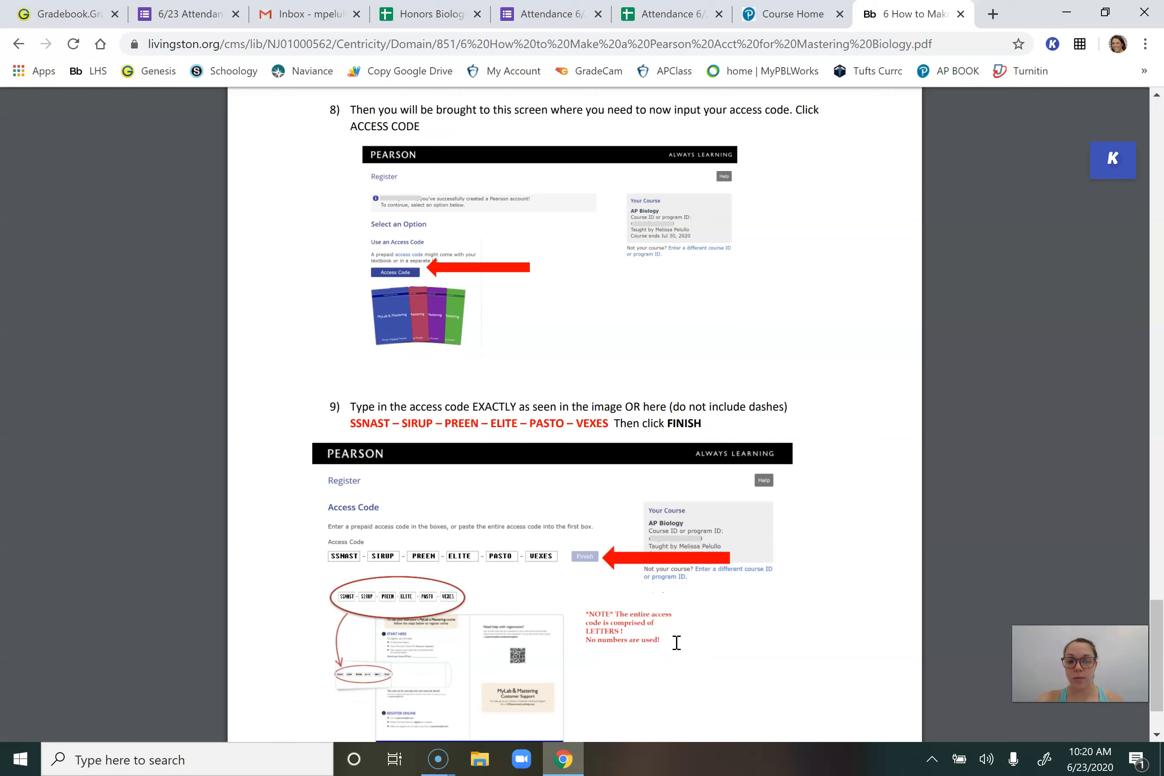
{"action": "scroll", "scroll_direction": "down", "scroll_amount": 3}
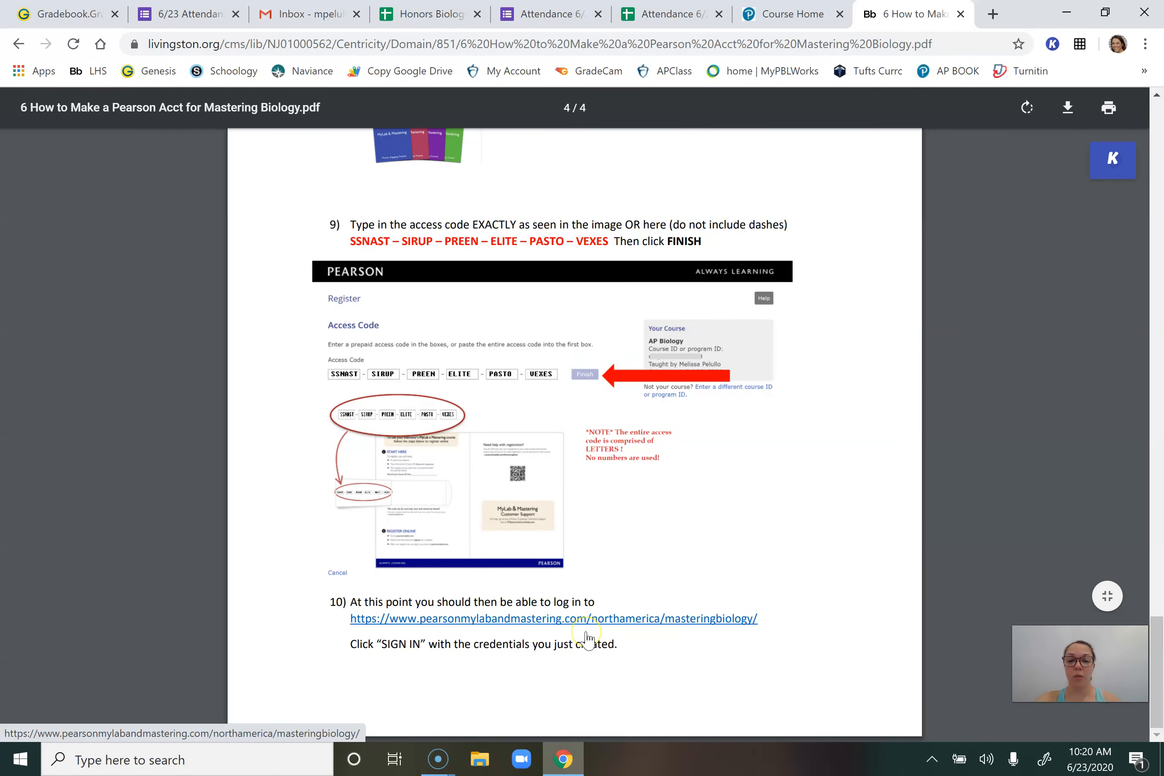
{"action": "mouse_move", "coordinate": [695, 586]}
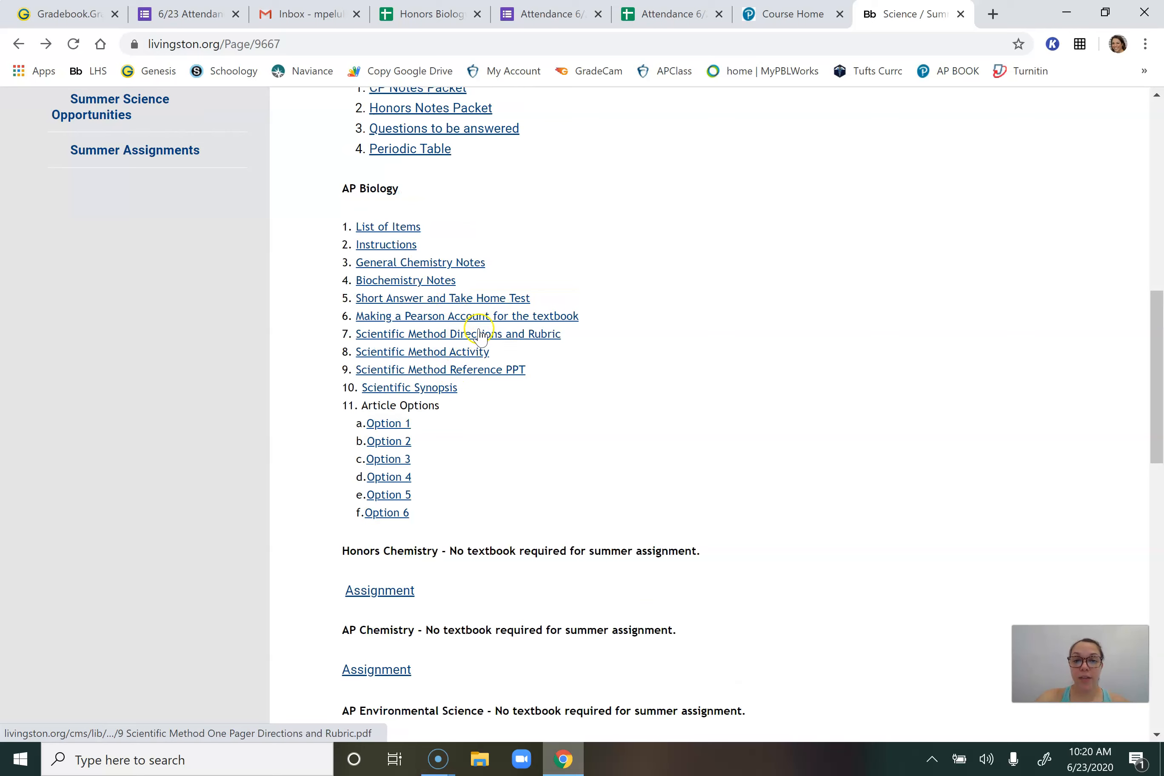
Open the Scientific Method Directions and Rubric PDF and read down to the example one-pagers
{"action": "left_click", "coordinate": [457, 333]}
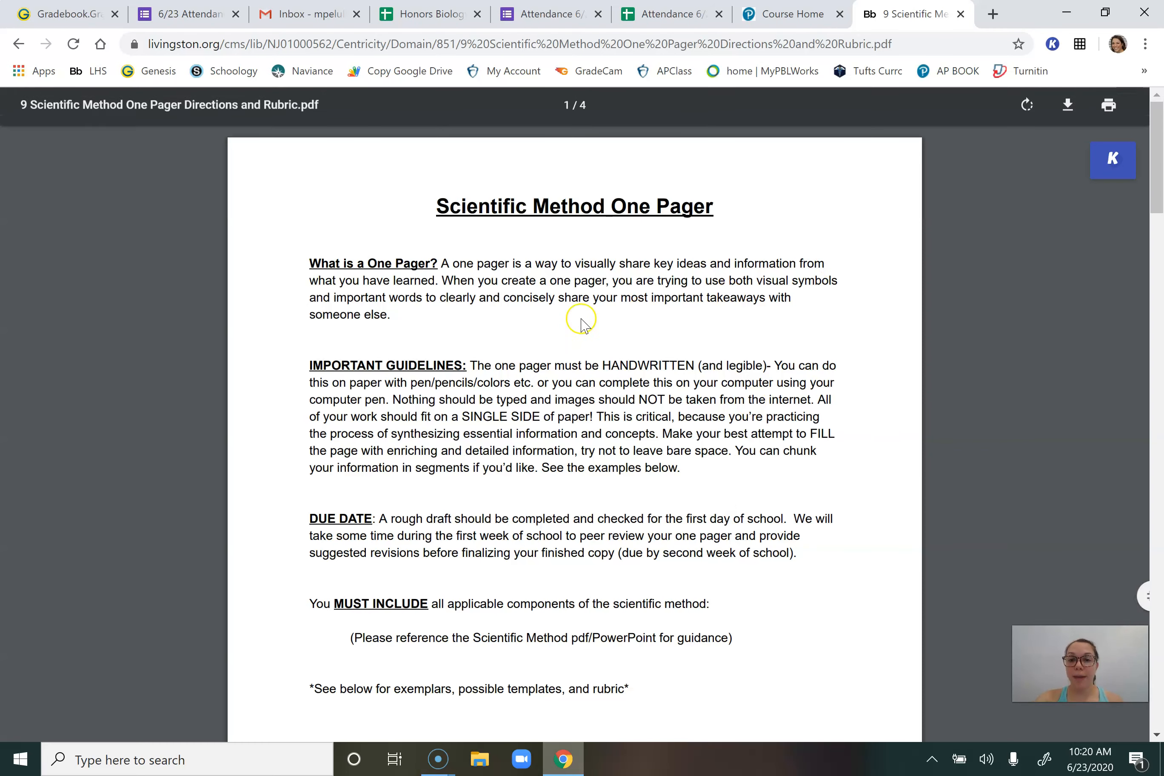
{"action": "mouse_move", "coordinate": [631, 400]}
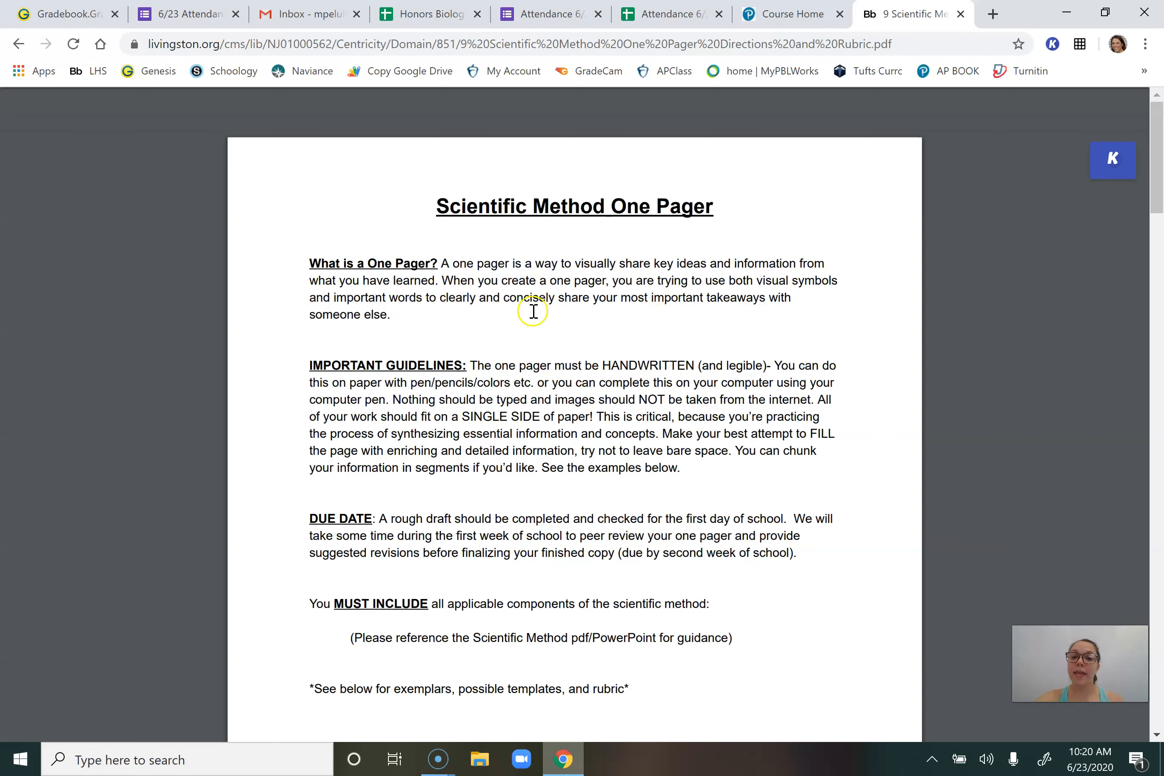
{"action": "mouse_move", "coordinate": [532, 308]}
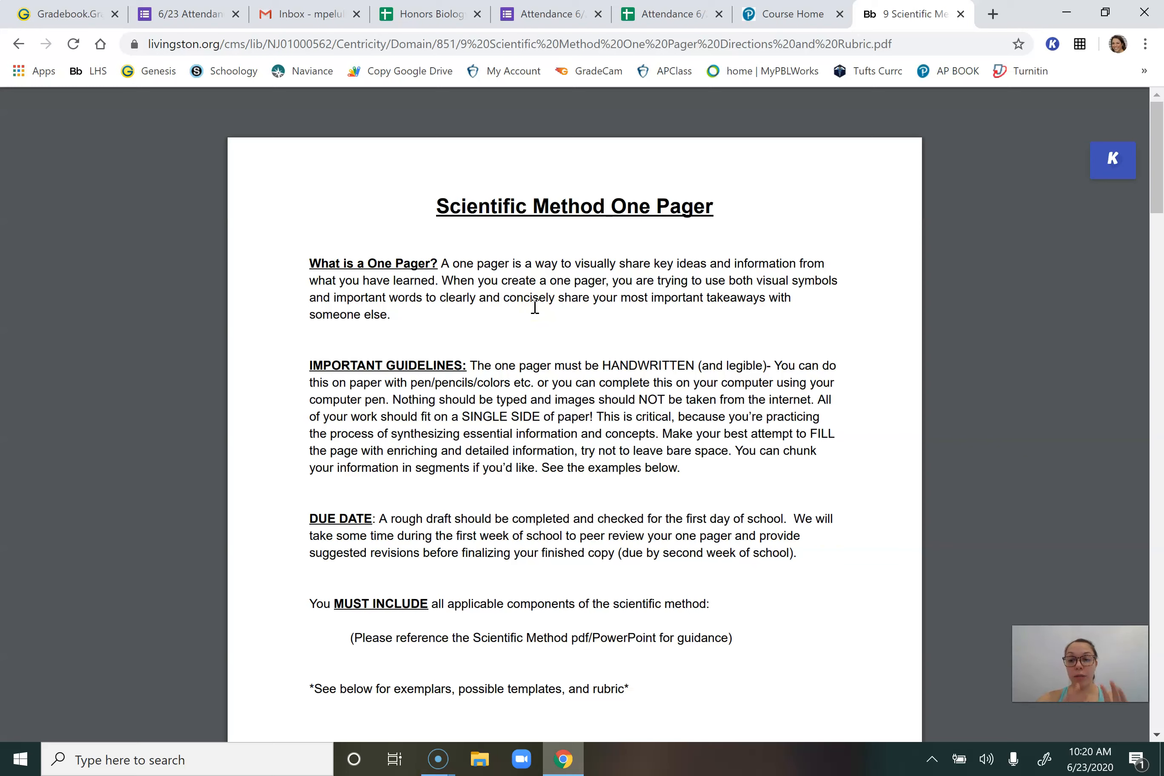
{"action": "mouse_move", "coordinate": [623, 478]}
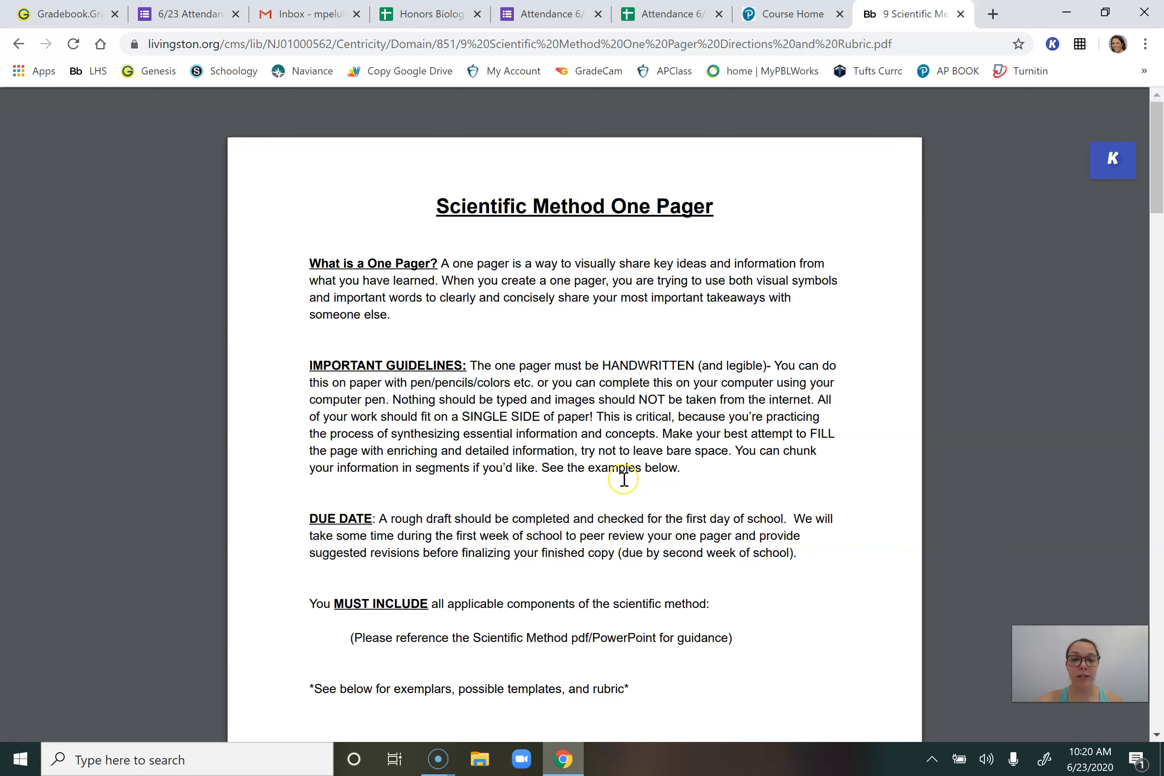
{"action": "mouse_move", "coordinate": [624, 479]}
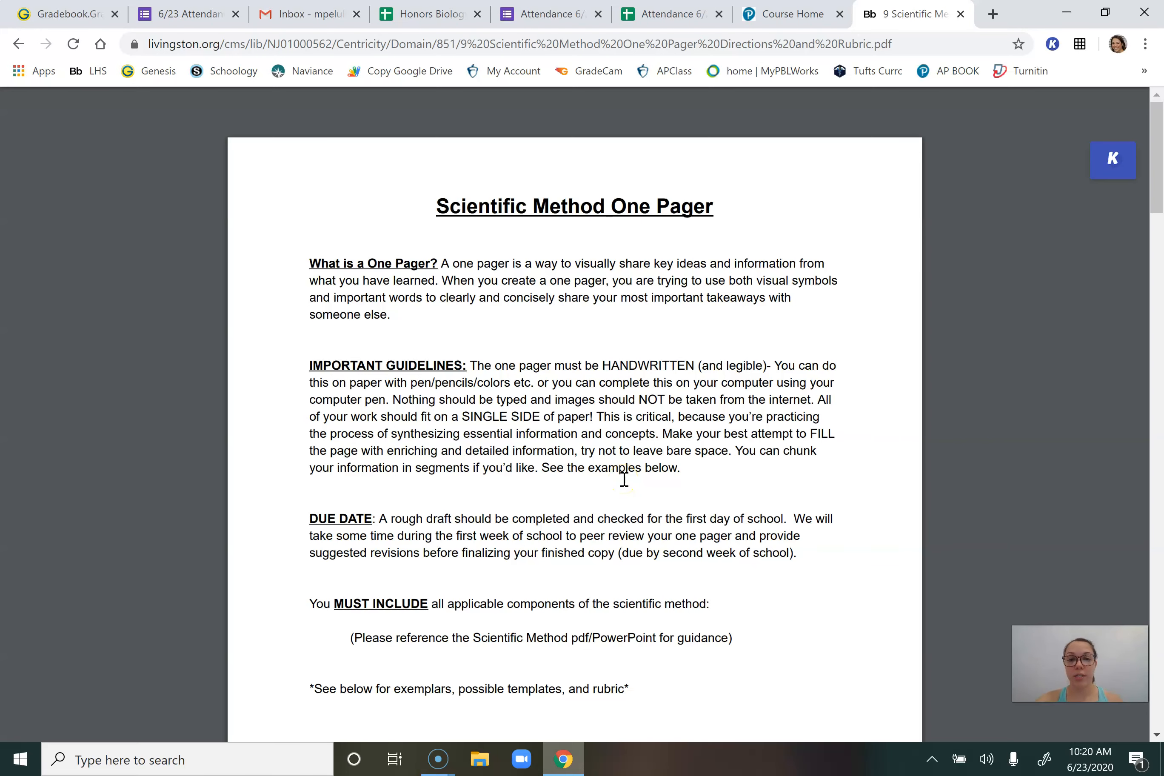
{"action": "scroll", "scroll_direction": "down", "scroll_amount": 3}
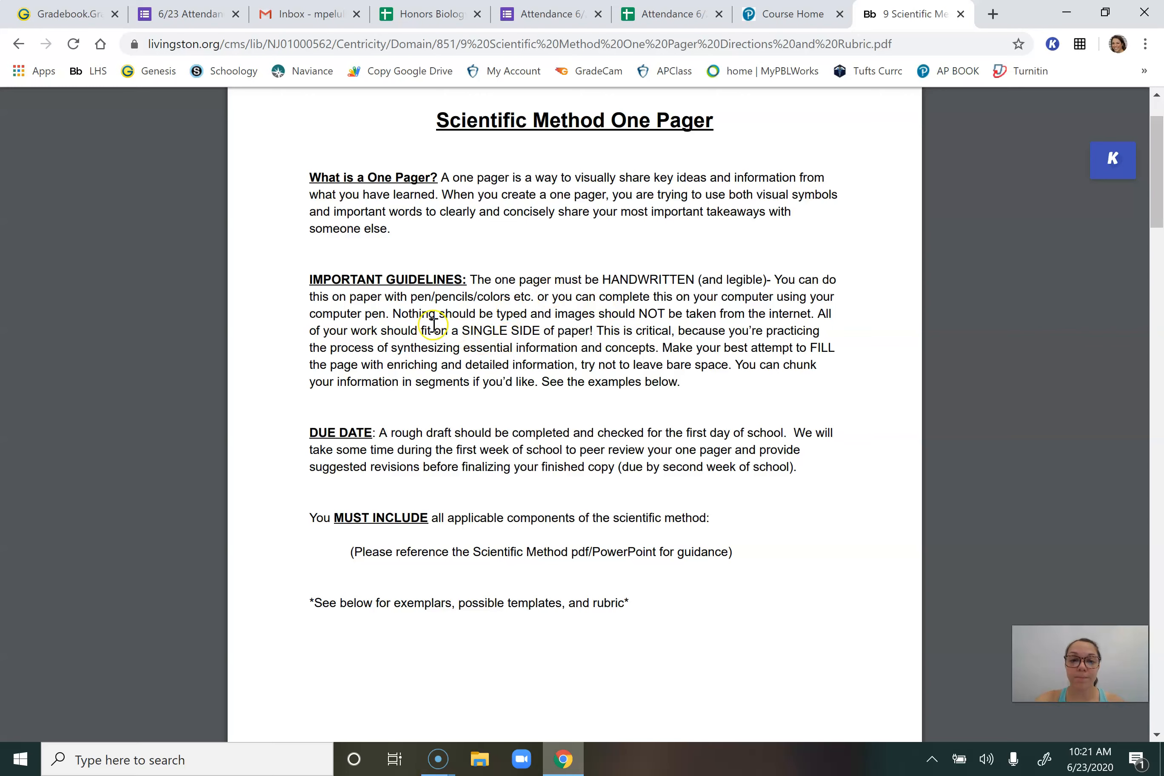
{"action": "mouse_move", "coordinate": [697, 331]}
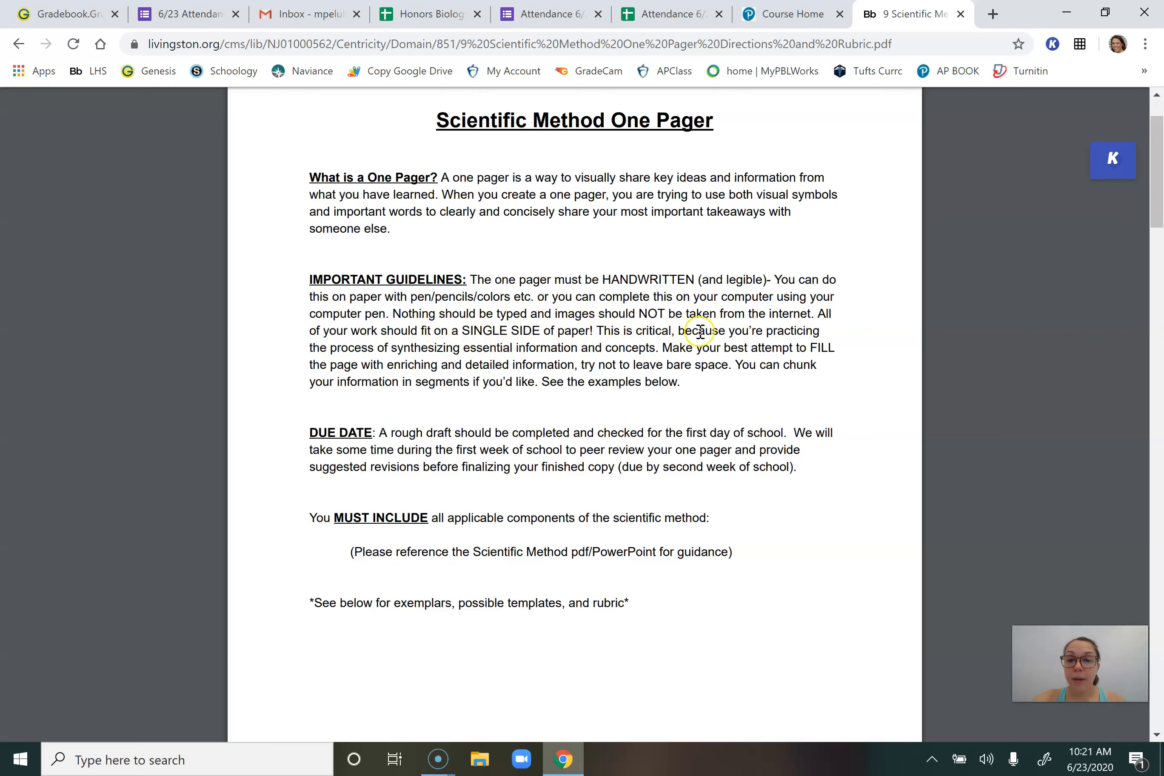
{"action": "mouse_move", "coordinate": [505, 349]}
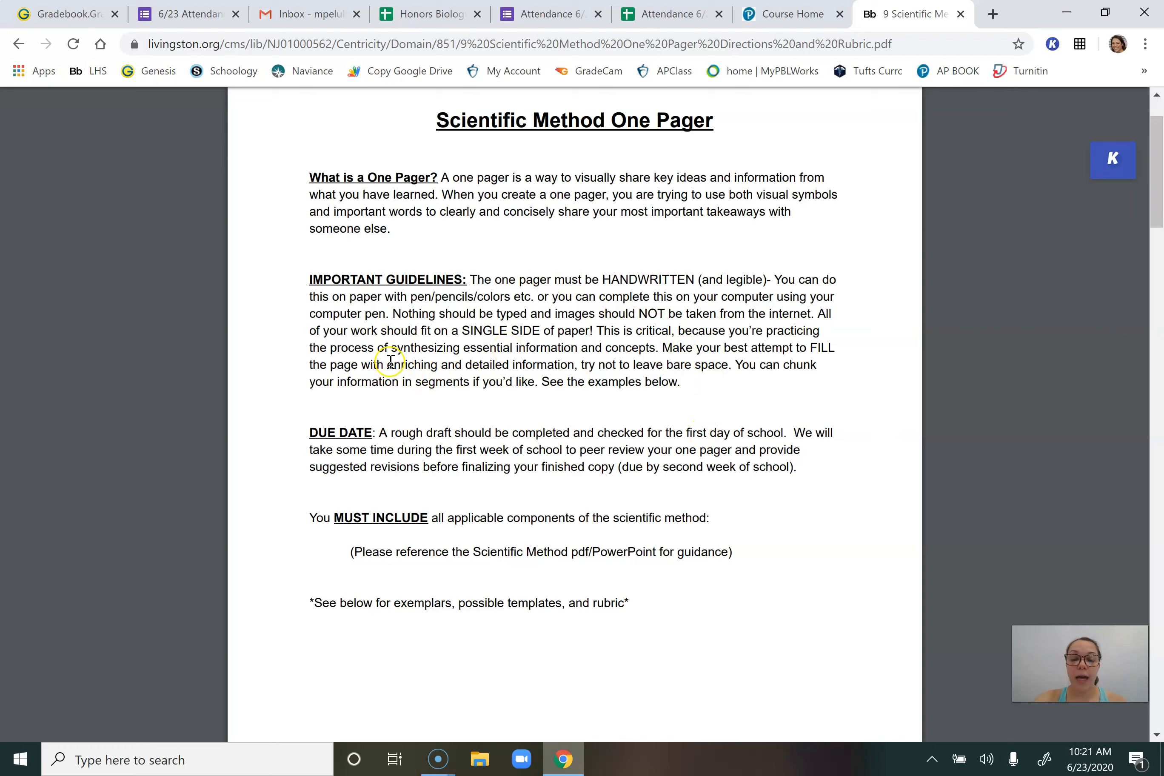
{"action": "mouse_move", "coordinate": [498, 361]}
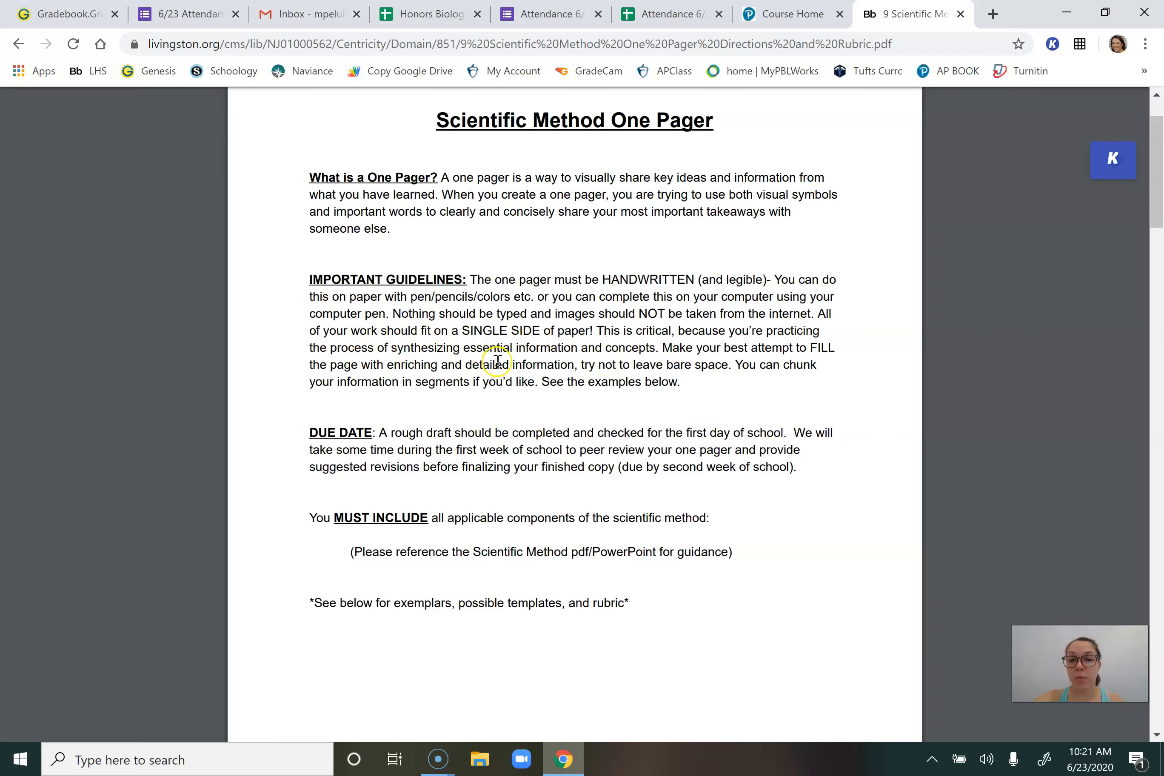
{"action": "mouse_move", "coordinate": [401, 356]}
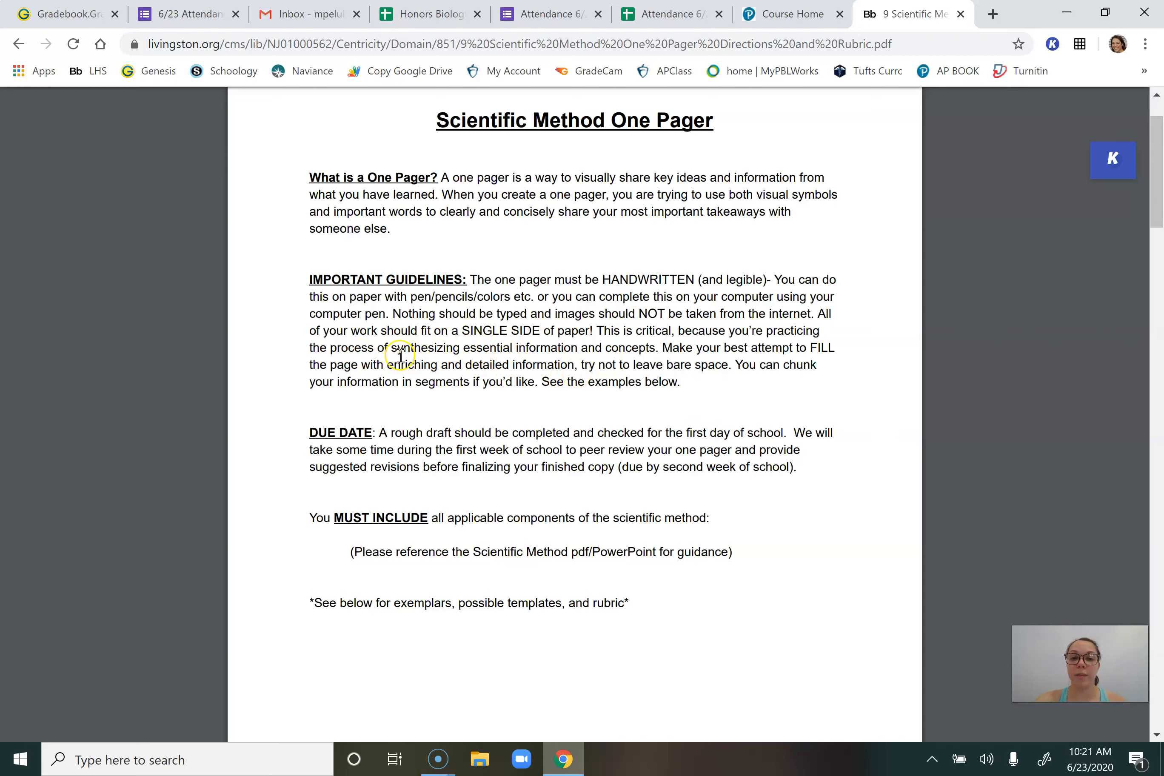
{"action": "mouse_move", "coordinate": [559, 370]}
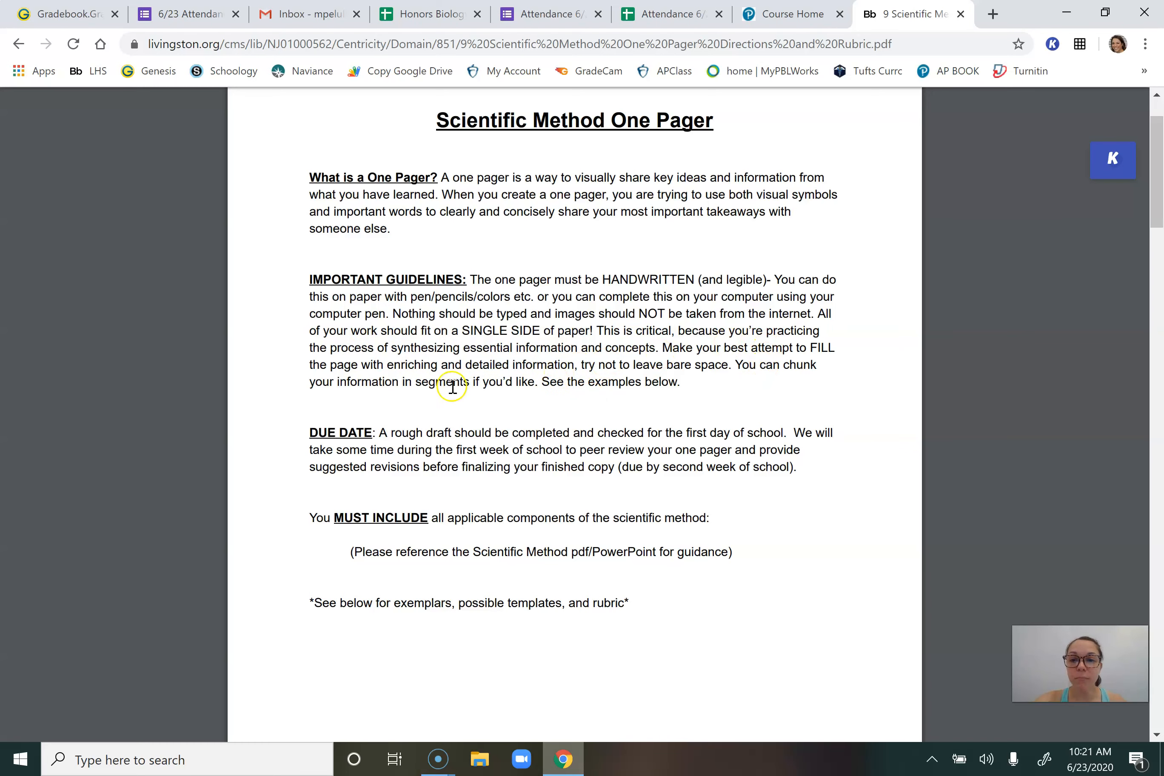
{"action": "scroll", "scroll_direction": "down", "scroll_amount": 3}
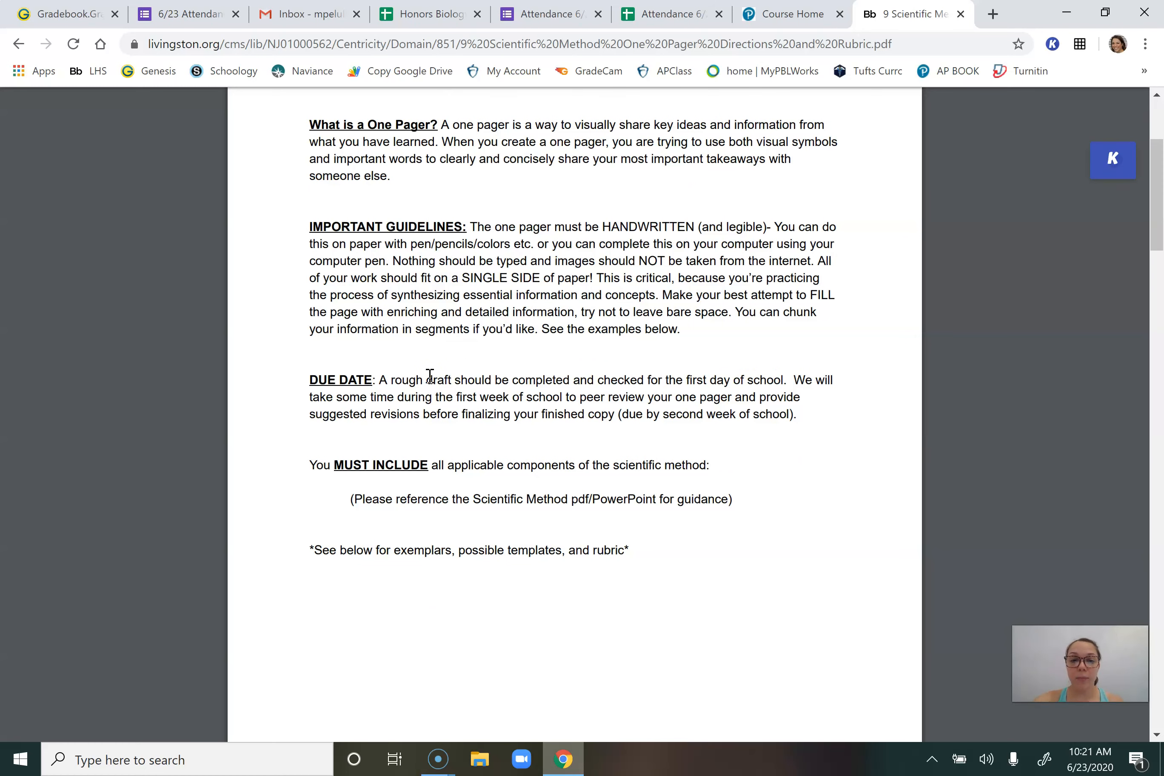
{"action": "scroll", "scroll_direction": "down", "scroll_amount": 3}
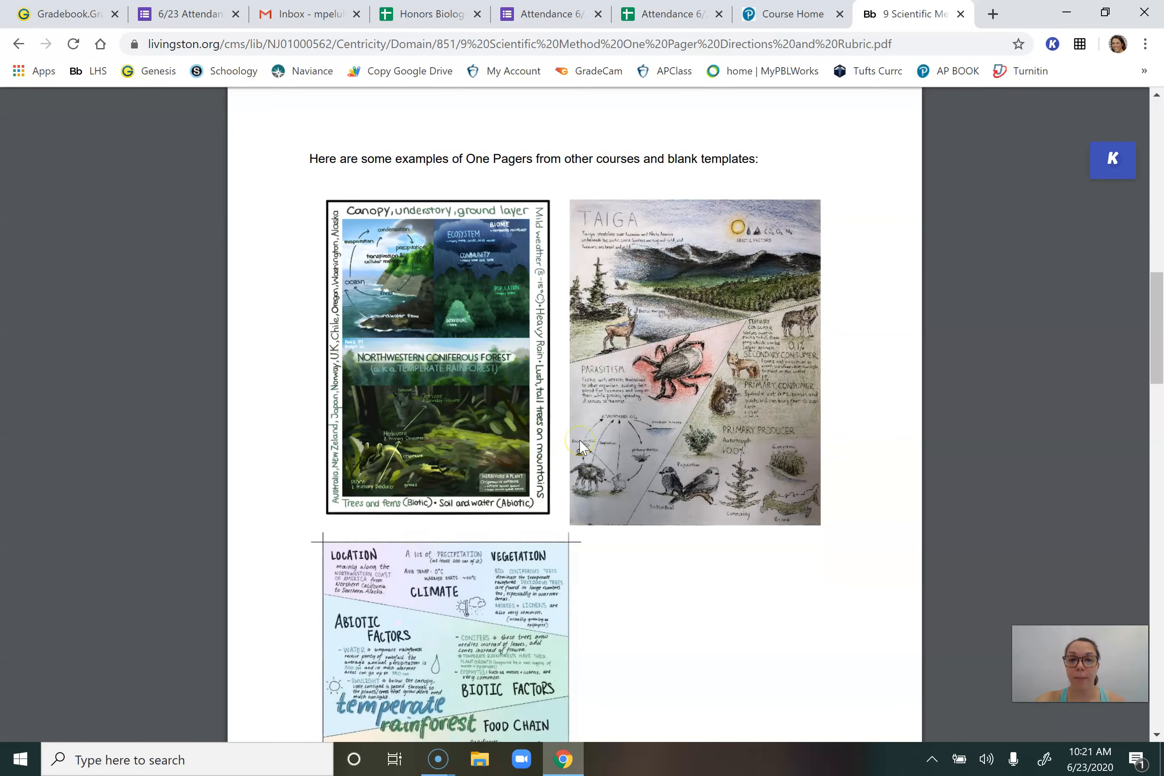
{"action": "scroll", "scroll_direction": "down", "scroll_amount": 3}
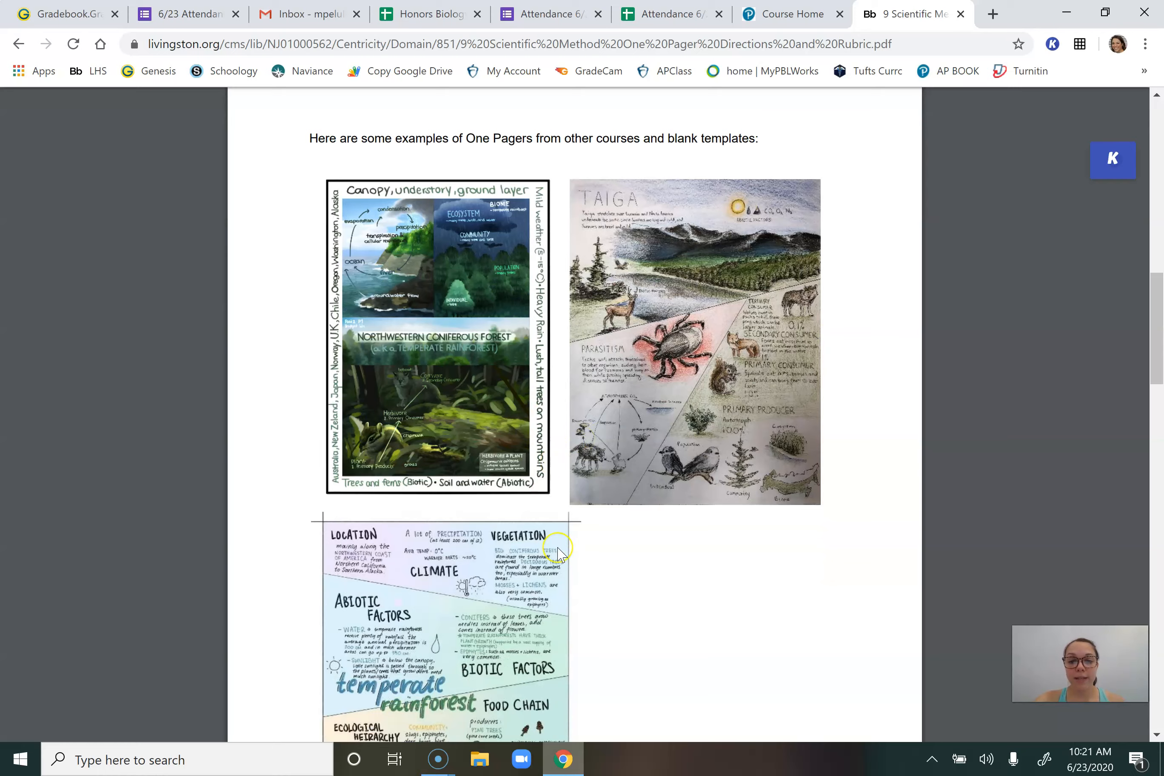
{"action": "scroll", "scroll_direction": "down", "scroll_amount": 3}
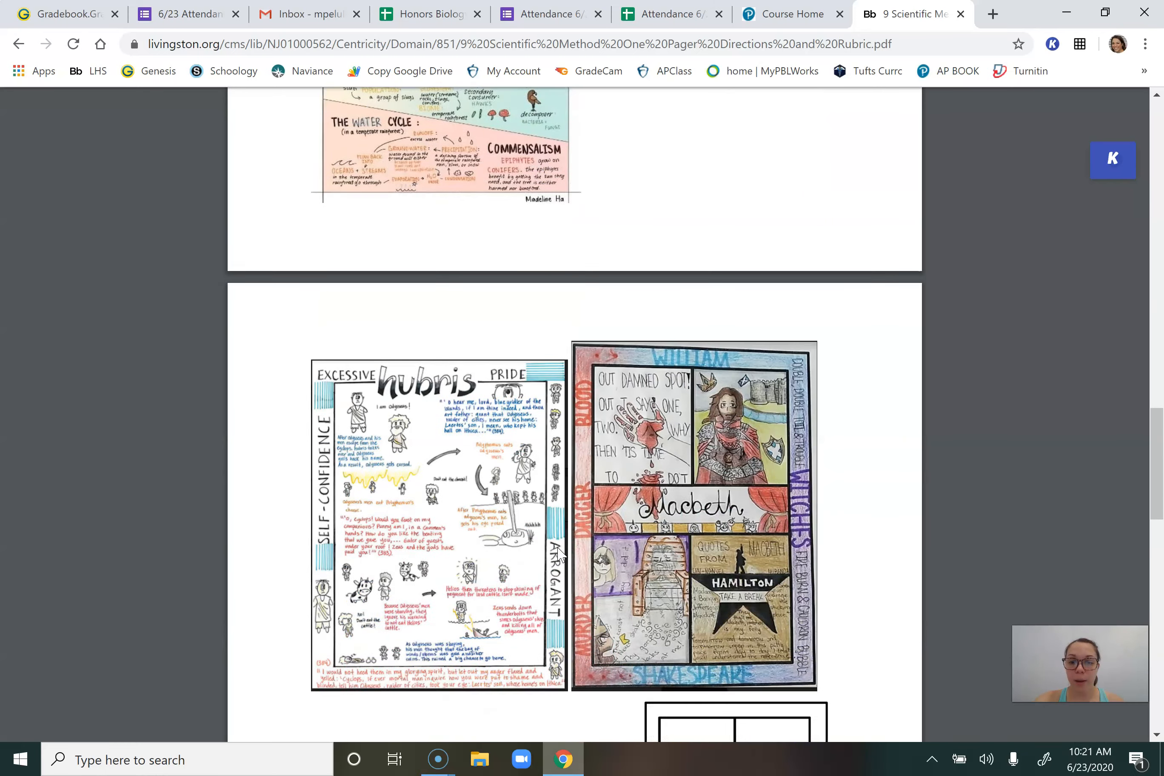
{"action": "scroll", "scroll_direction": "down", "scroll_amount": 3}
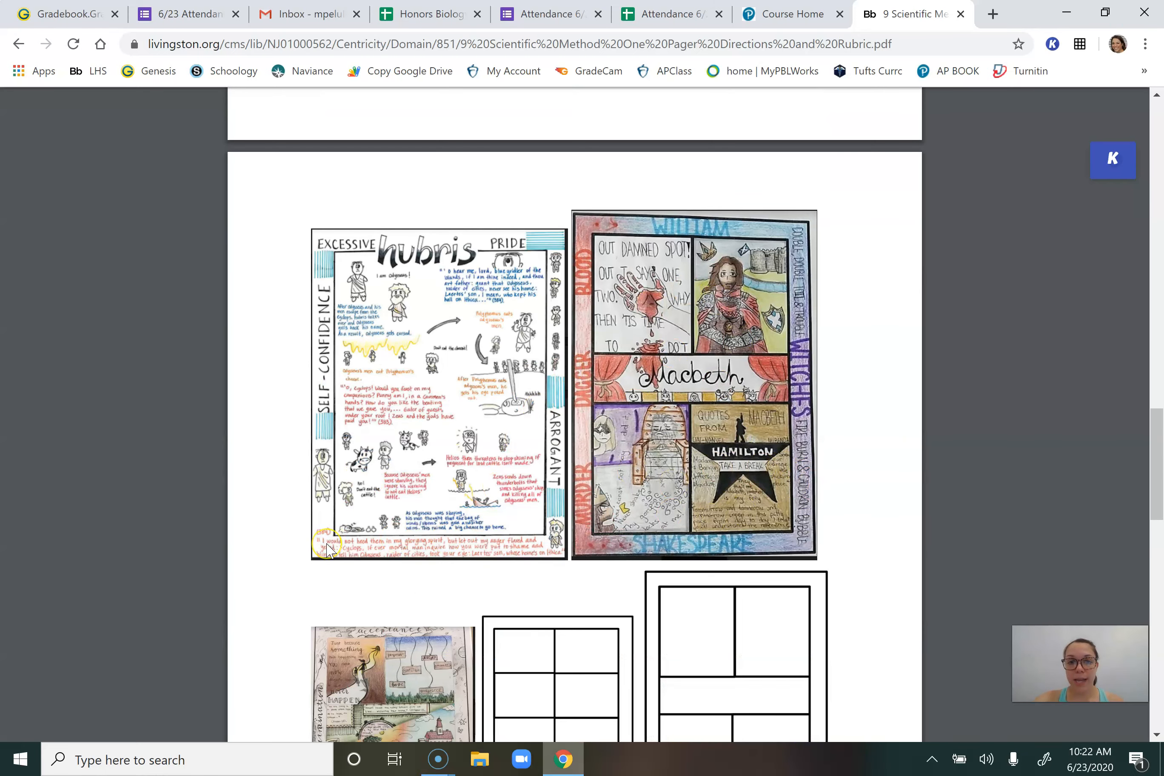
{"action": "scroll", "scroll_direction": "down", "scroll_amount": 3}
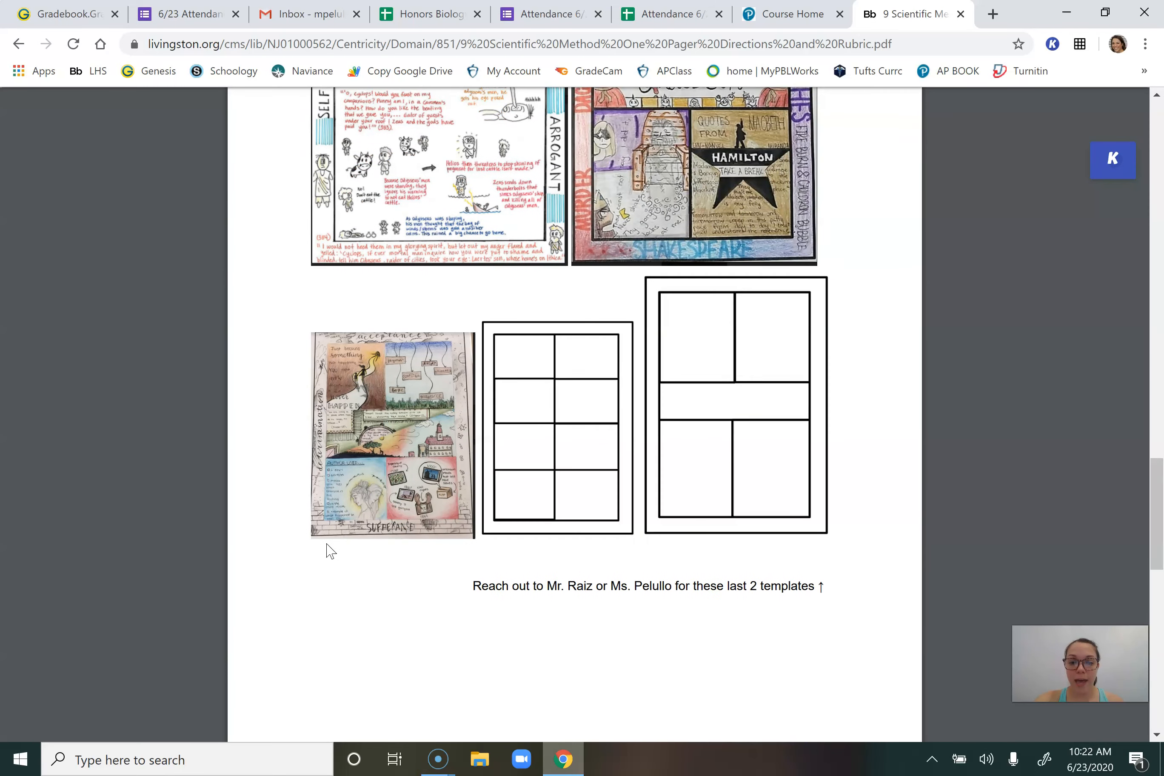
{"action": "mouse_move", "coordinate": [714, 326]}
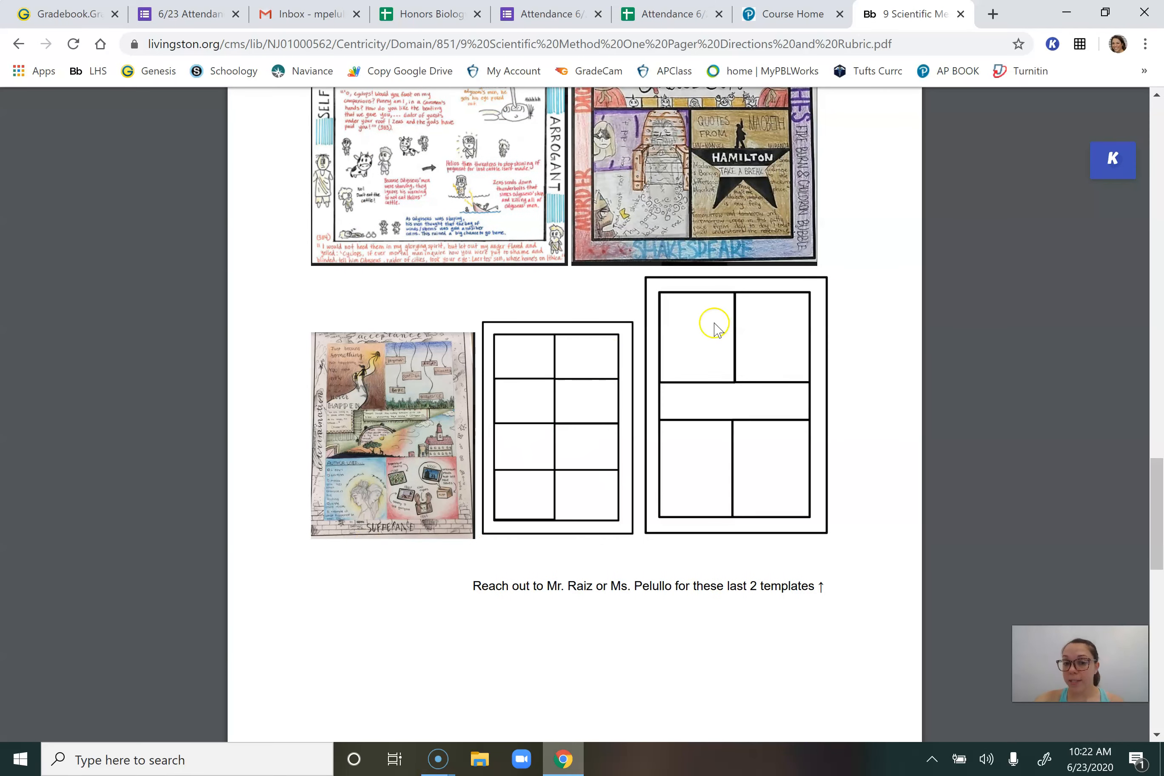
{"action": "mouse_move", "coordinate": [725, 454]}
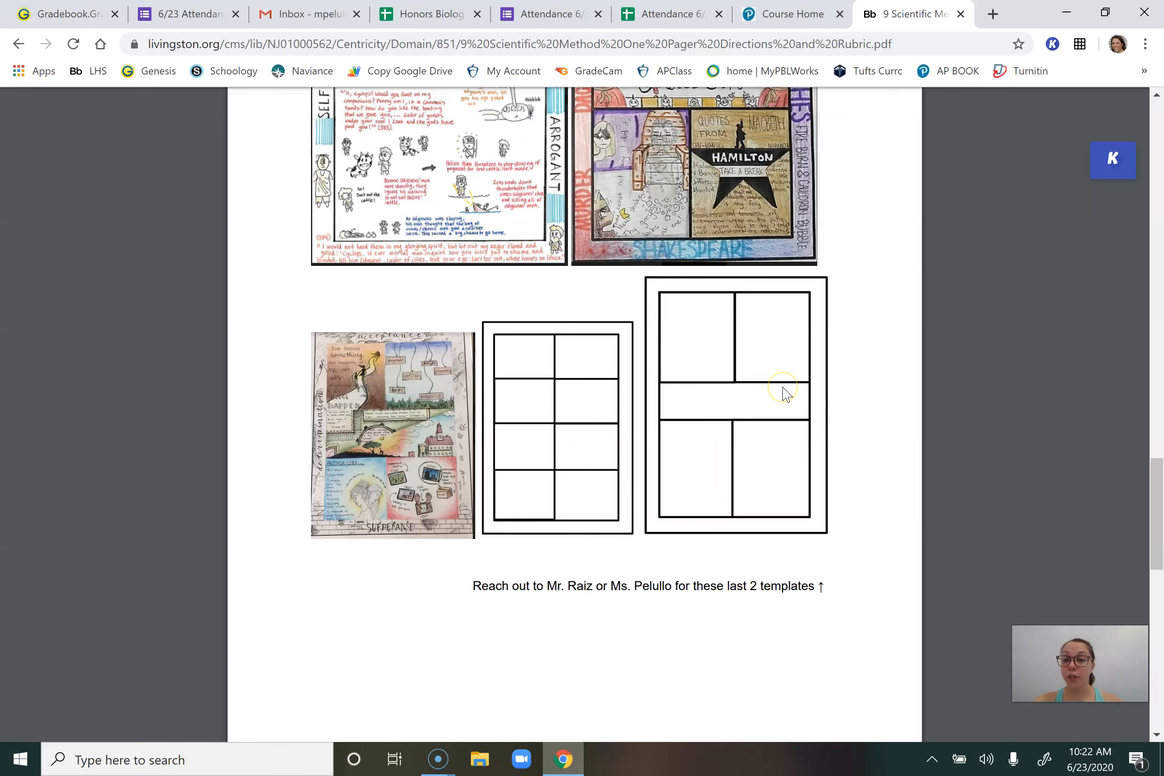
{"action": "mouse_move", "coordinate": [846, 438]}
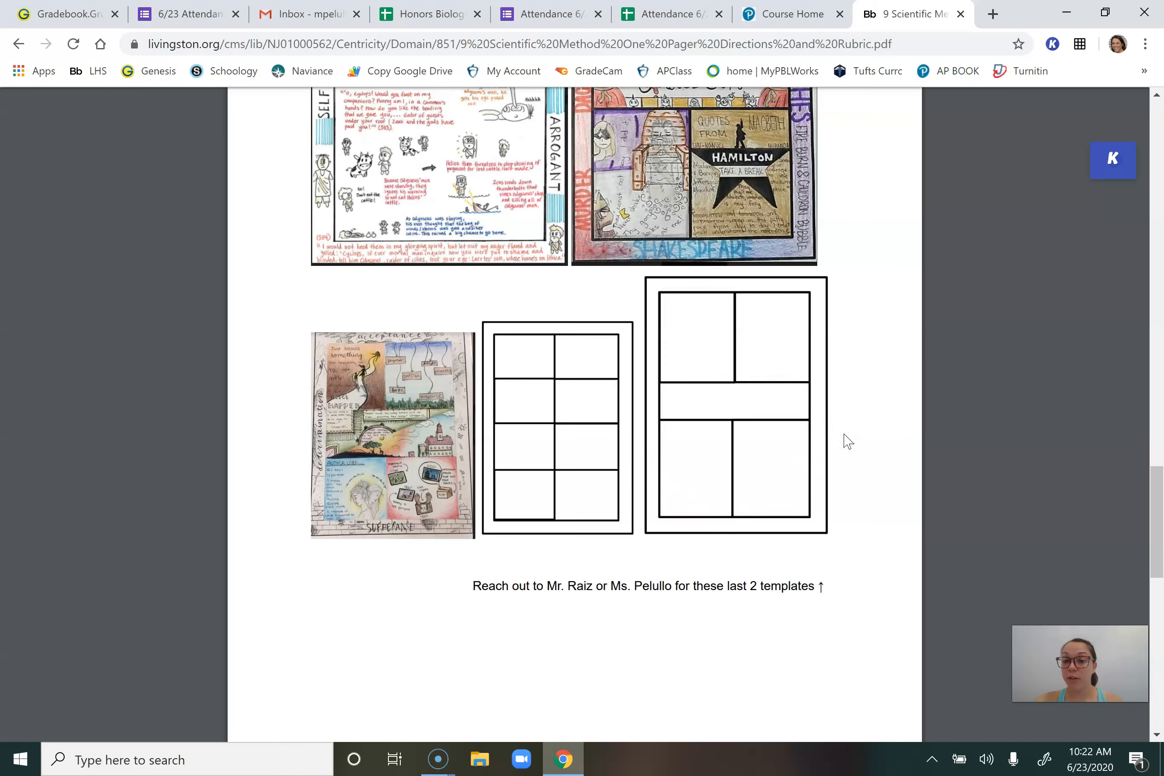
{"action": "scroll", "scroll_direction": "down", "scroll_amount": 3}
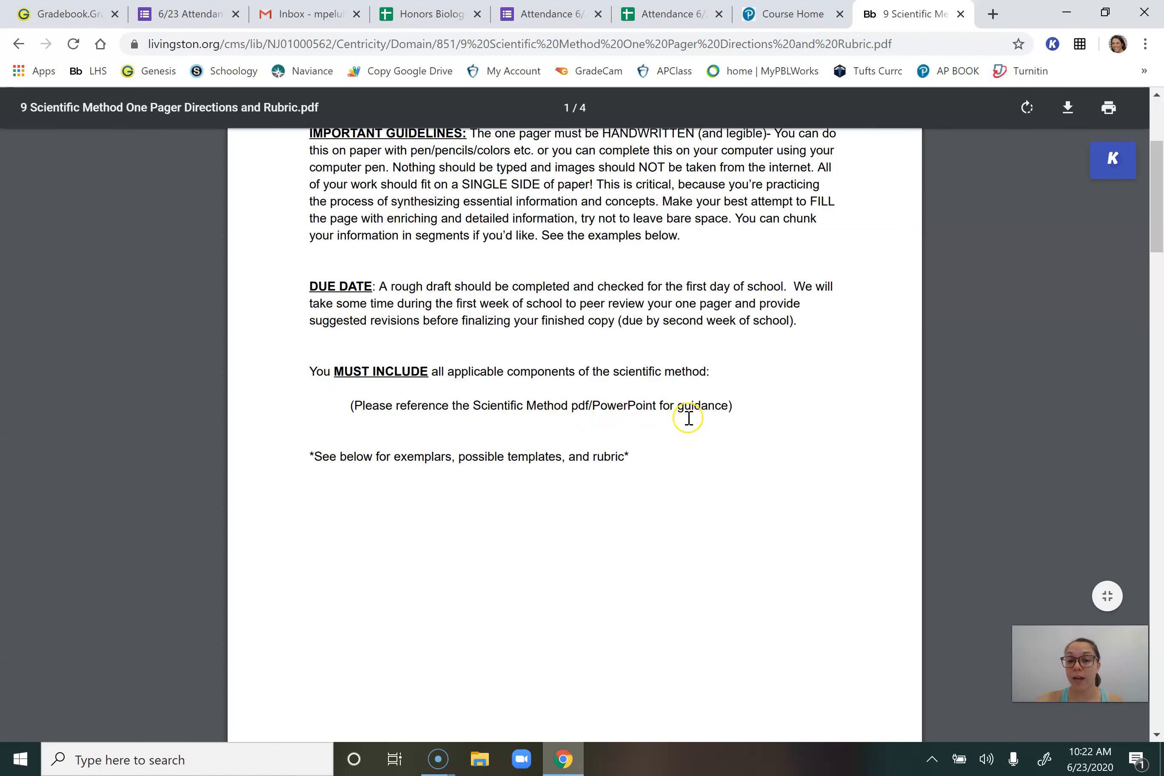
{"action": "mouse_move", "coordinate": [512, 492]}
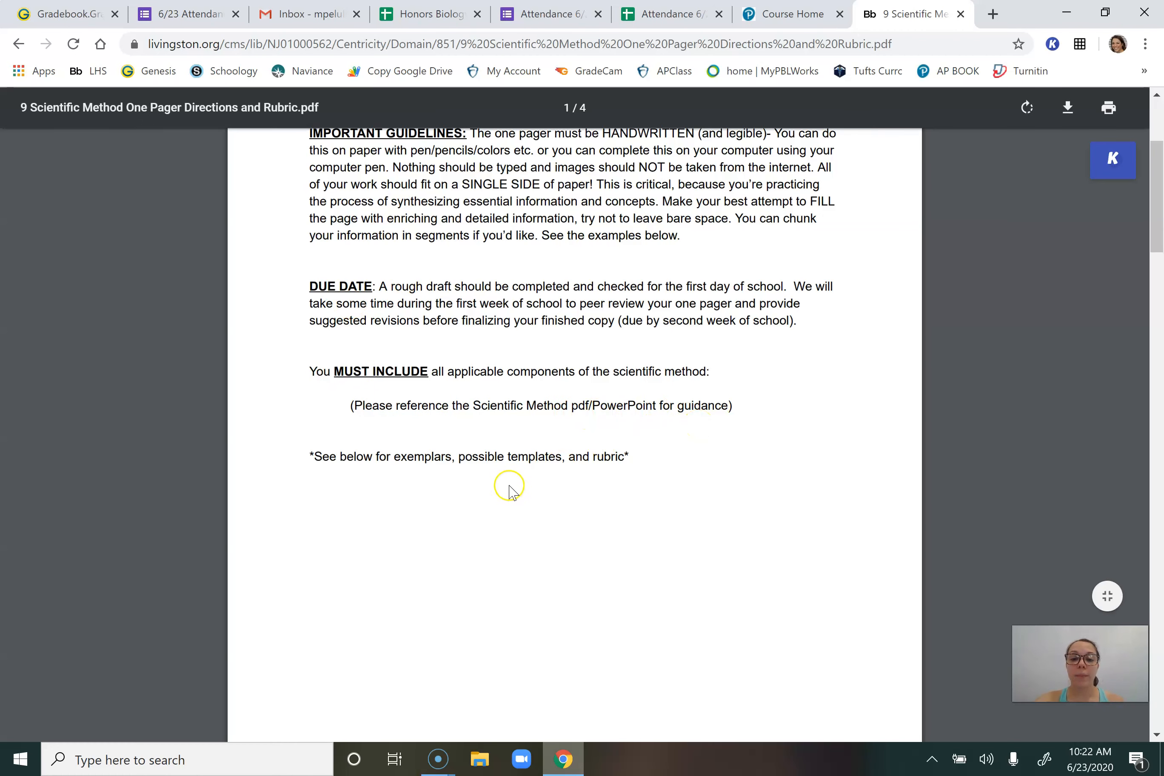
Review the One Pager rubric table at the end of the document
{"action": "scroll", "scroll_direction": "down", "scroll_amount": 3}
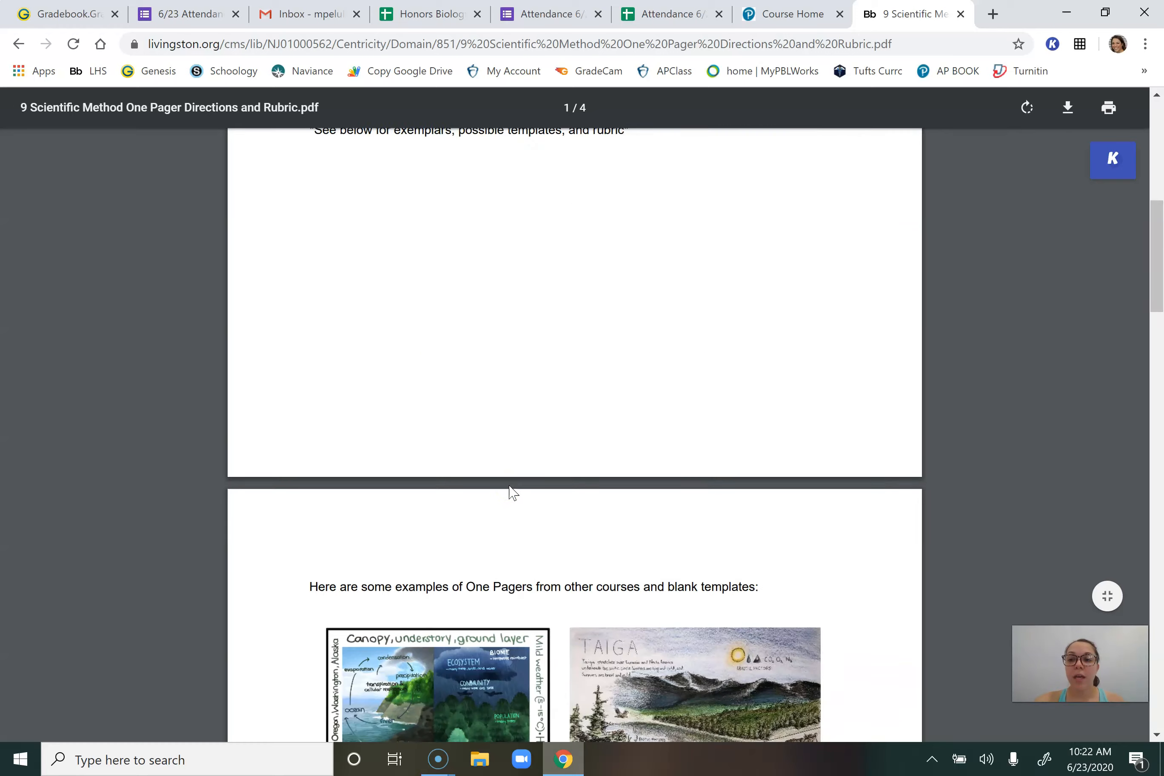
{"action": "scroll", "scroll_direction": "down", "scroll_amount": 3}
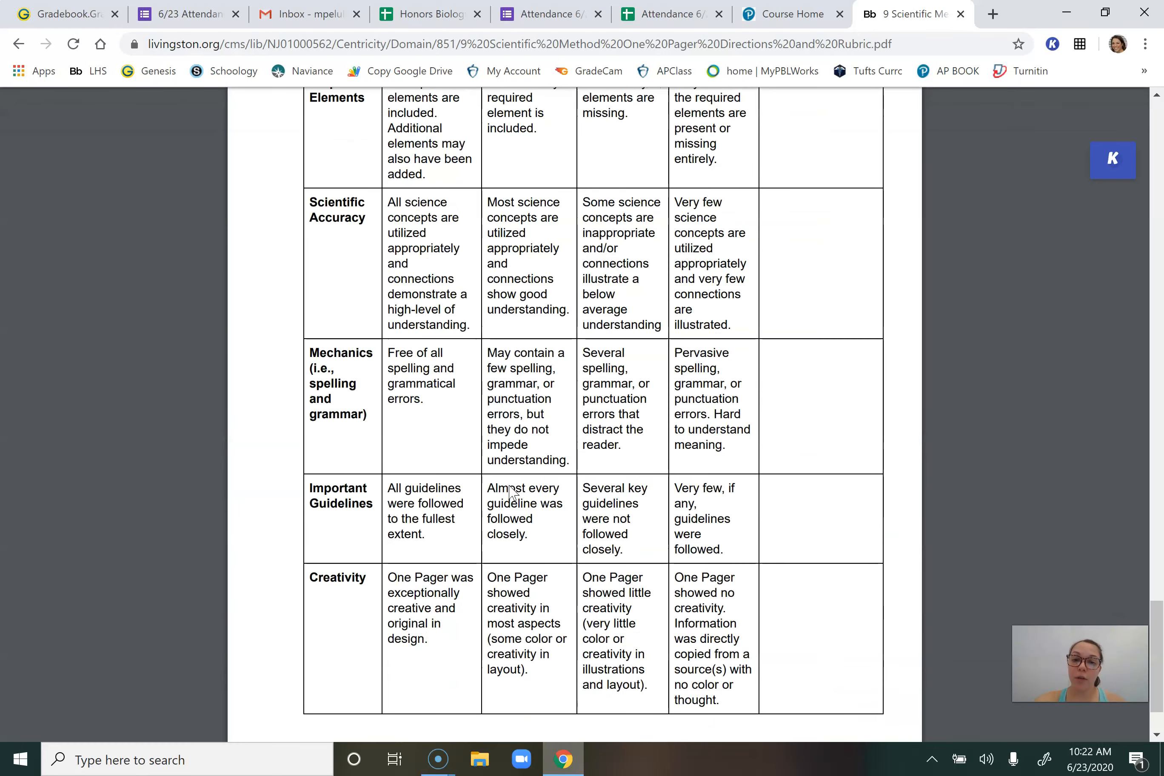
{"action": "scroll", "scroll_direction": "up", "scroll_amount": 3}
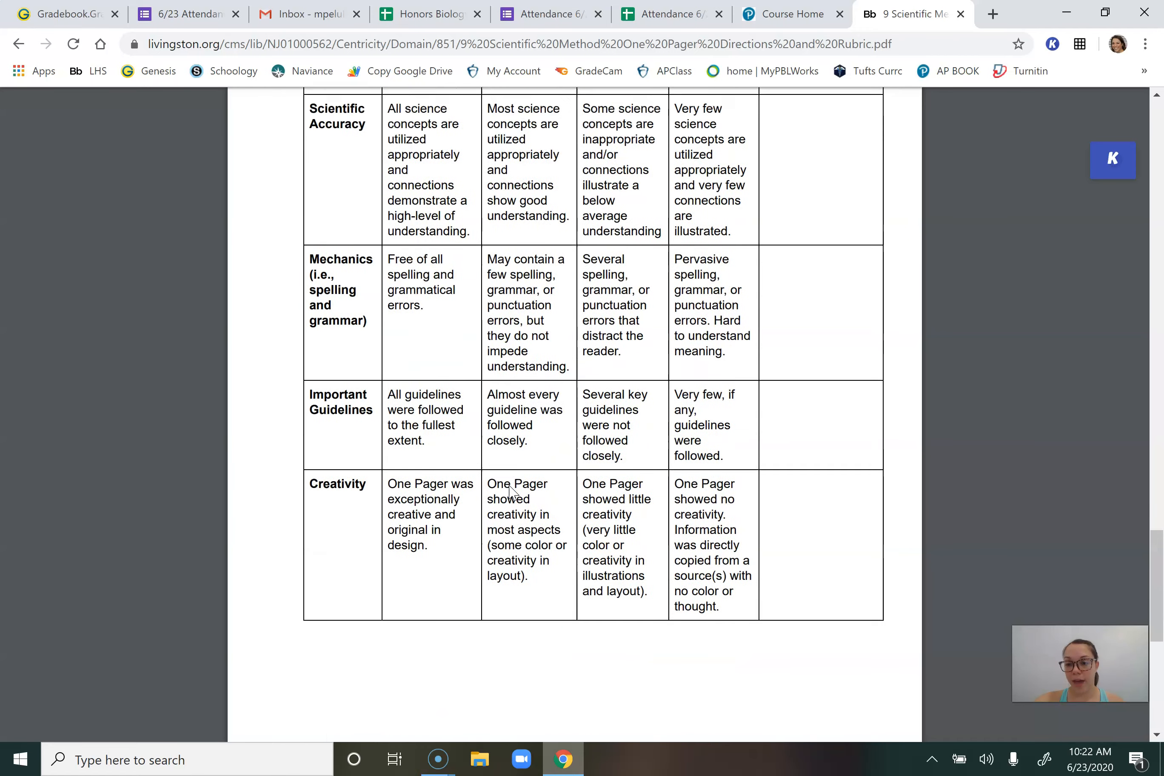
Go back to the AP Biology assignment list and start opening the Scientific Method Activity
{"action": "left_click", "coordinate": [19, 44]}
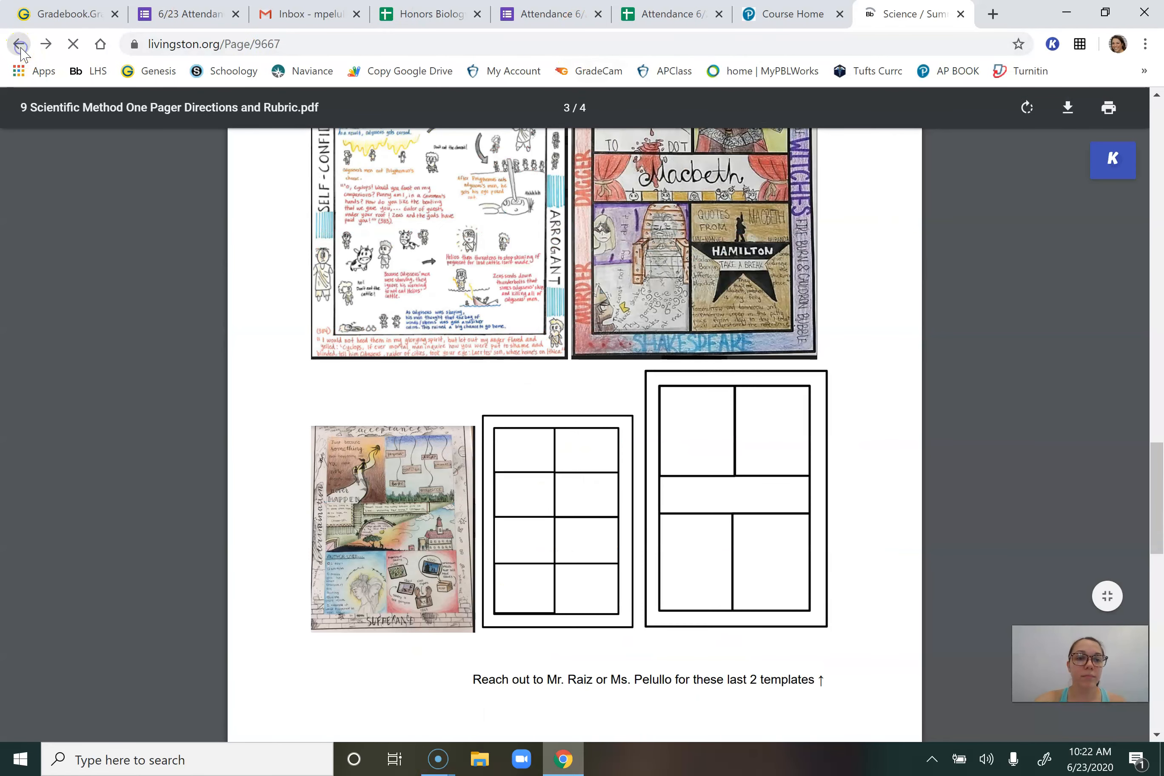
{"action": "left_click", "coordinate": [20, 43]}
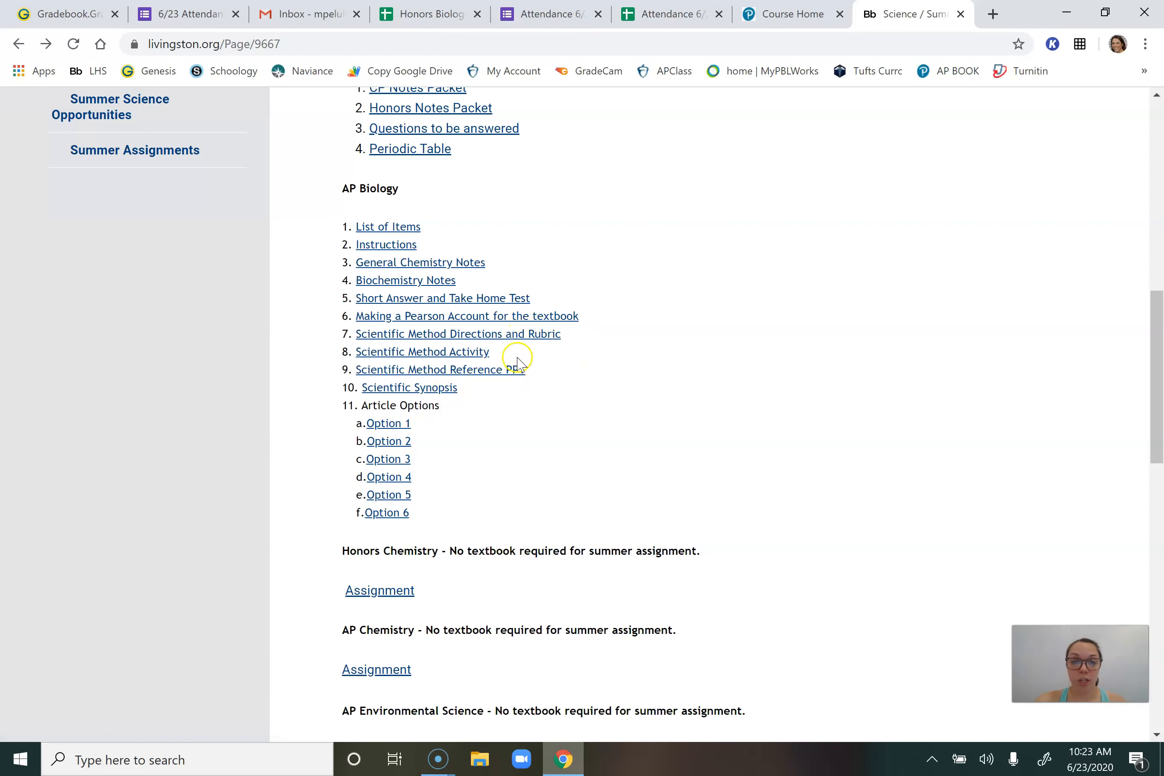
{"action": "left_click", "coordinate": [422, 351]}
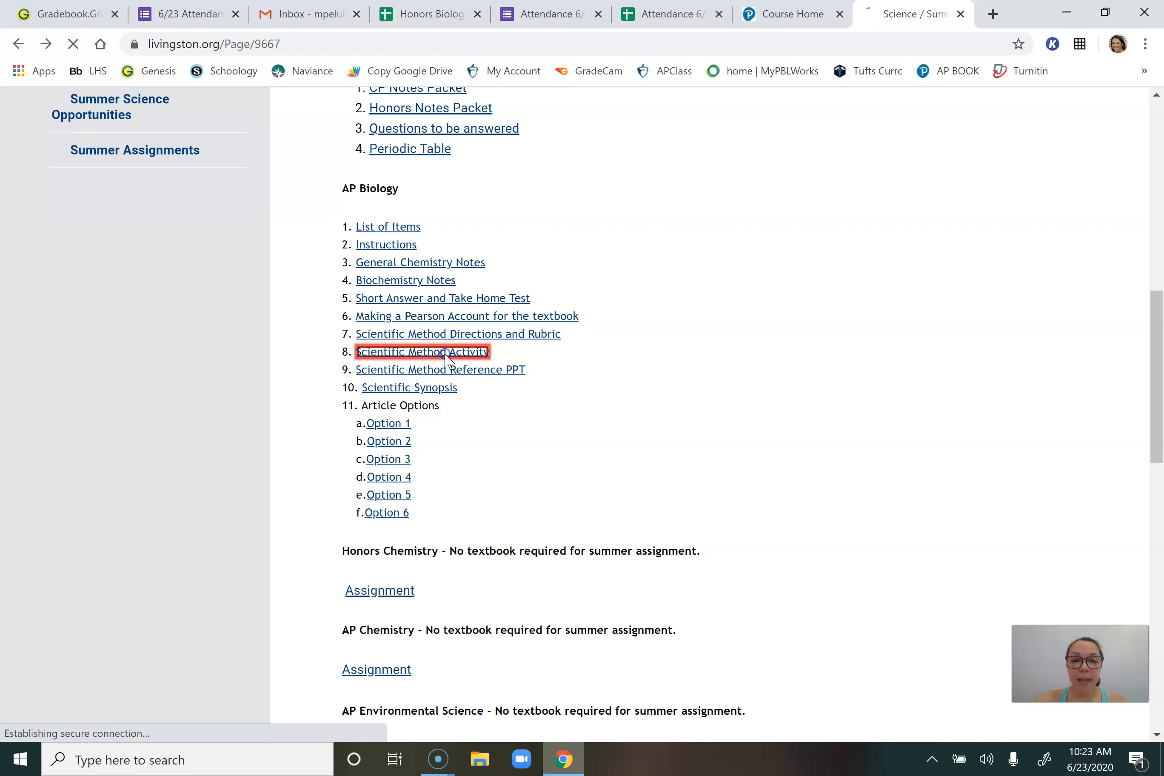
Open the downloaded Scientific Method Activity worksheet in Word, review it, then minimize Word
{"action": "left_click", "coordinate": [422, 351]}
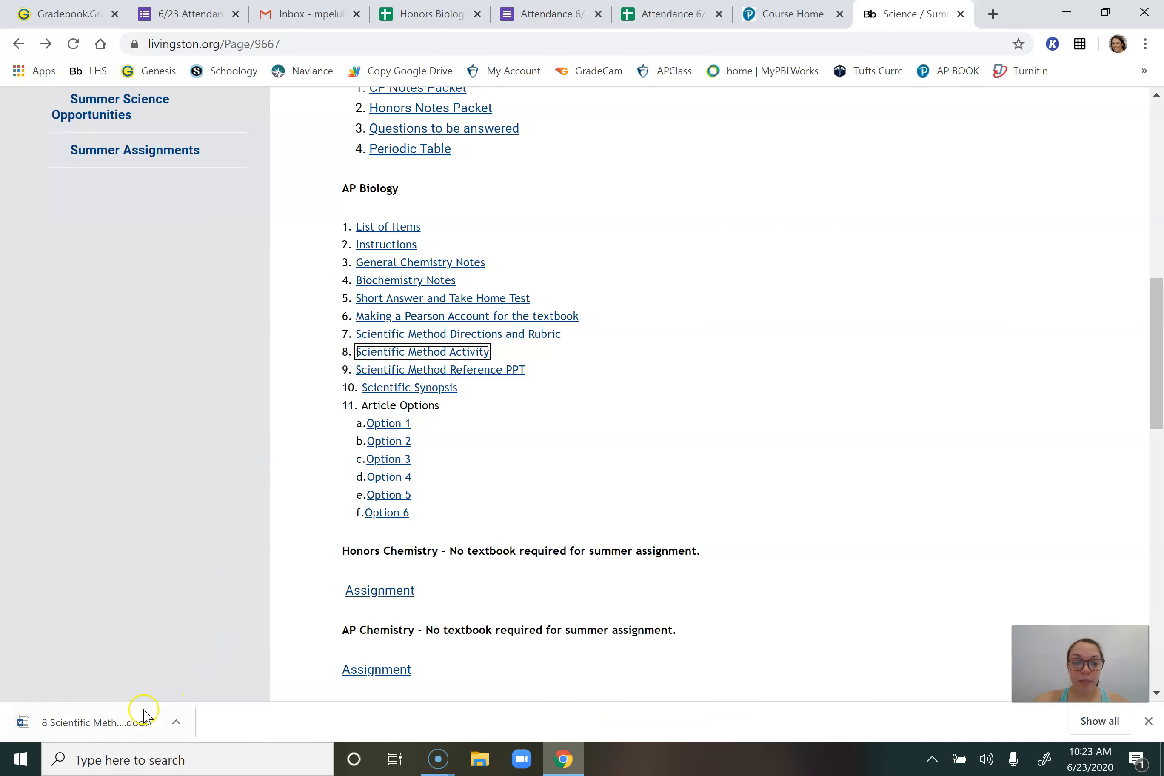
{"action": "left_click", "coordinate": [96, 721]}
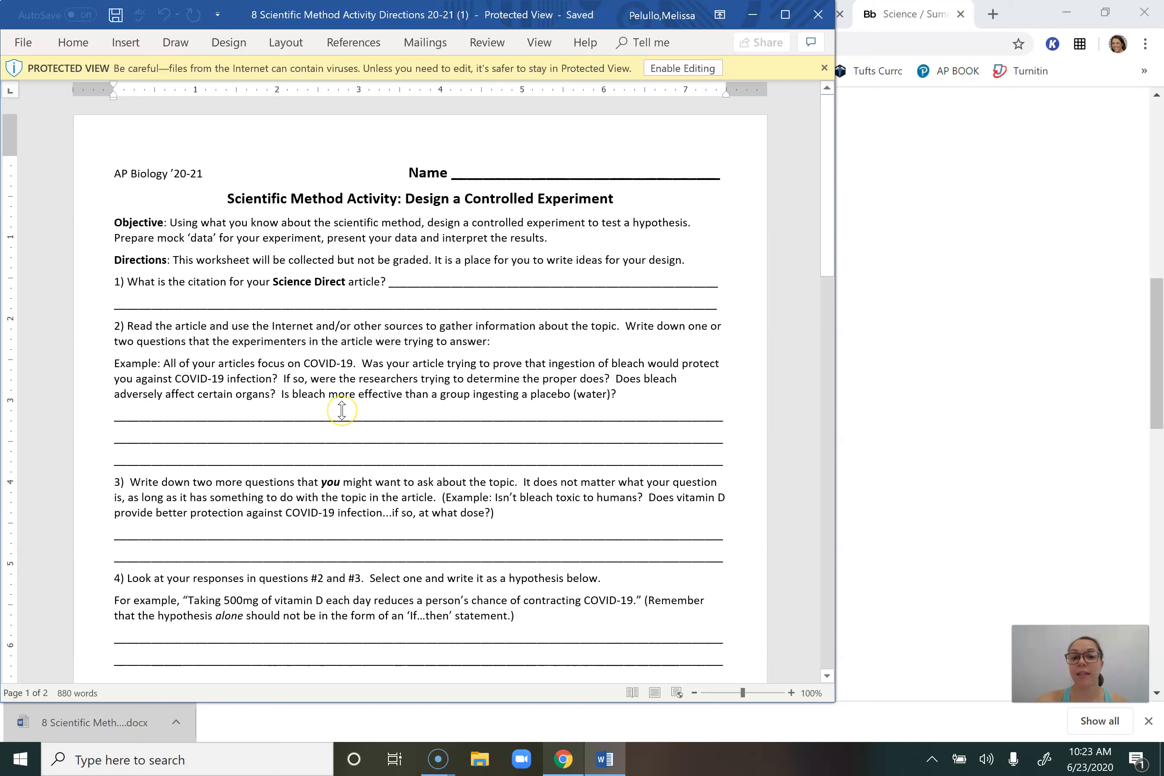
{"action": "scroll", "scroll_direction": "down", "scroll_amount": 3}
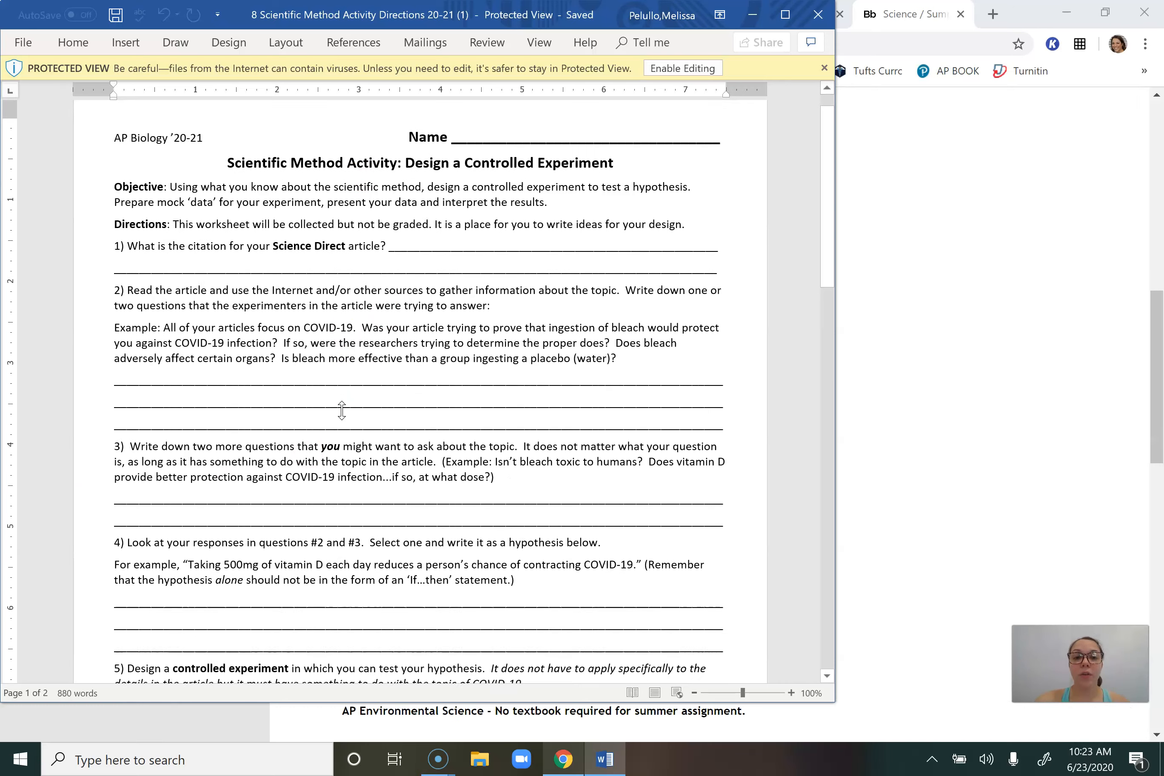
{"action": "scroll", "scroll_direction": "down", "scroll_amount": 3}
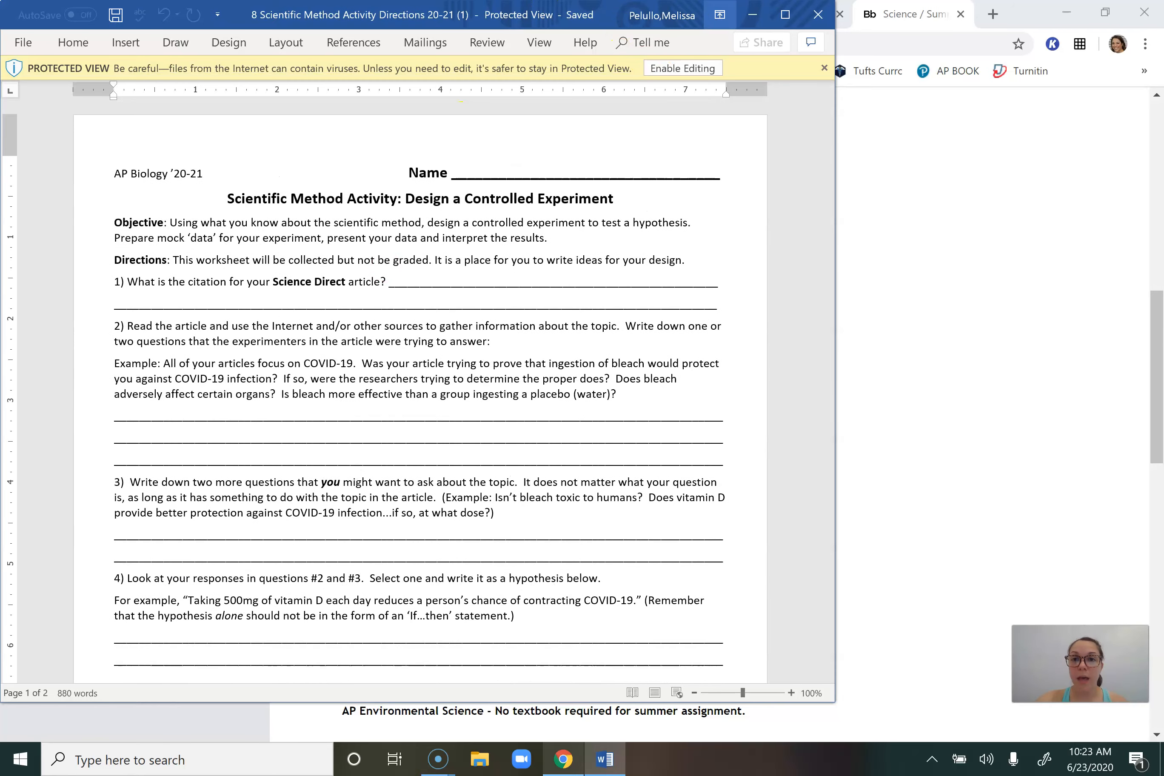
{"action": "left_click", "coordinate": [911, 14]}
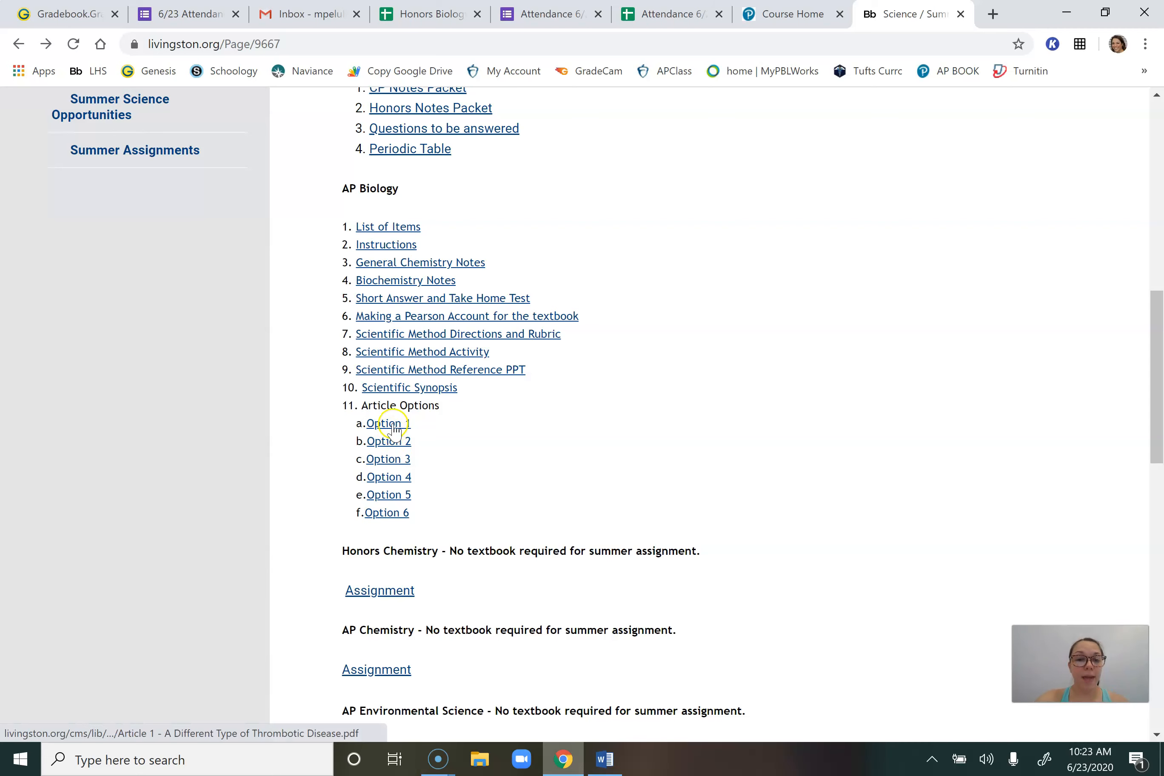
{"action": "left_click", "coordinate": [389, 423]}
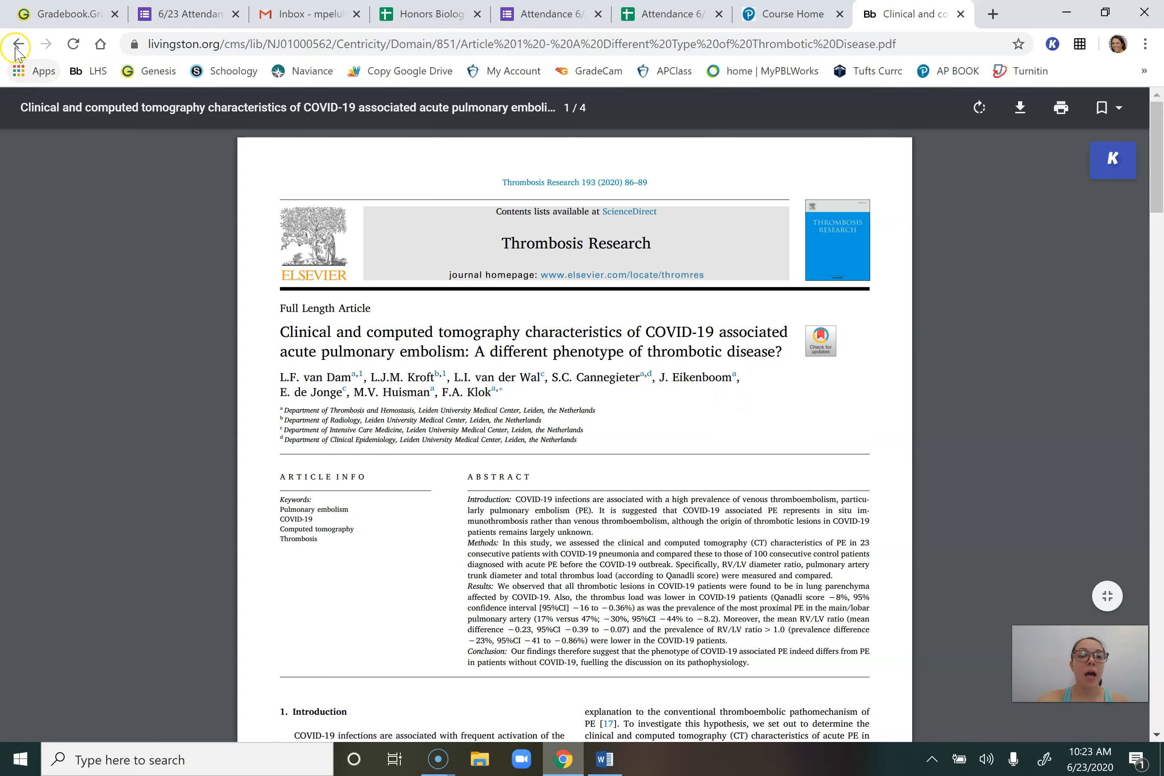
{"action": "left_click", "coordinate": [18, 44]}
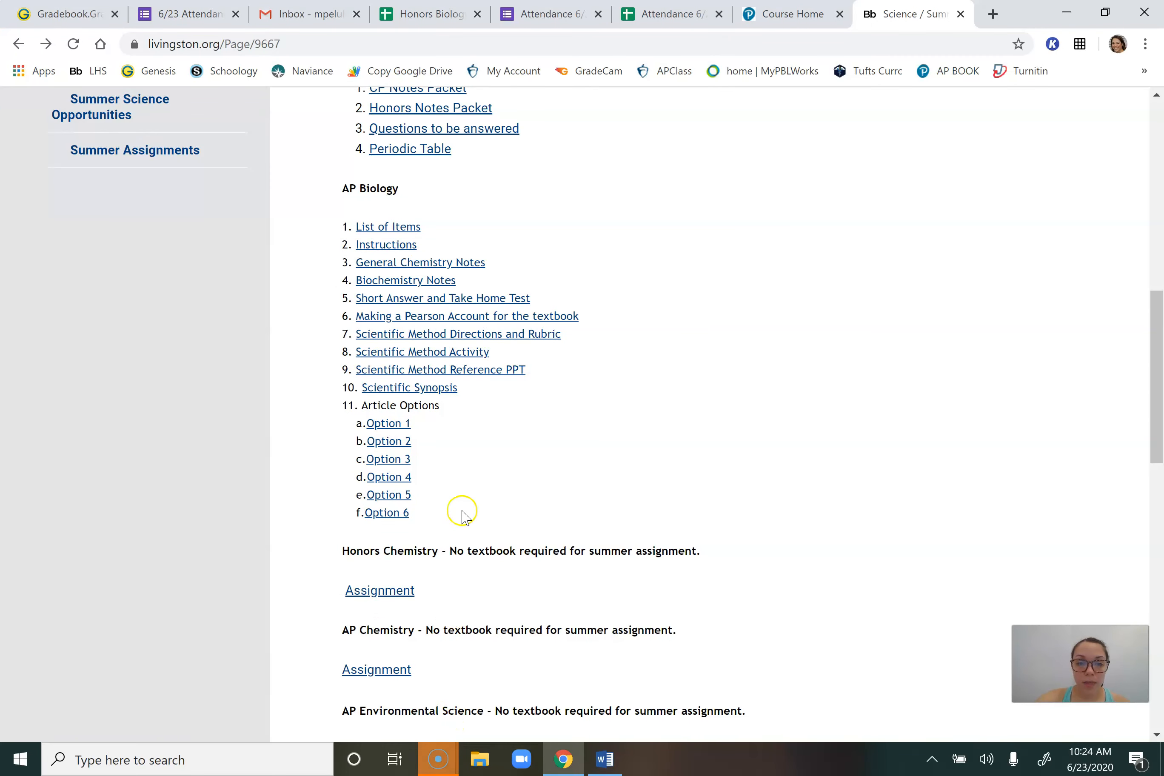
{"action": "left_click", "coordinate": [409, 388]}
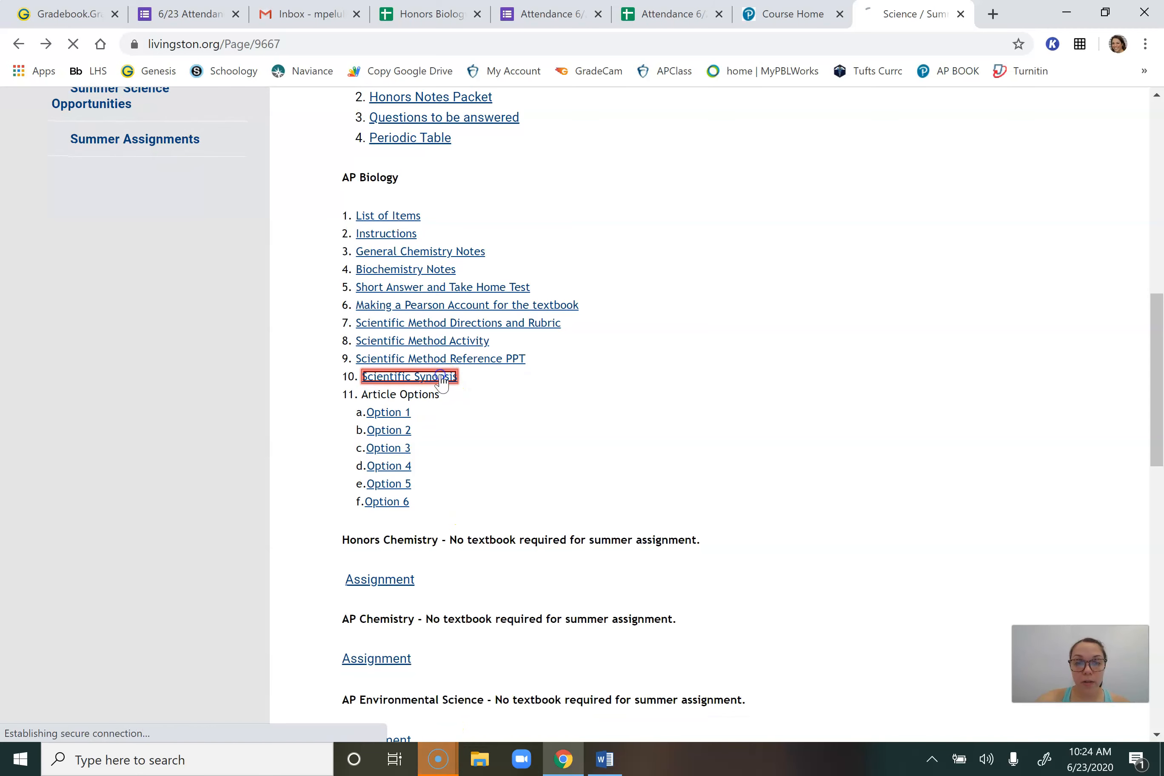
{"action": "left_click", "coordinate": [406, 376]}
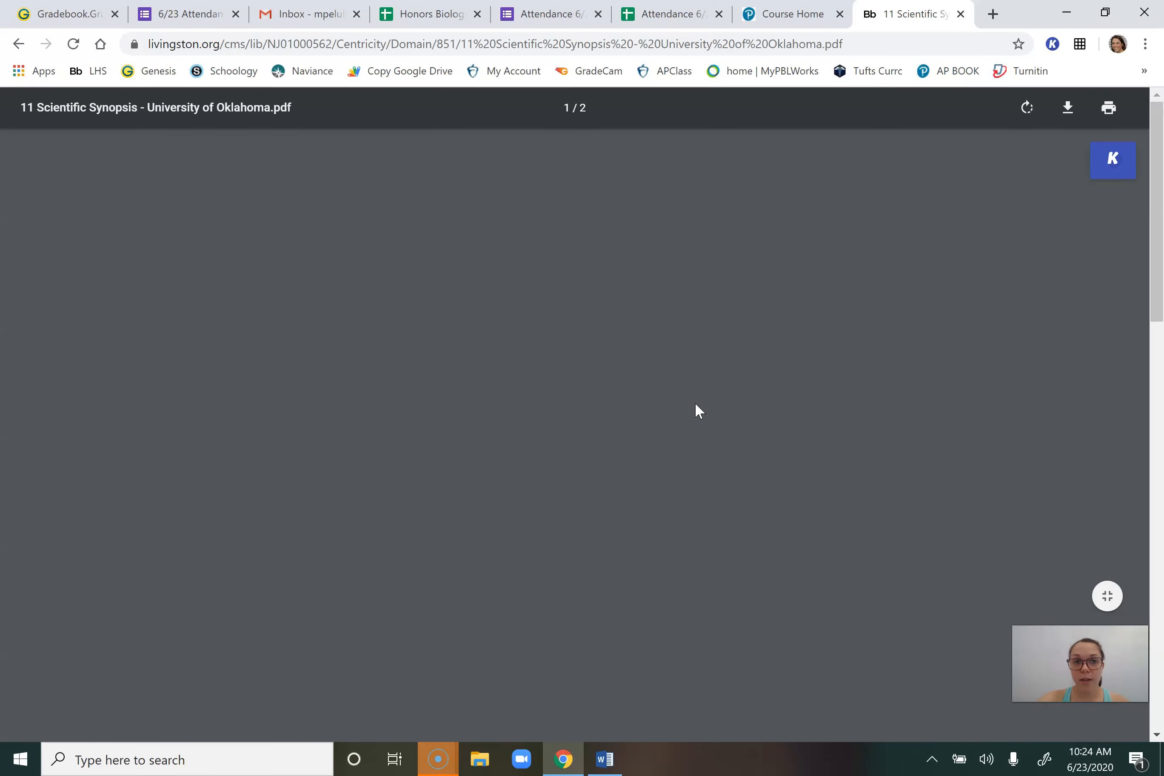
{"action": "scroll", "scroll_direction": "down", "scroll_amount": 3}
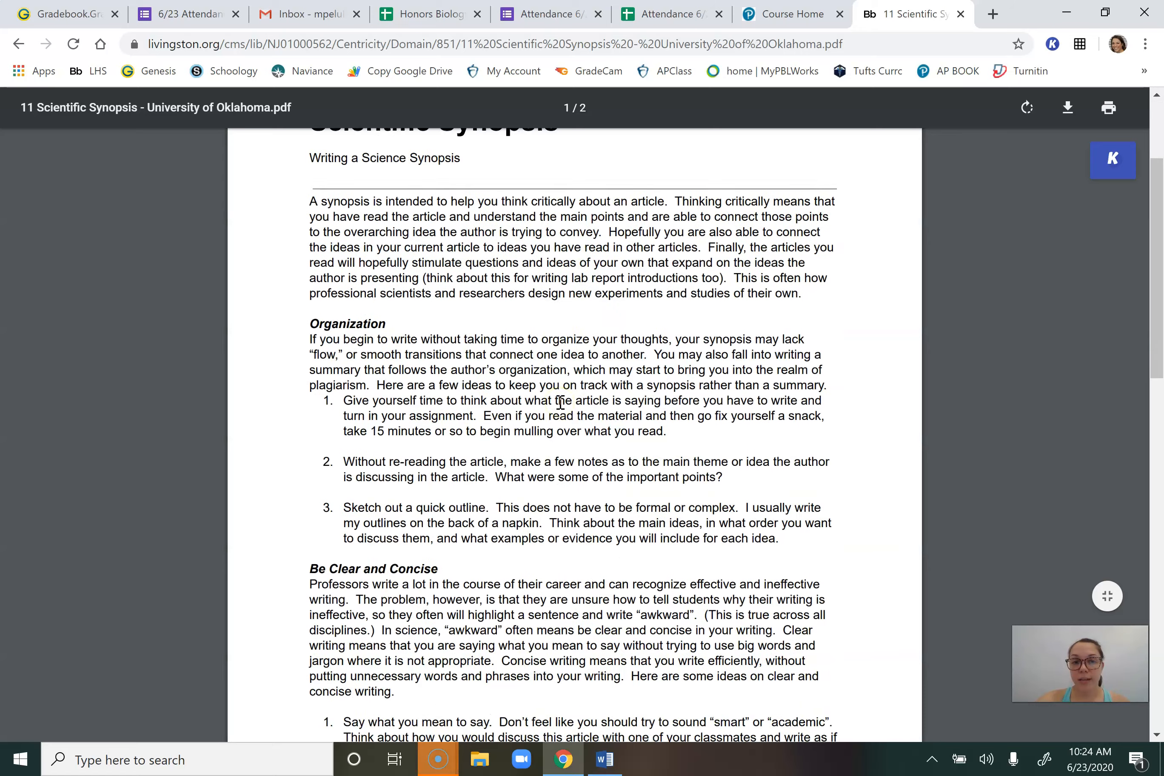
{"action": "scroll", "scroll_direction": "down", "scroll_amount": 3}
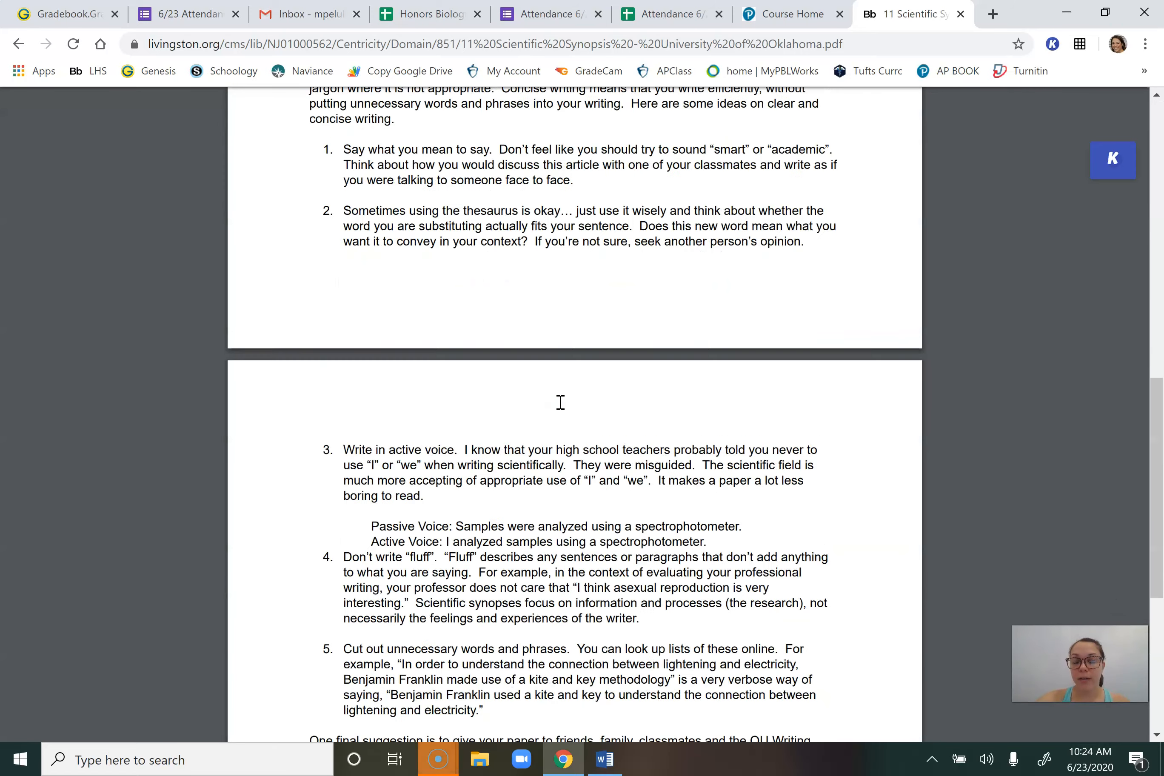
{"action": "scroll", "scroll_direction": "down", "scroll_amount": 3}
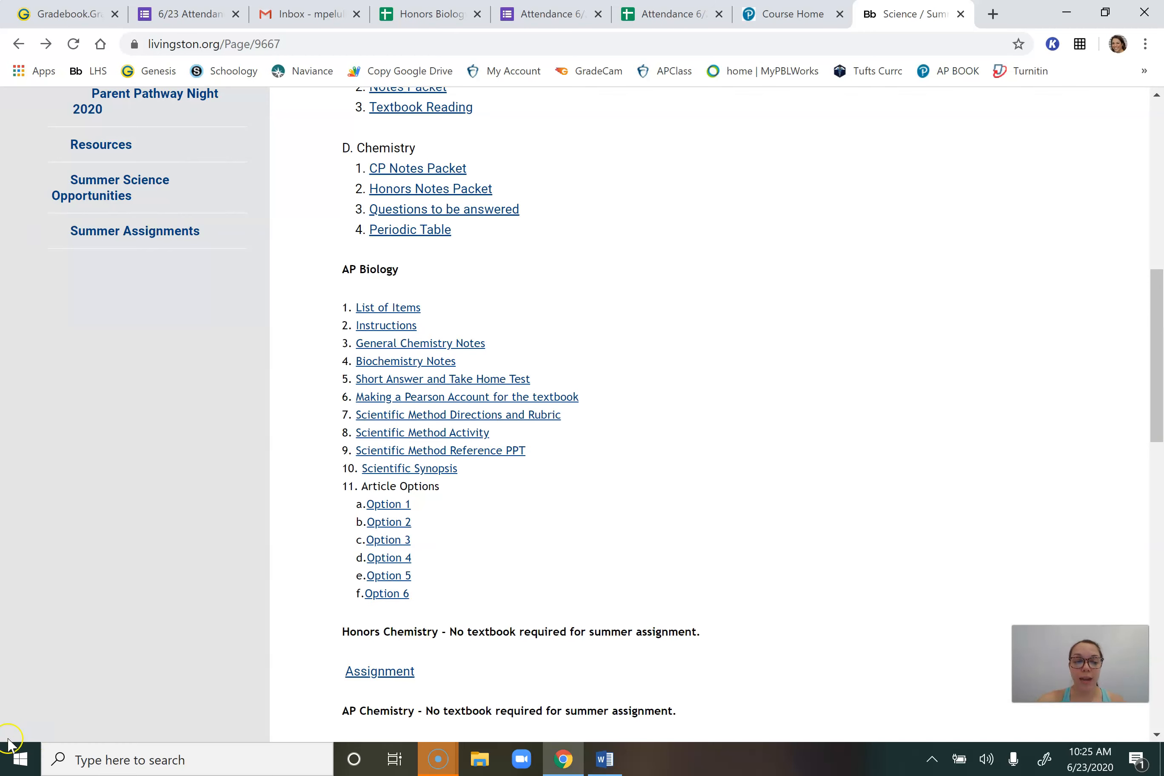
{"action": "mouse_move", "coordinate": [59, 747]}
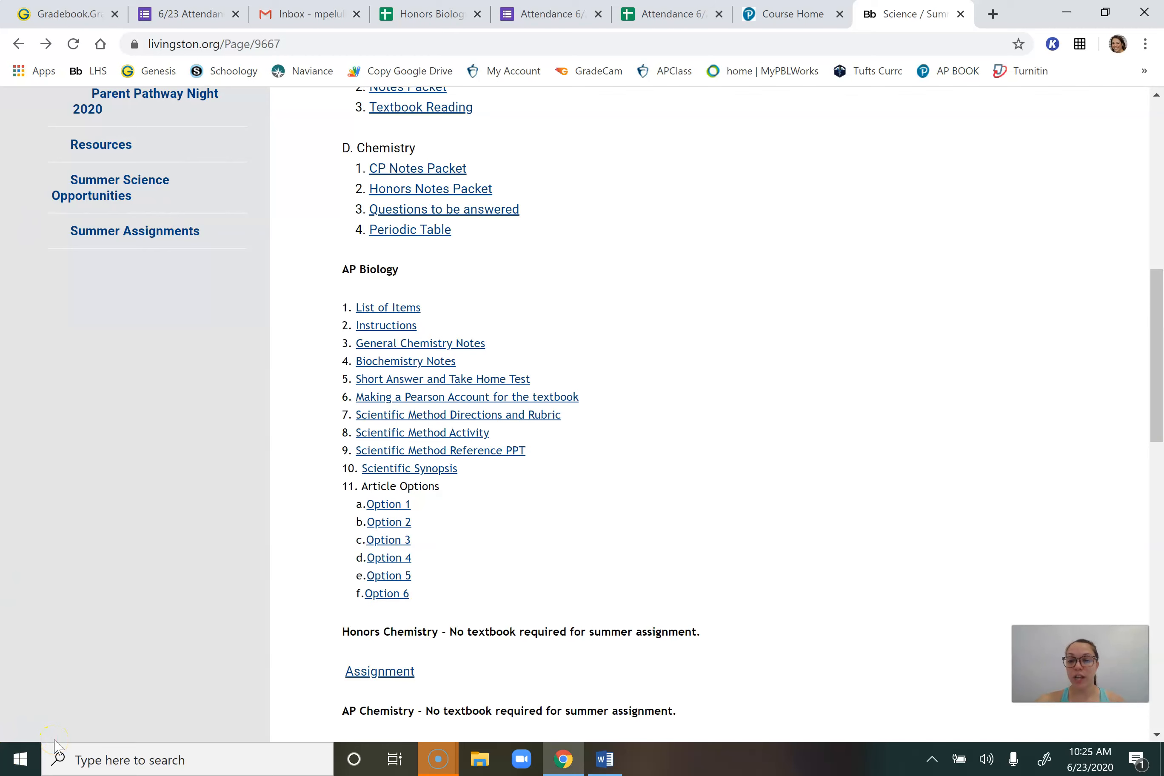